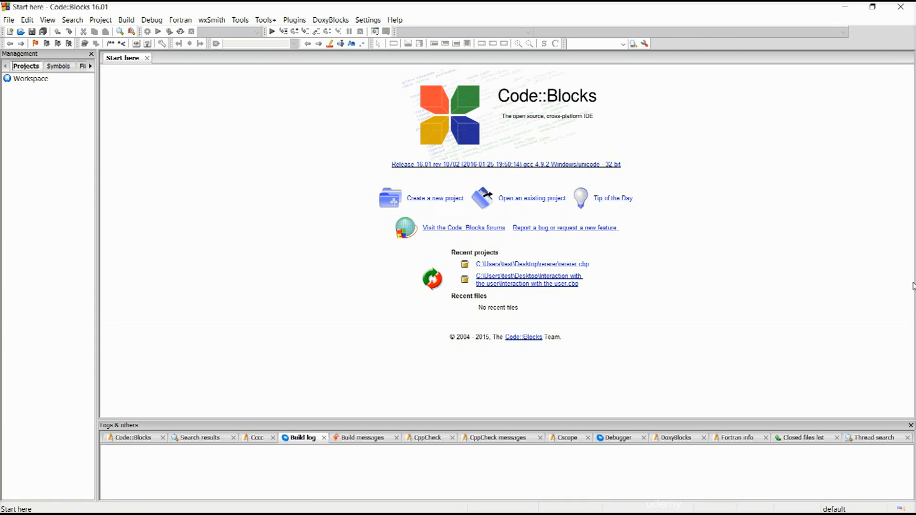
mouse_move(438, 205)
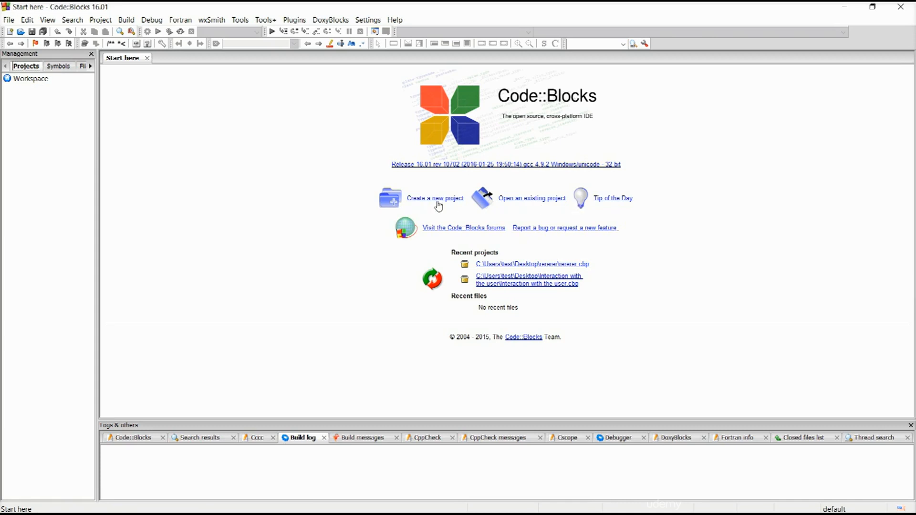
Click 'Create a new project' on the Start here page to open the template gallery
left_click(435, 198)
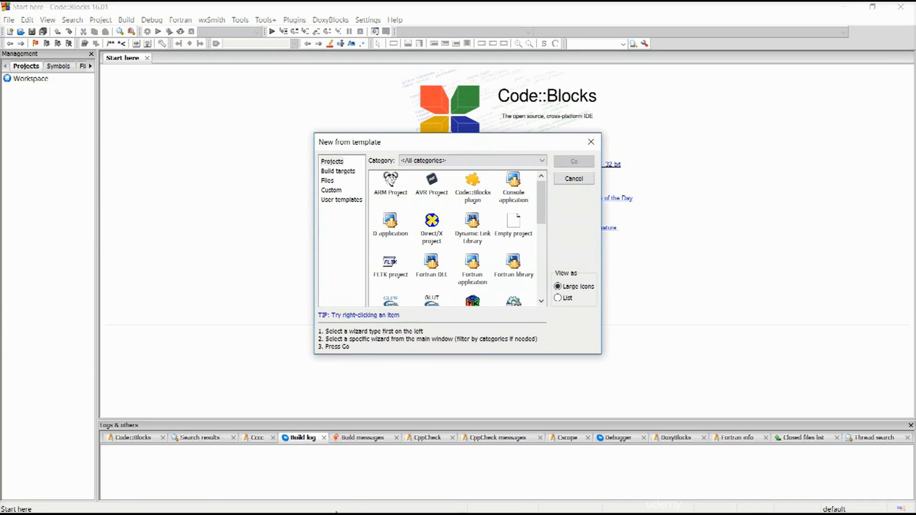
mouse_move(507, 458)
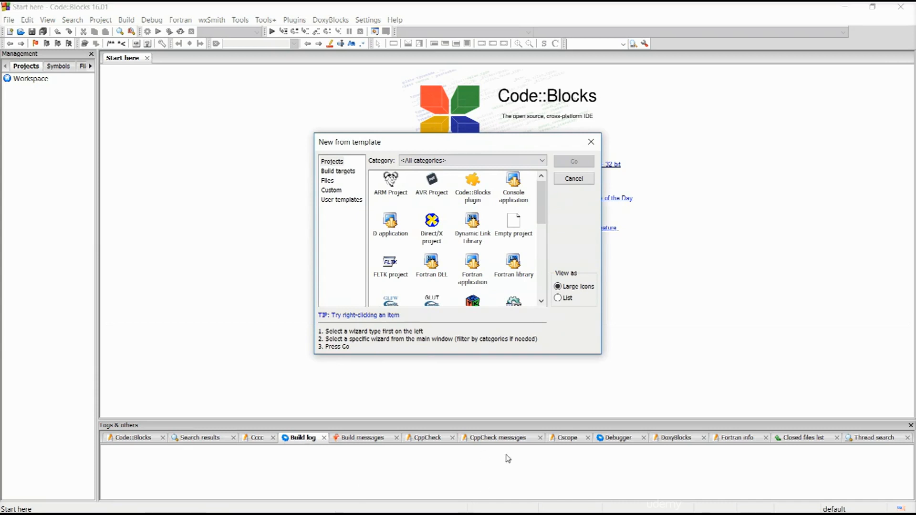
mouse_move(209, 415)
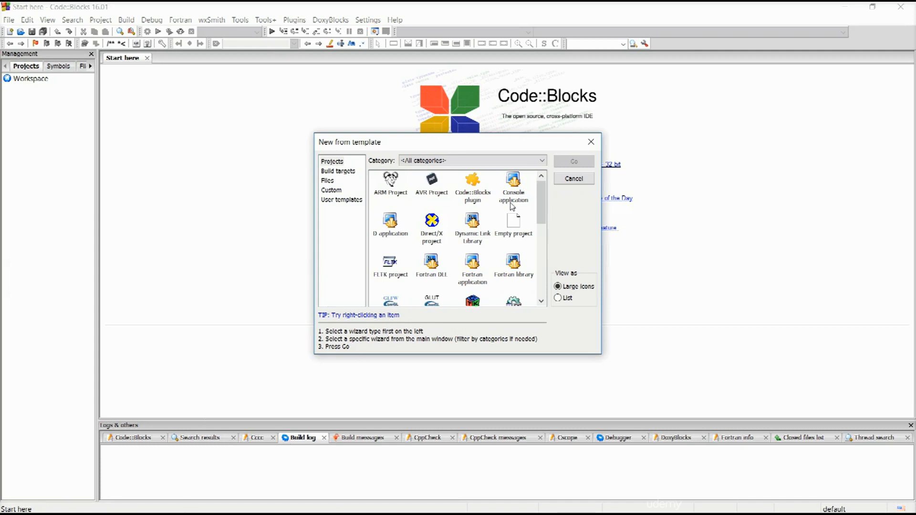
mouse_move(502, 387)
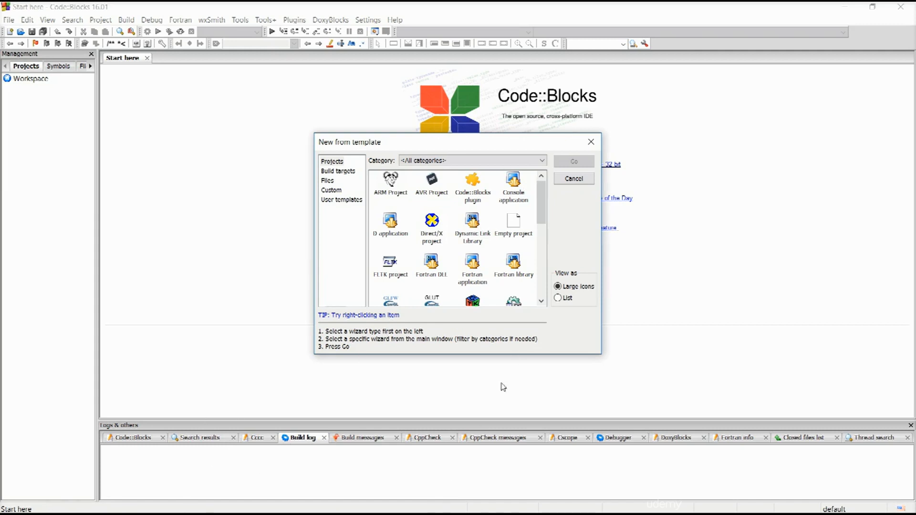
mouse_move(527, 248)
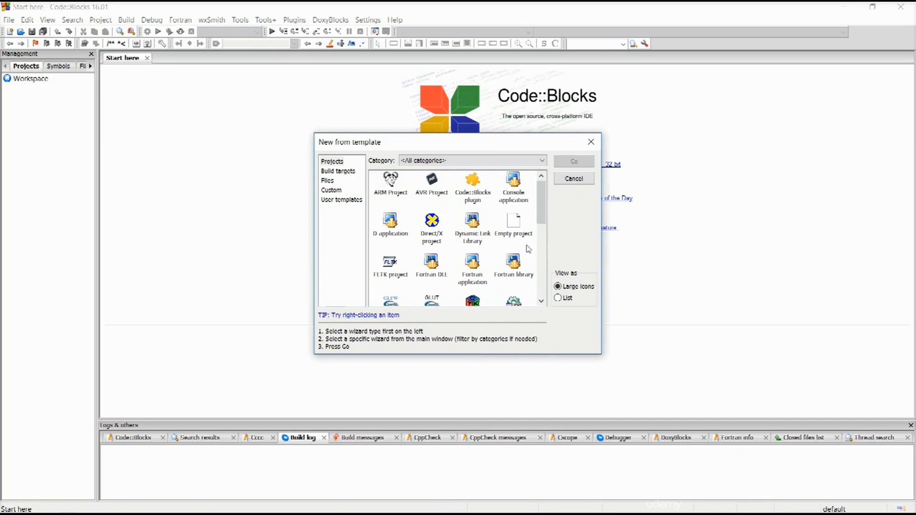
mouse_move(508, 255)
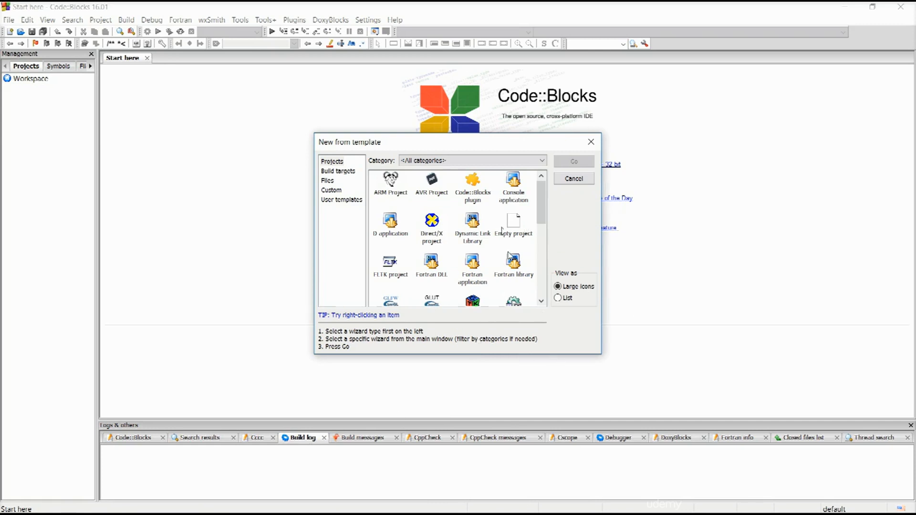
Create a C++ console application titled 'Chapter 4 Loops' with the GNU GCC compiler
left_click(573, 179)
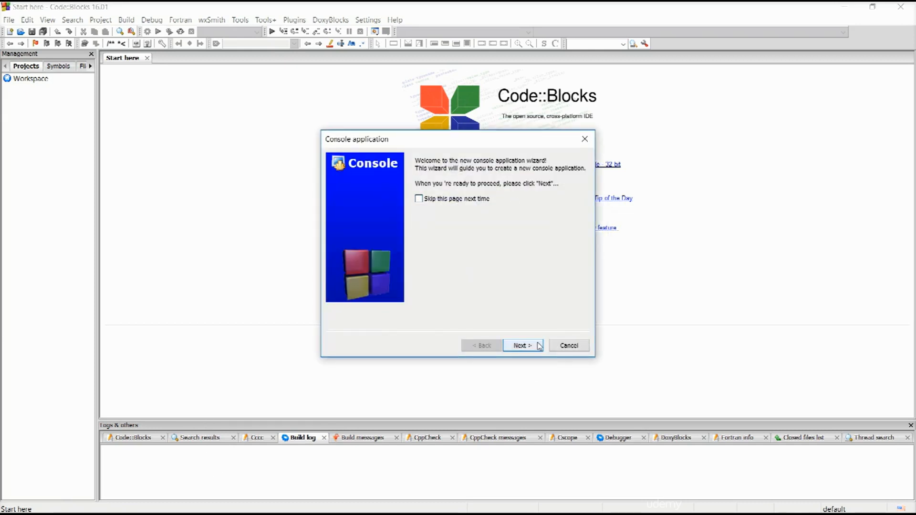
left_click(521, 346)
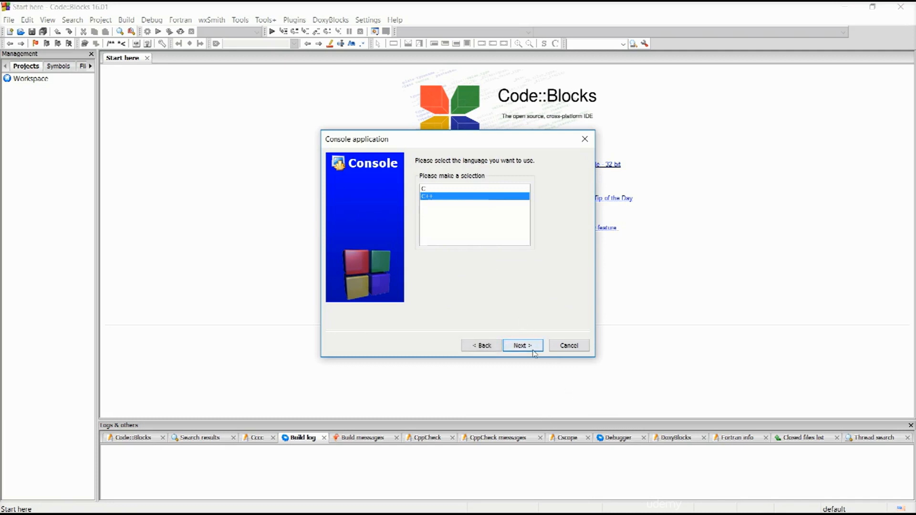
left_click(522, 345)
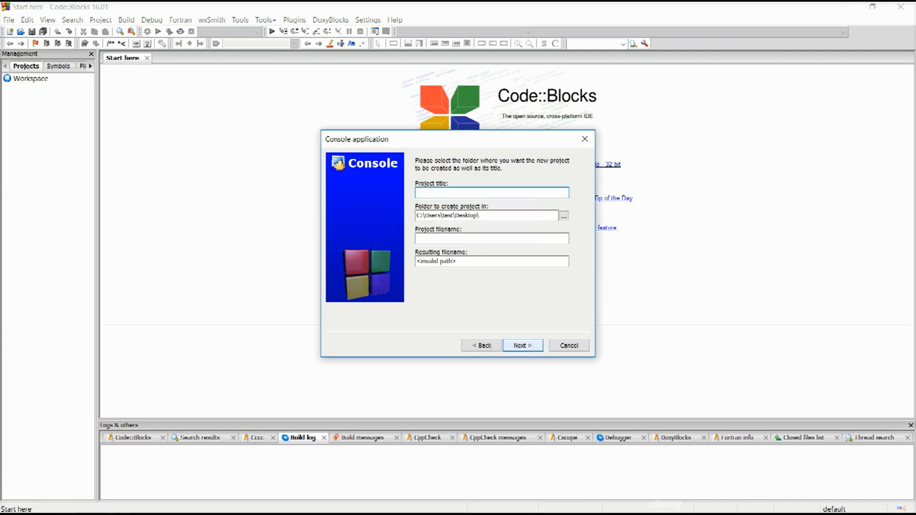
type("Chapter")
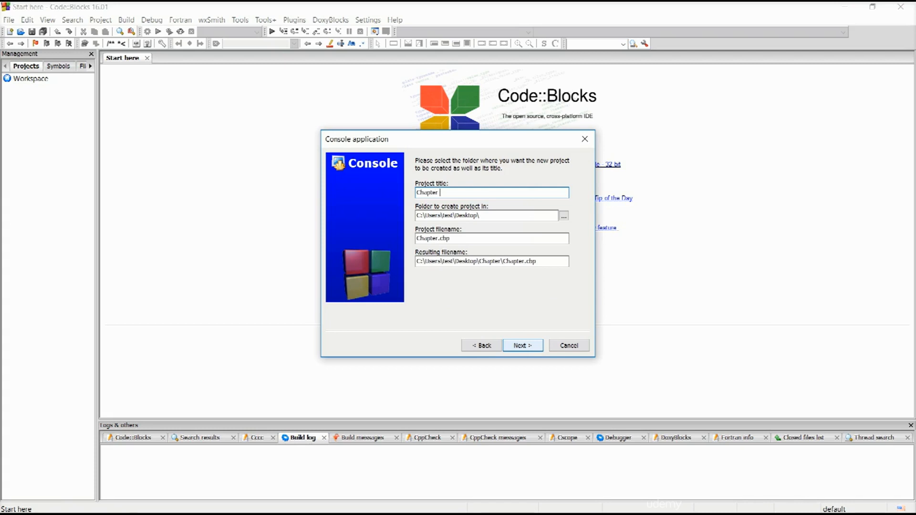
type("4")
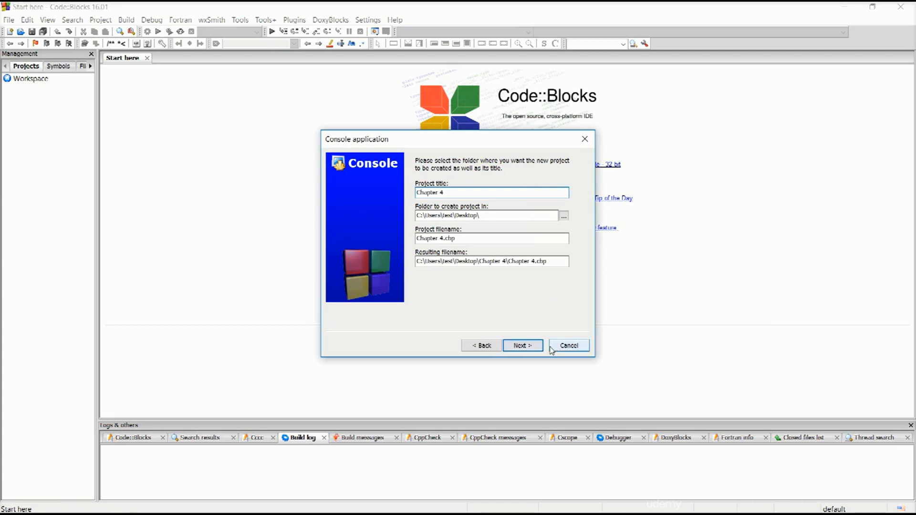
type("1")
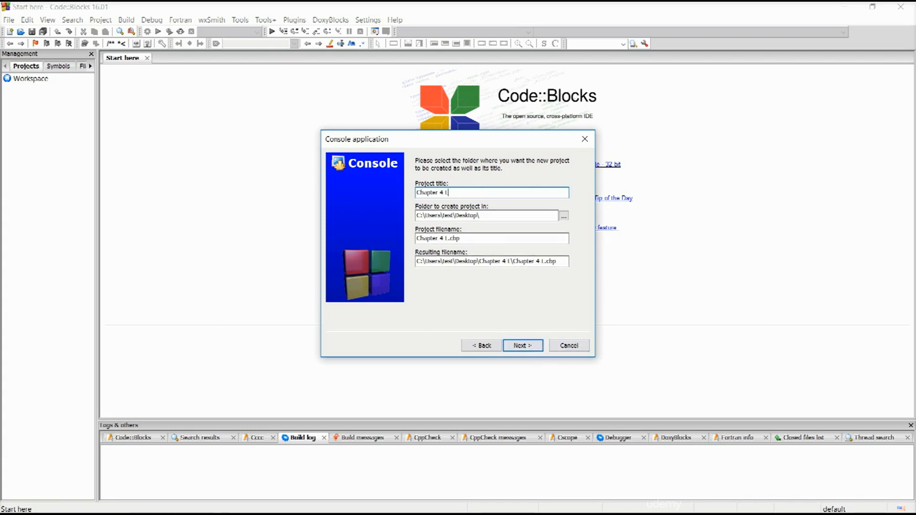
left_click(522, 345)
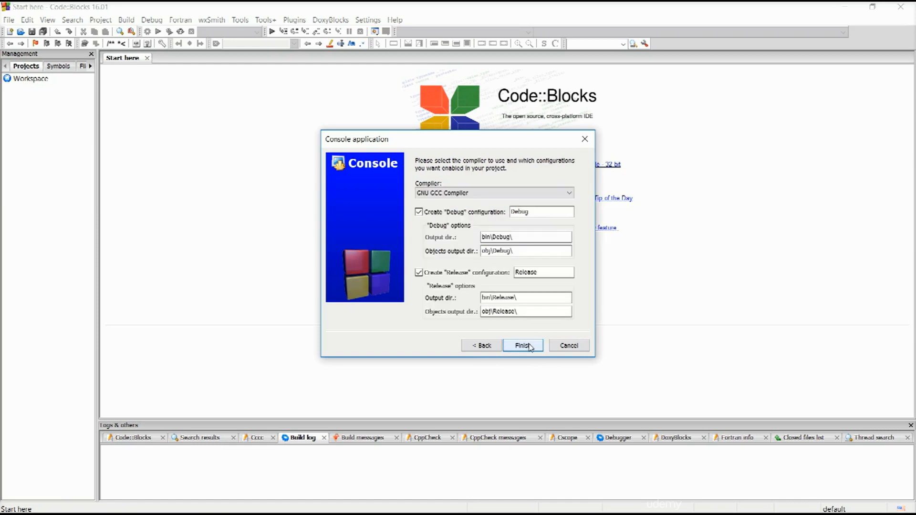
left_click(522, 346)
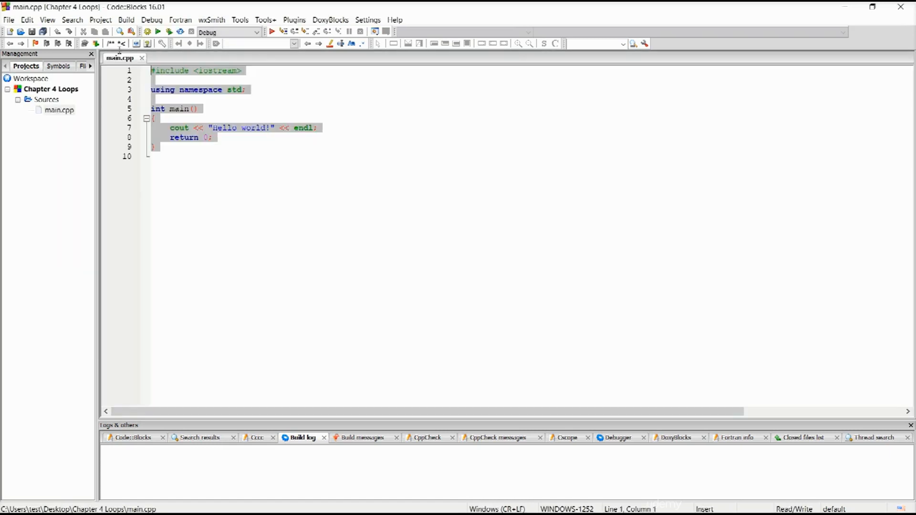
Select all of main.cpp's Hello world starter code to clear it
key("Ctrl+a")
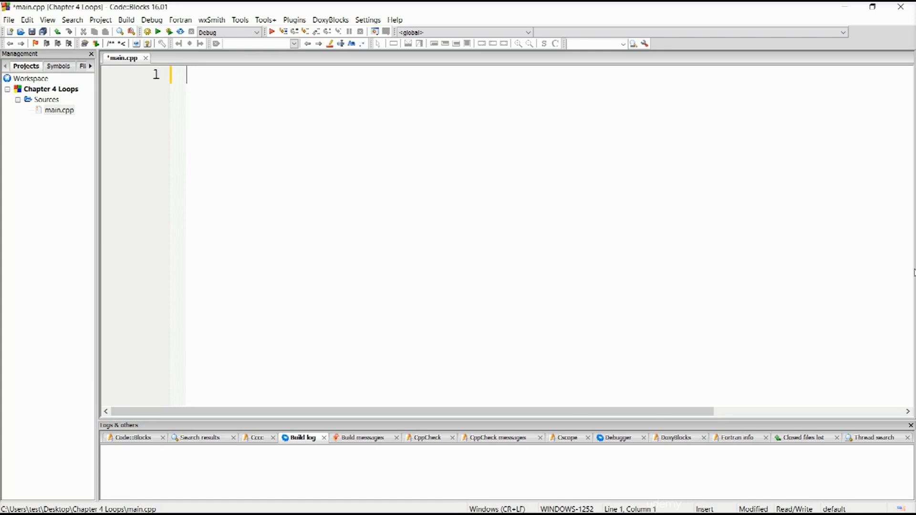
mouse_move(336, 95)
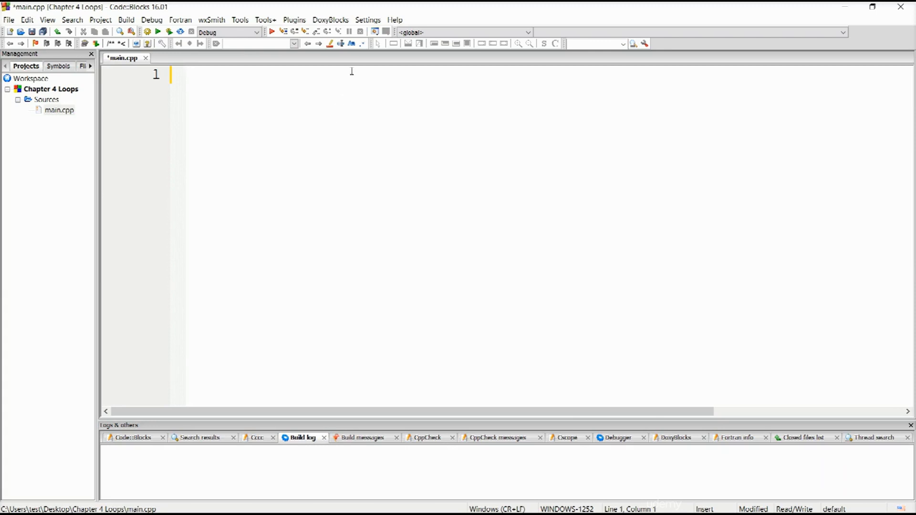
Write #include <iostream> and an int main() that declares int n;
type("#include <")
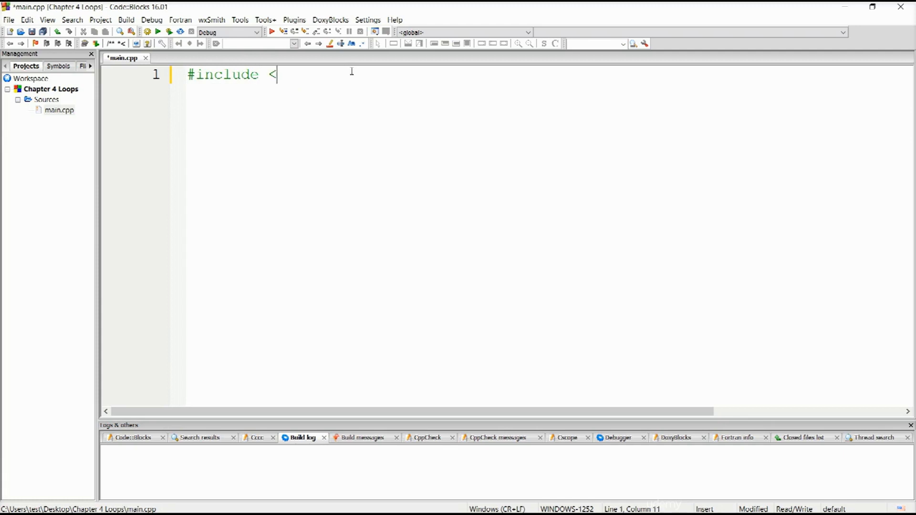
type("io")
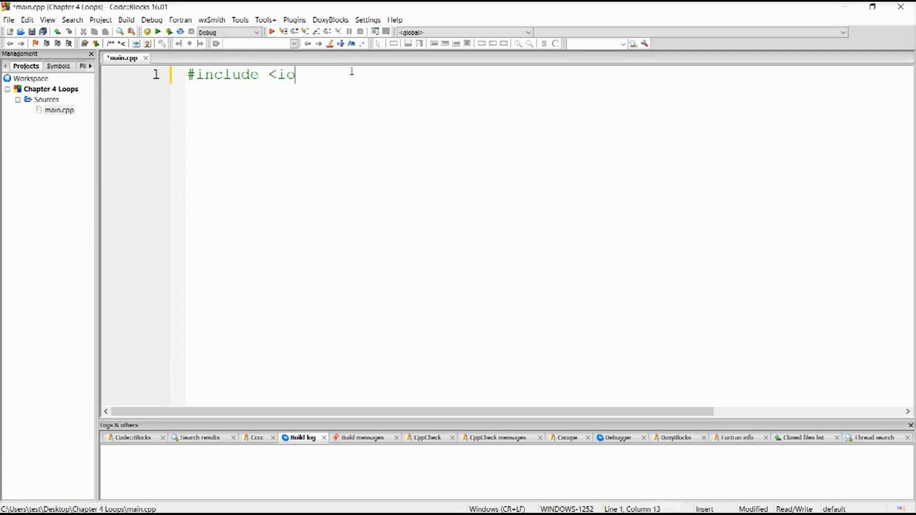
type("stream>")
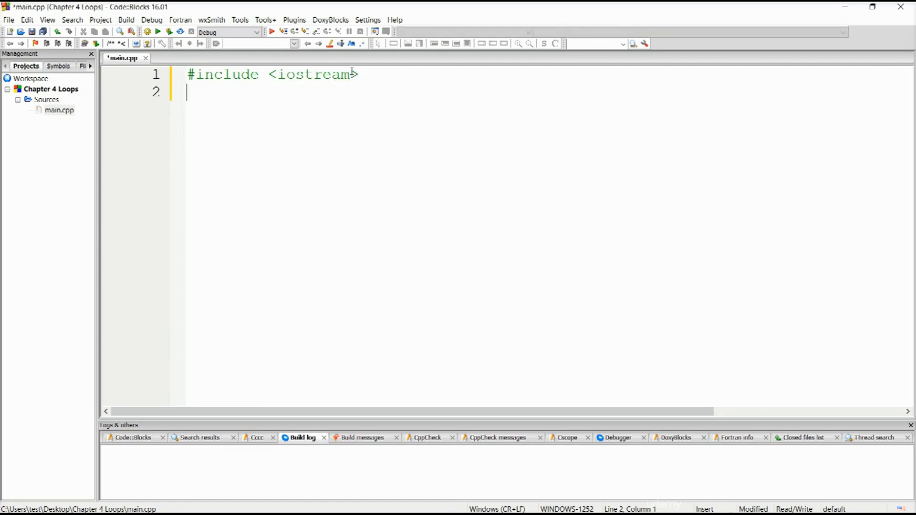
type("int main (")
type("{")
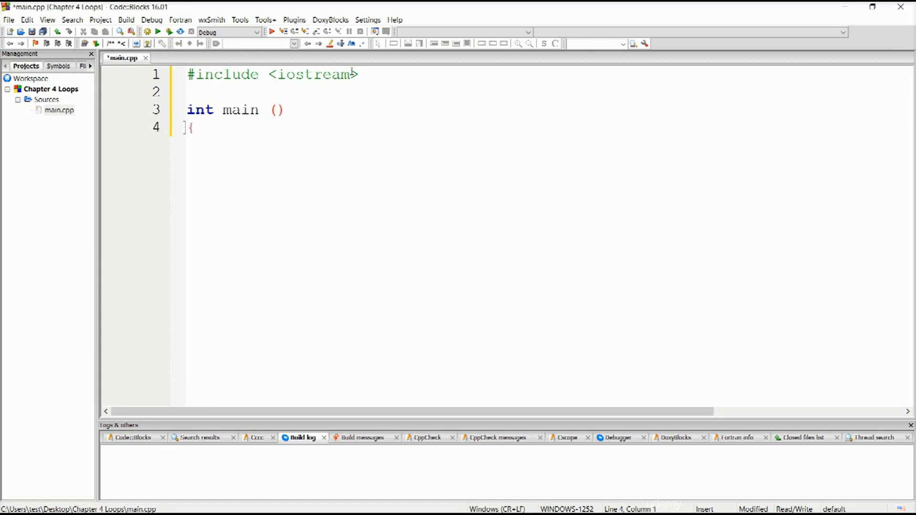
type("int")
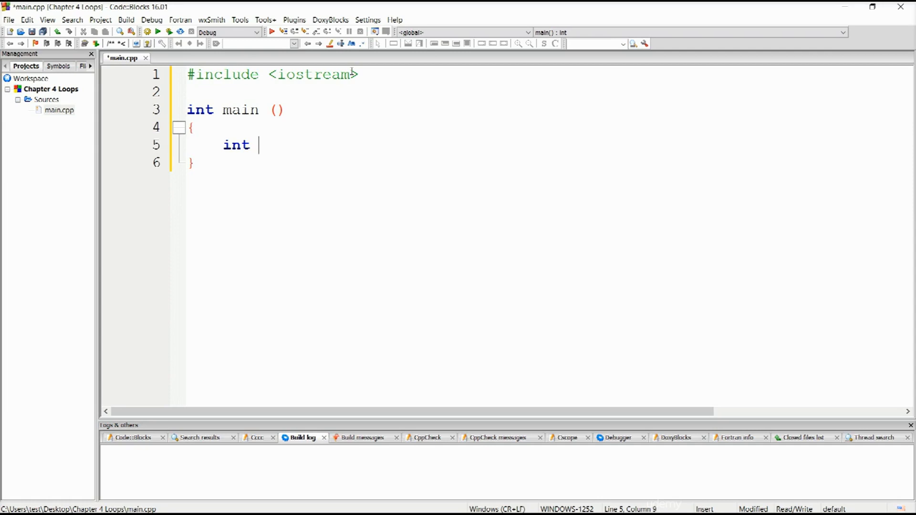
type("n;")
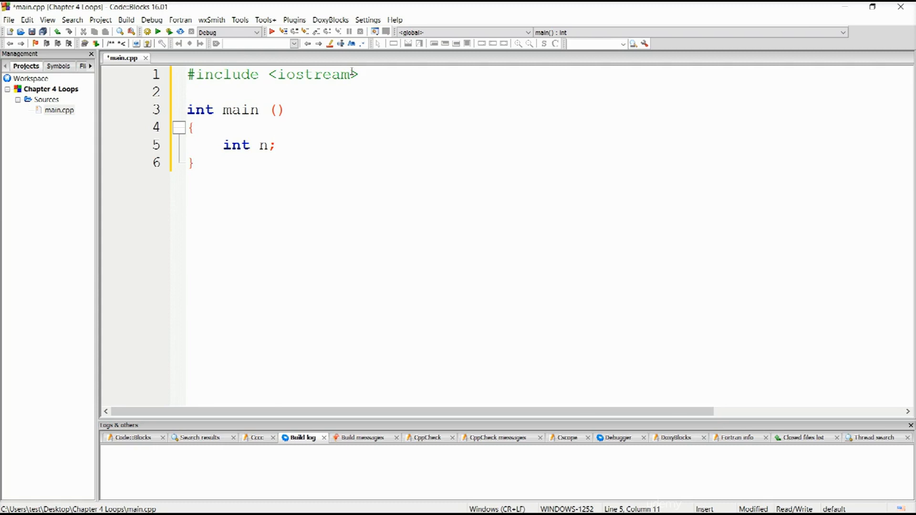
Add a std::cout statement printing the 'Ente n: ' prompt inside main
key("Return")
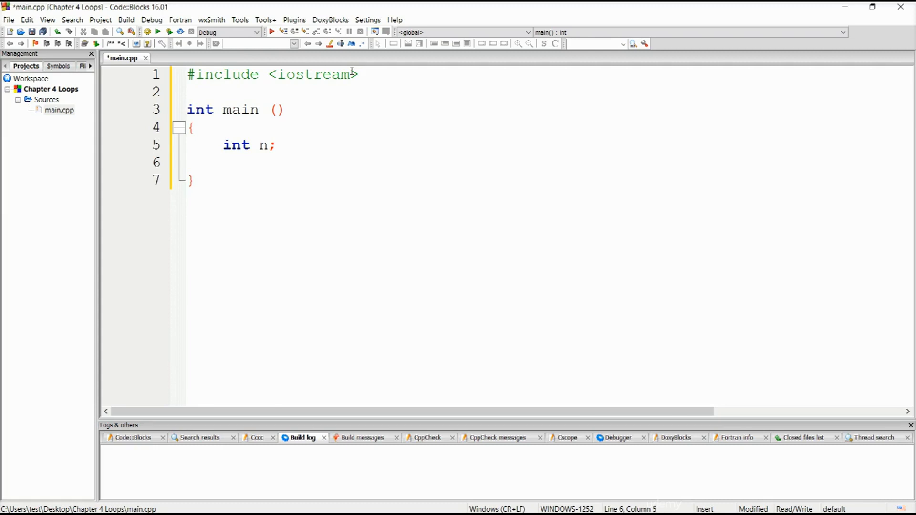
type("std")
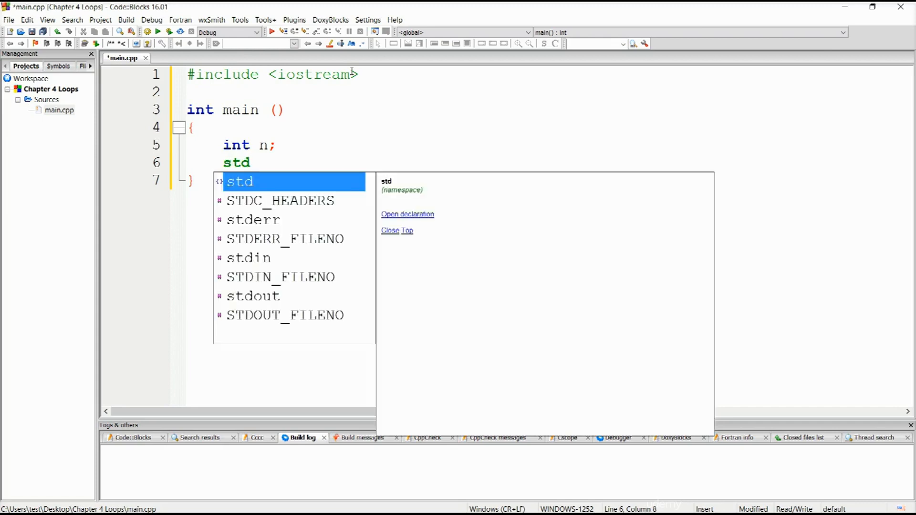
type("::cout \"")
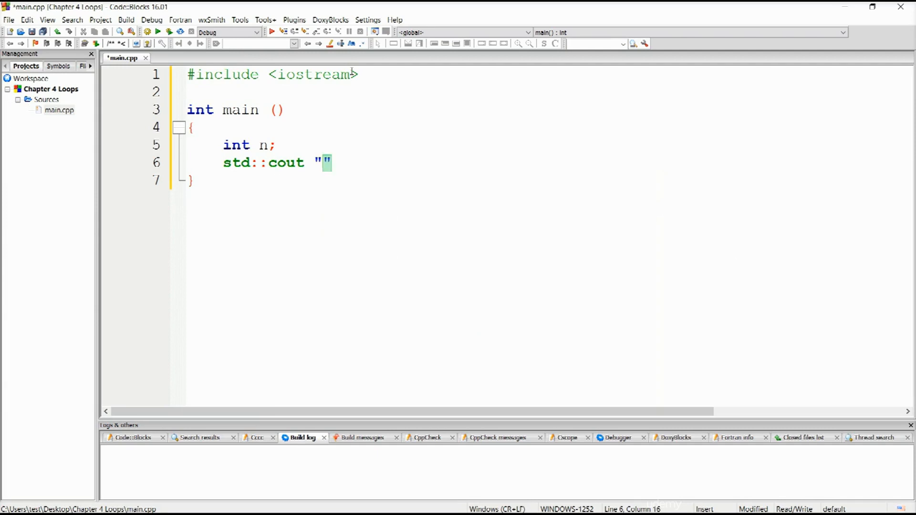
type("Ente n")
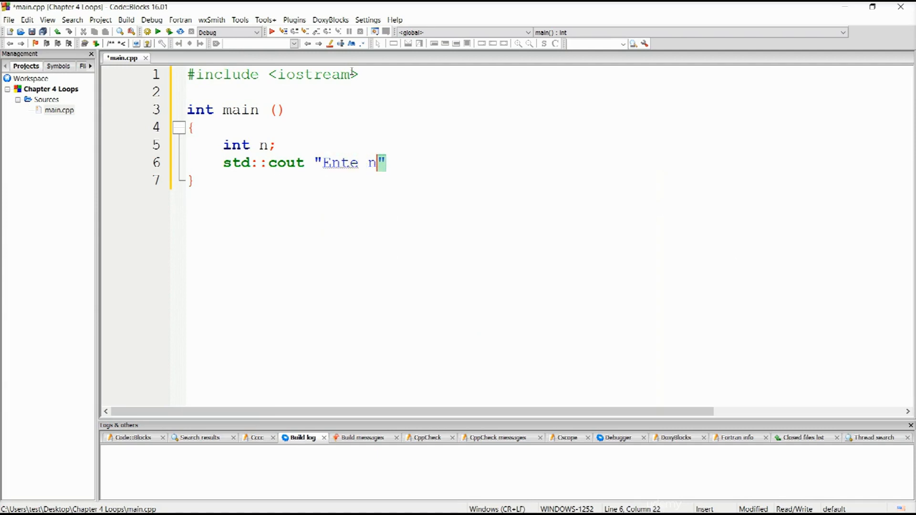
type(":")
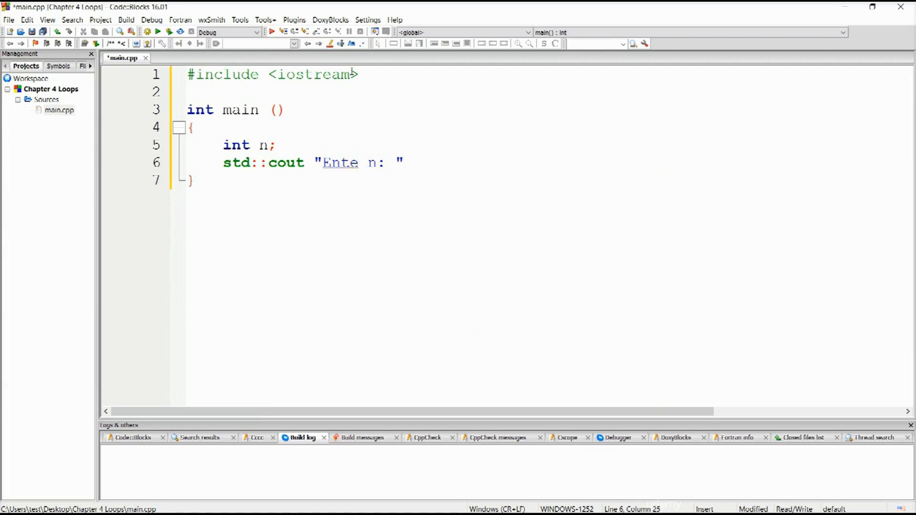
key("Return")
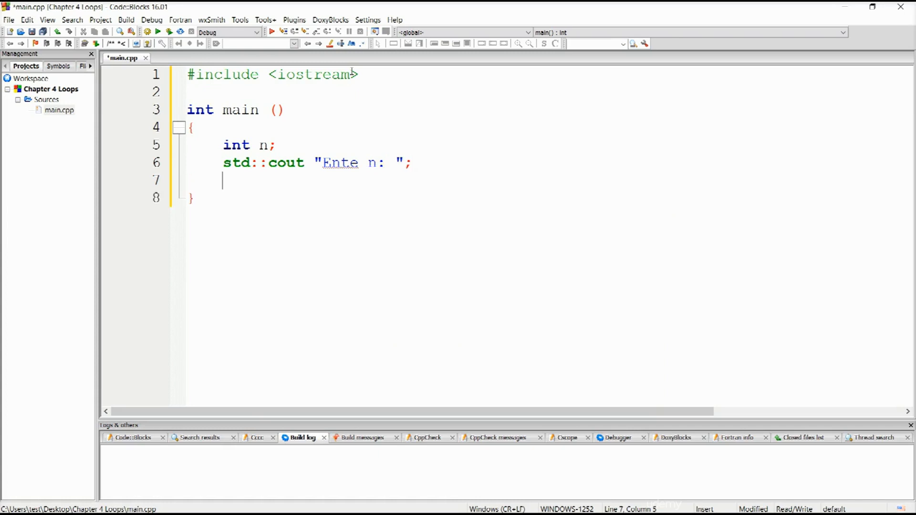
mouse_move(409, 23)
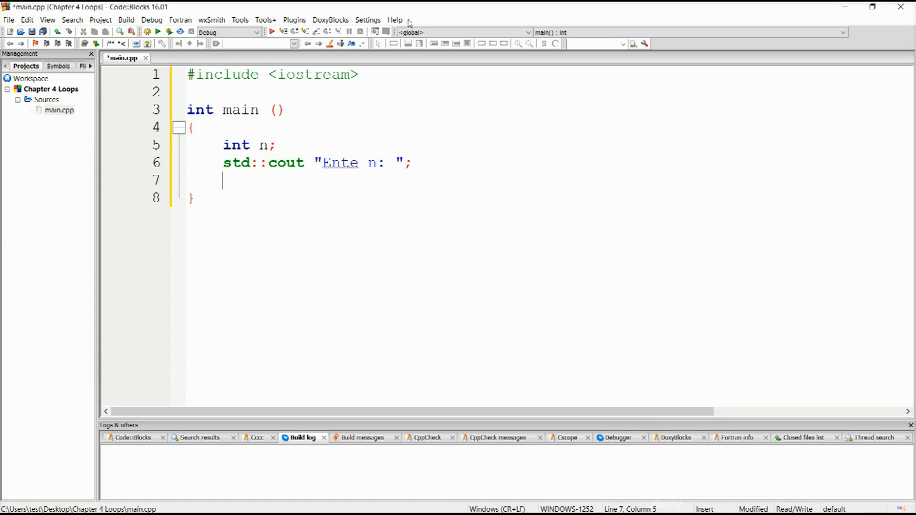
Read n on the next line with std::cin >> n;
left_click(383, 163)
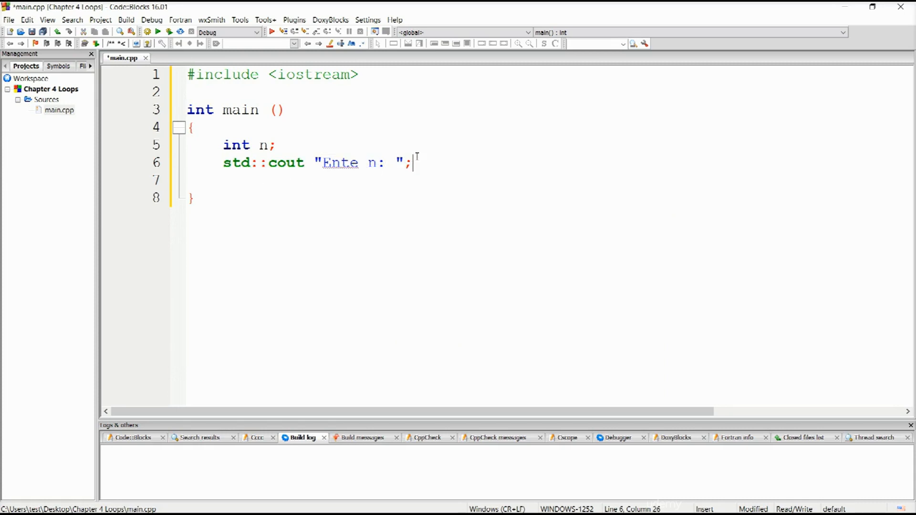
type("std")
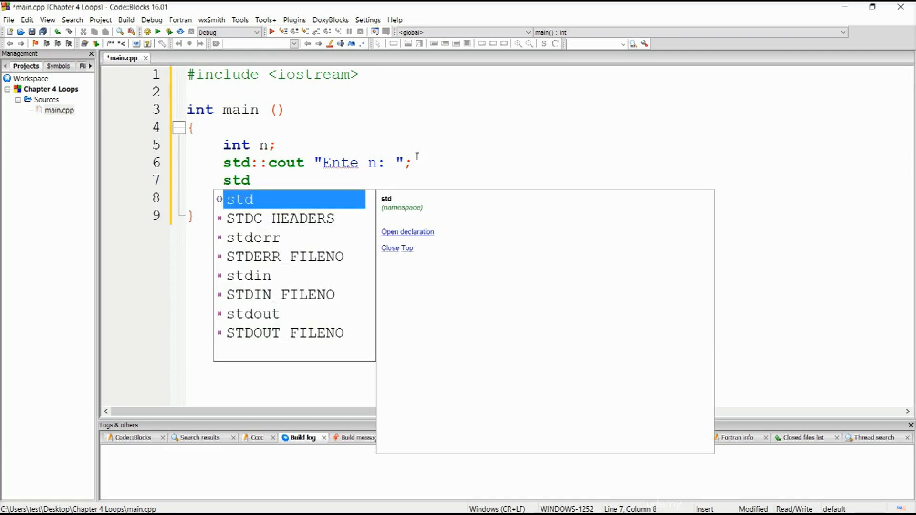
type("::c")
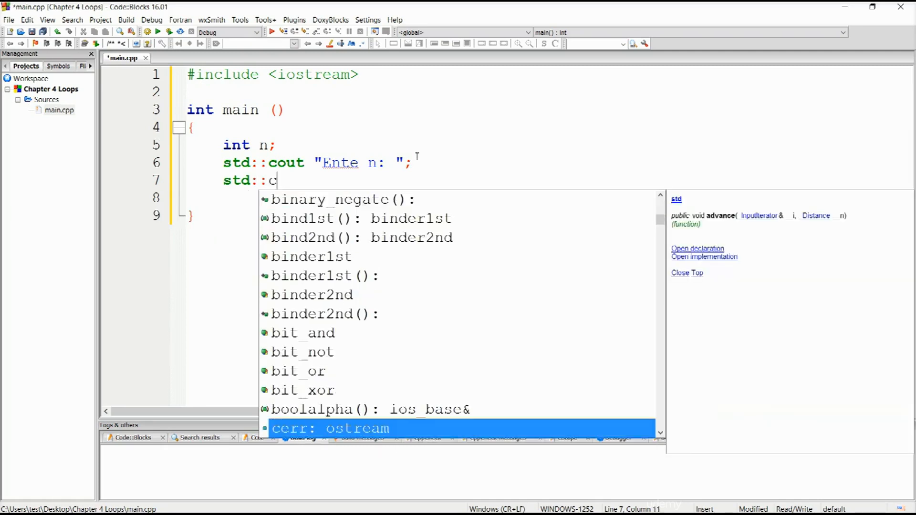
type("in >>")
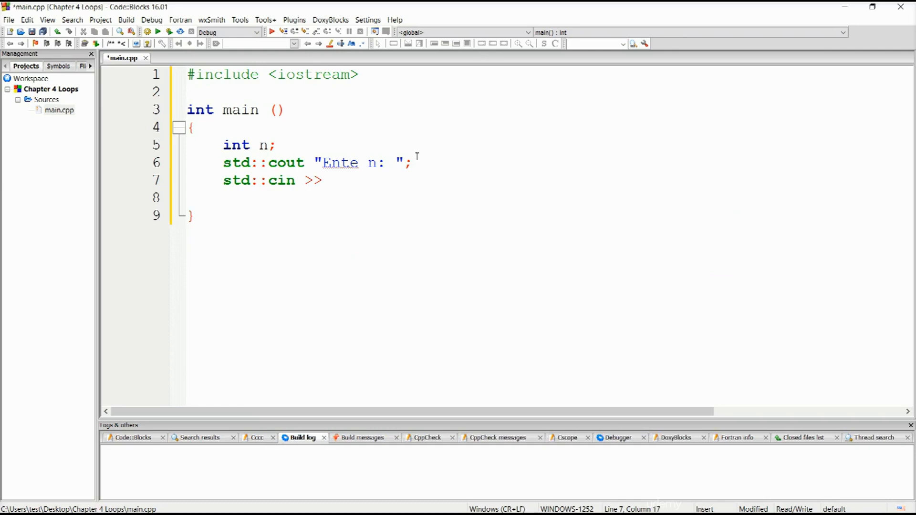
type("n;")
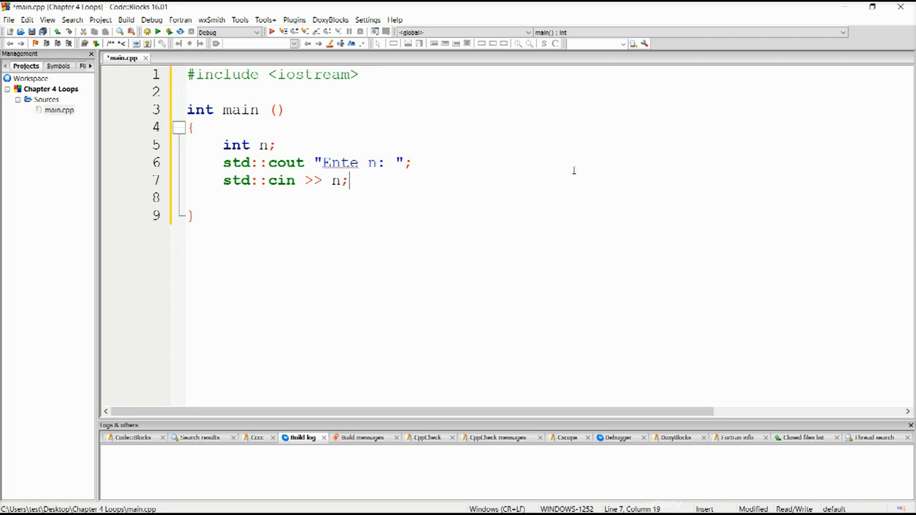
mouse_move(448, 195)
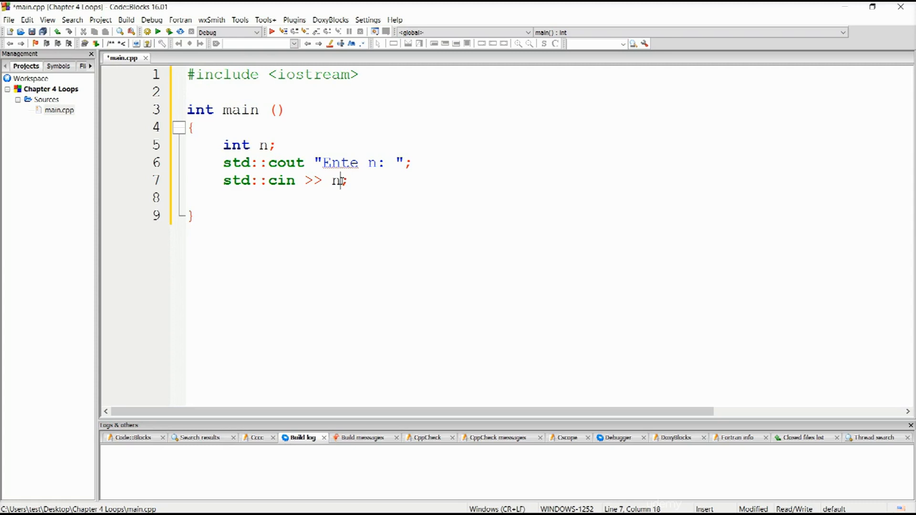
type(";")
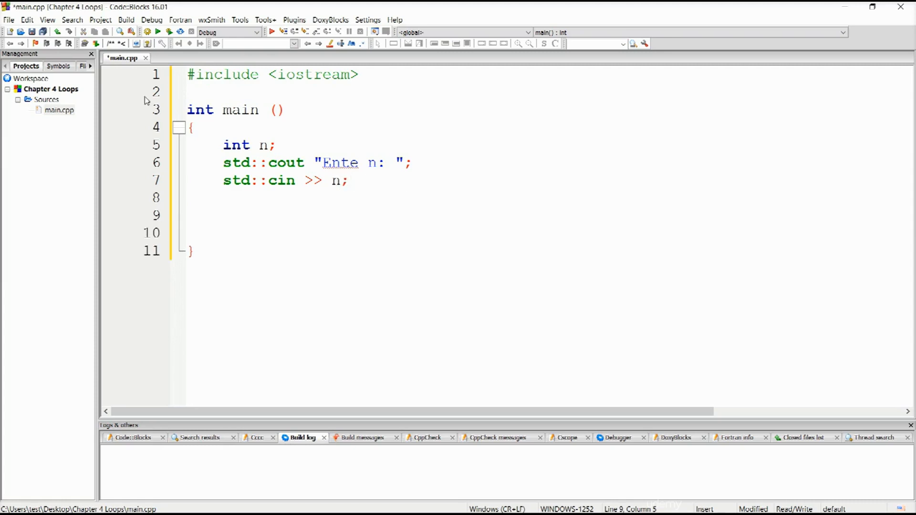
Insert a blank line before cout and change the prompt to 'Enter int n: '
key("Return")
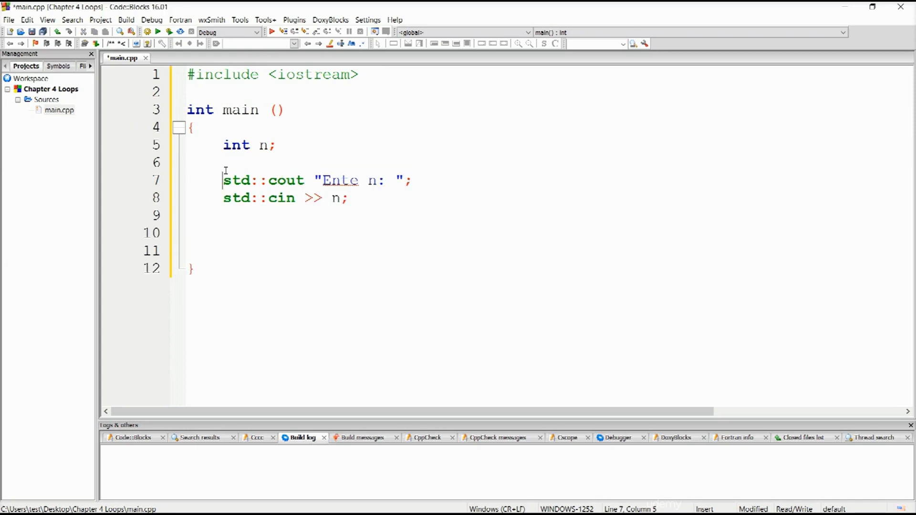
left_click_drag(224, 180, 411, 180)
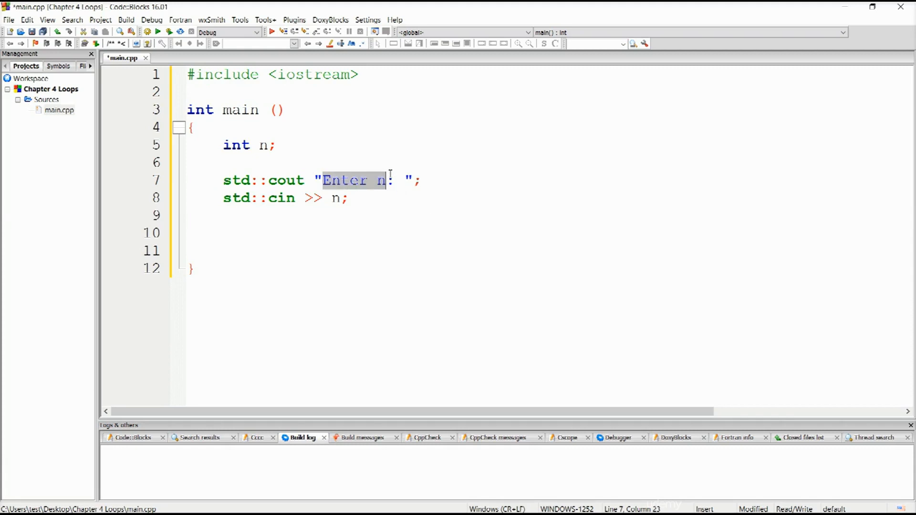
mouse_move(362, 190)
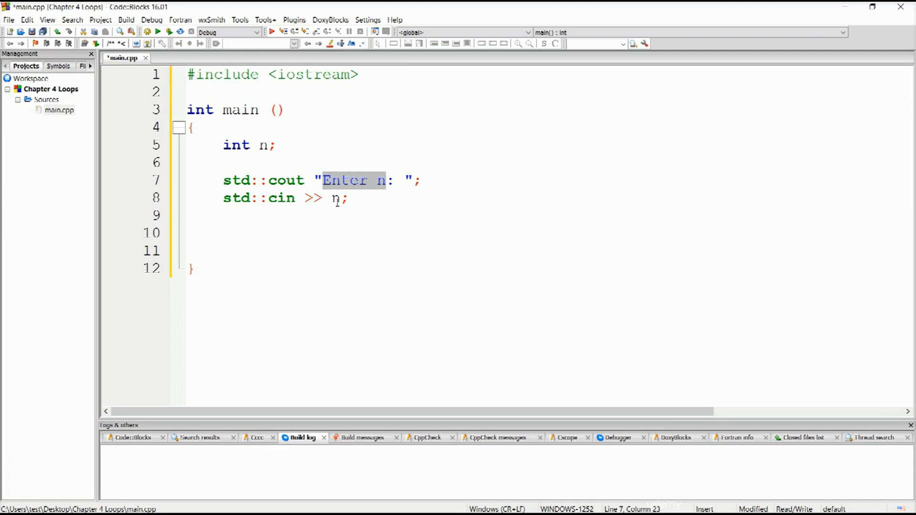
left_click(377, 180)
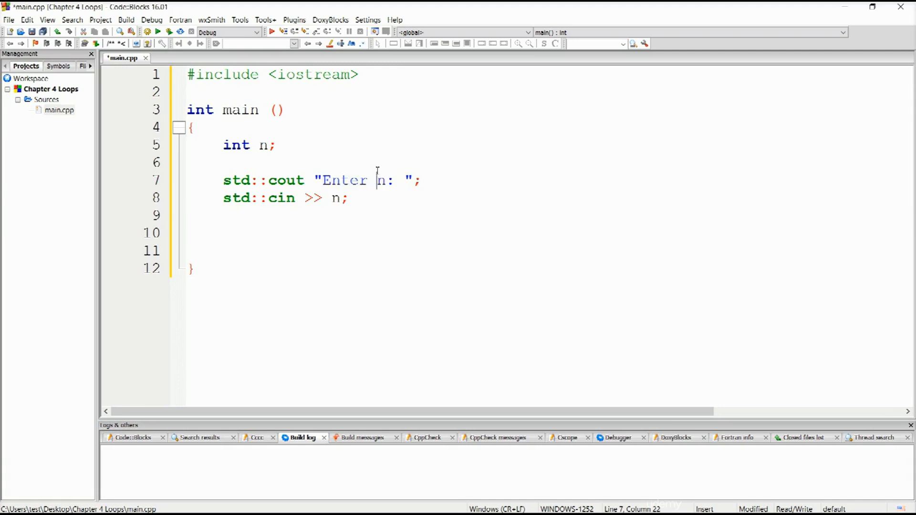
type("int")
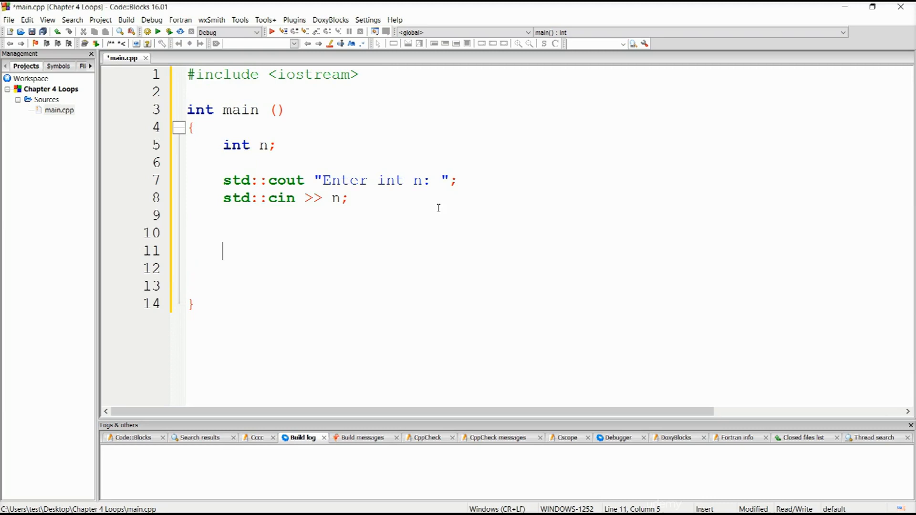
Declare int sum = 0; below the cin line, fixing the misspelled name
key("Backspace")
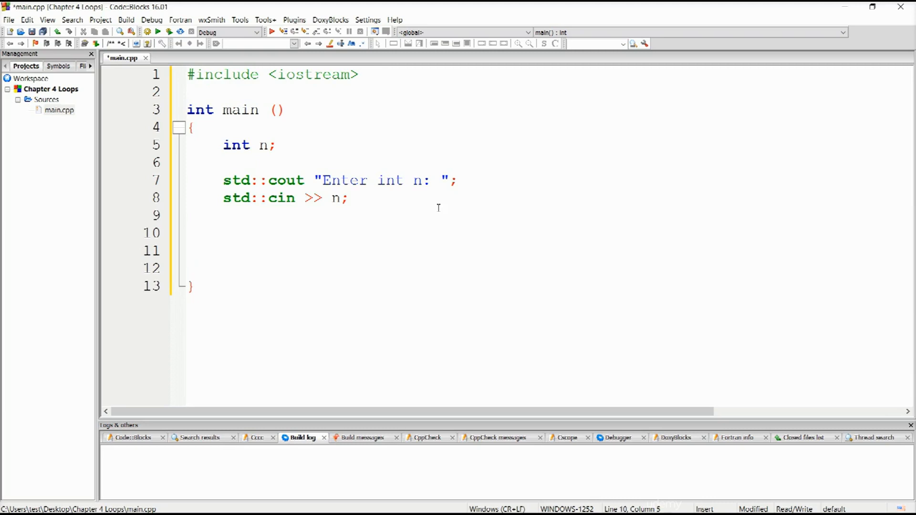
type("int")
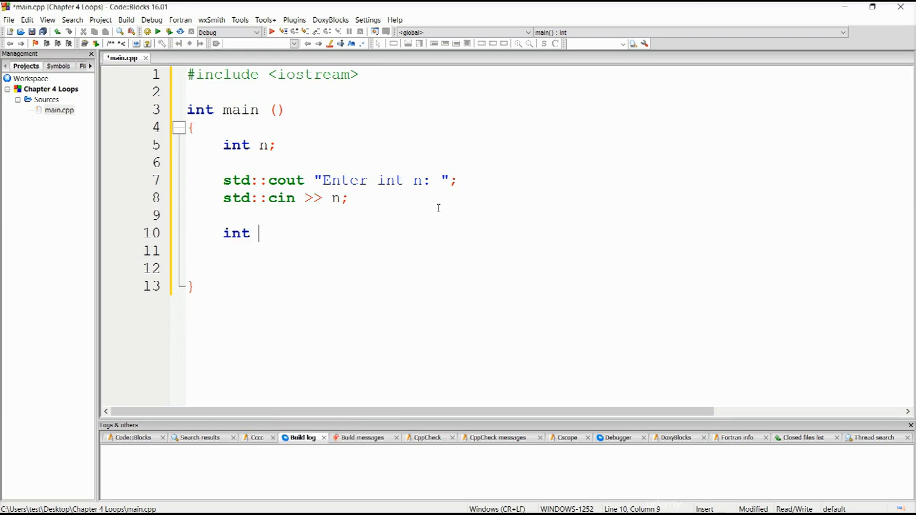
type("stm = 0;")
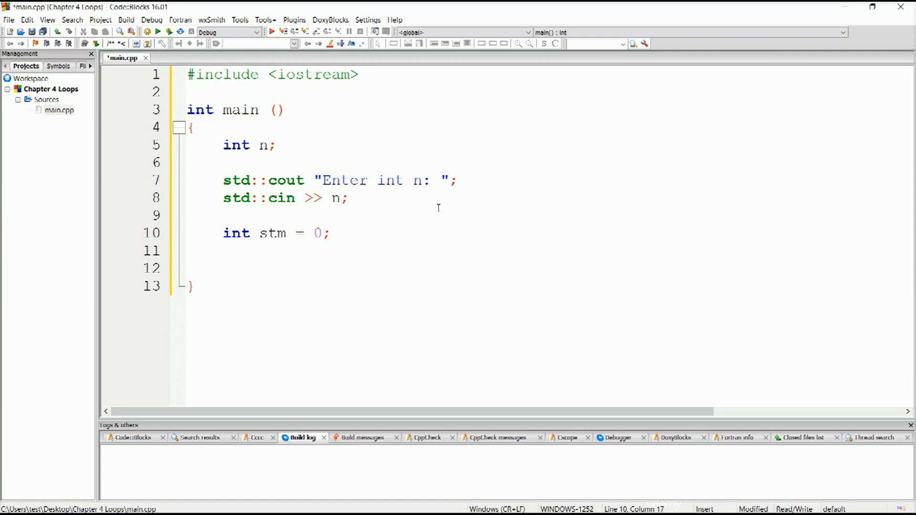
key("Enter")
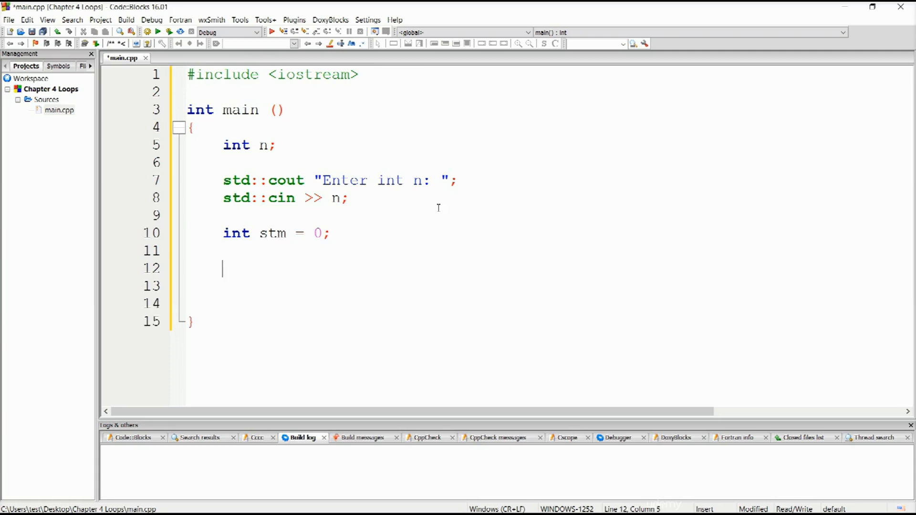
left_click(239, 232)
type("u")
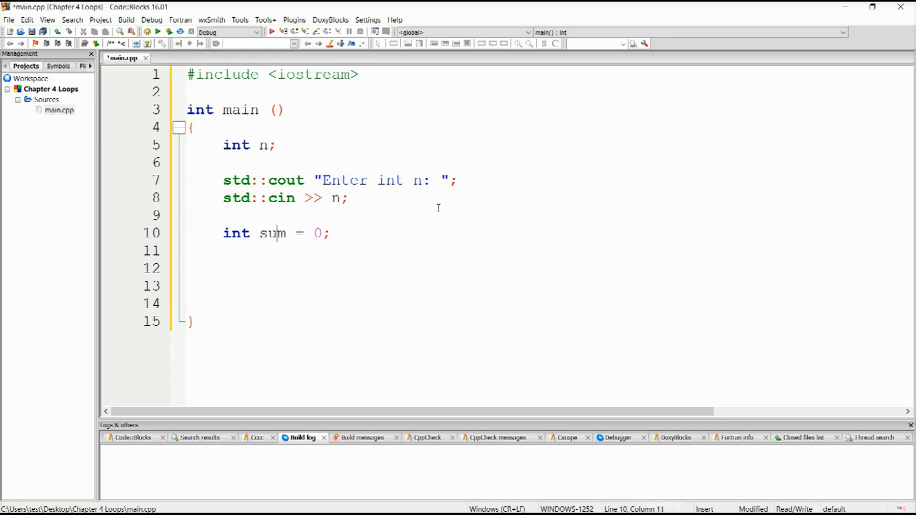
key("Enter")
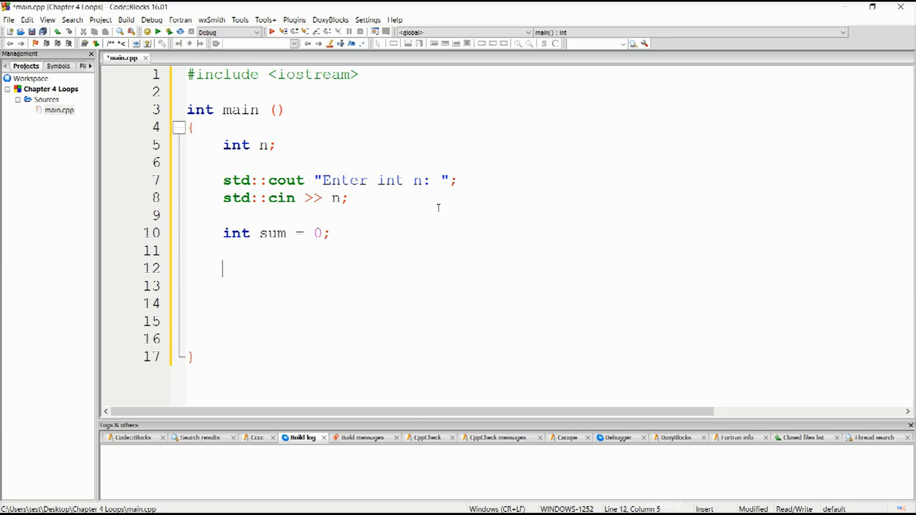
Type the loop header for (int i = 1; i <= n; ++i) with an opening brace
type("for")
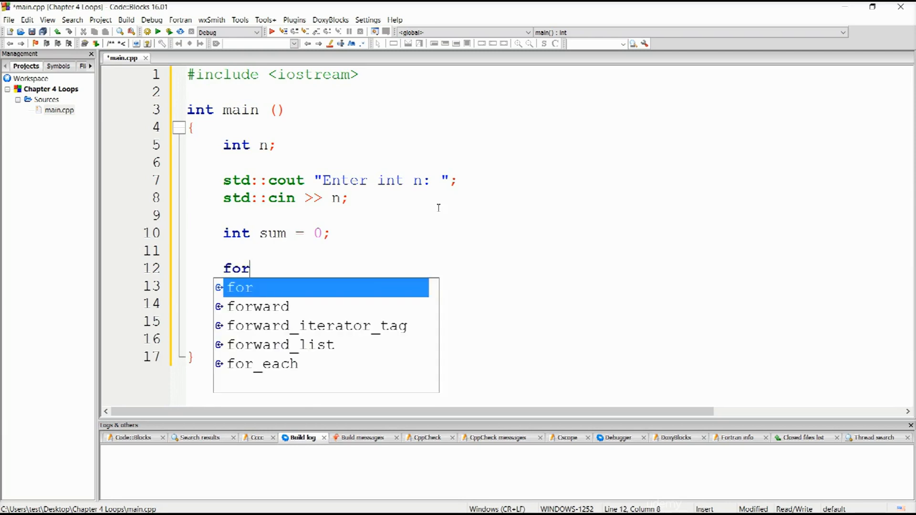
type("(int")
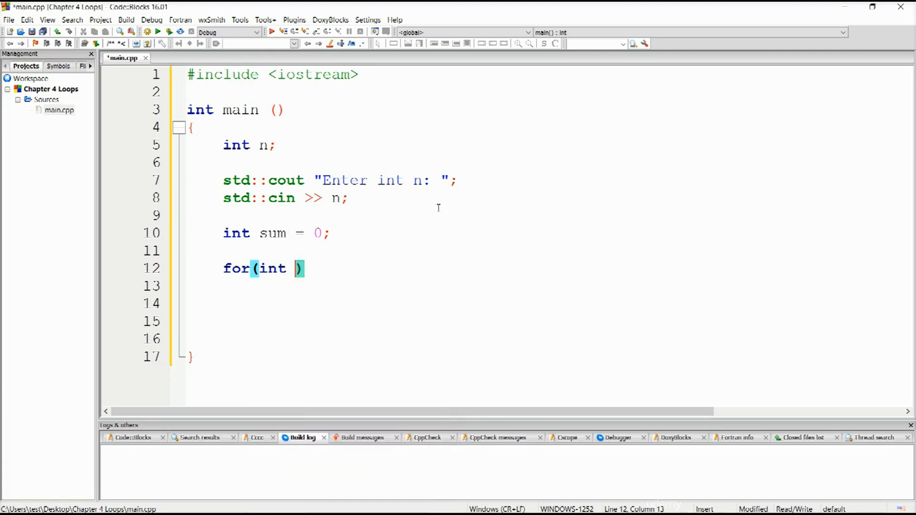
type("i")
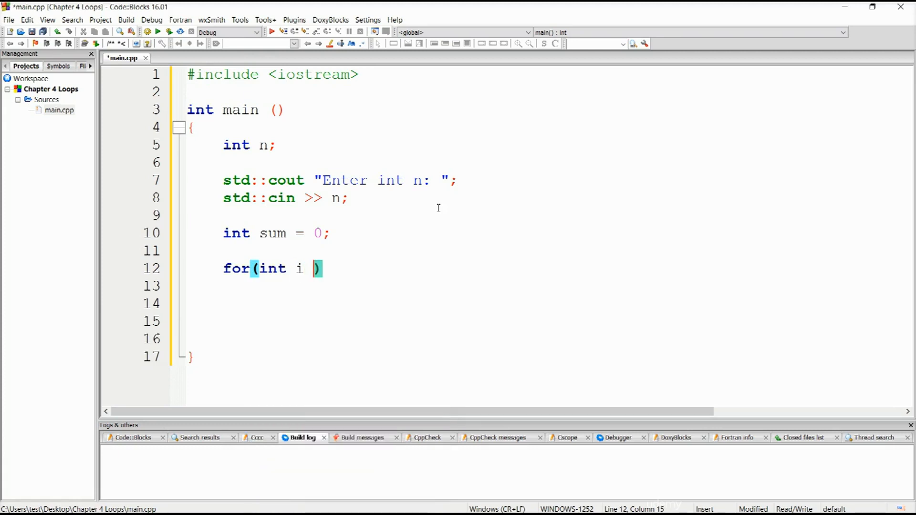
type("= 1")
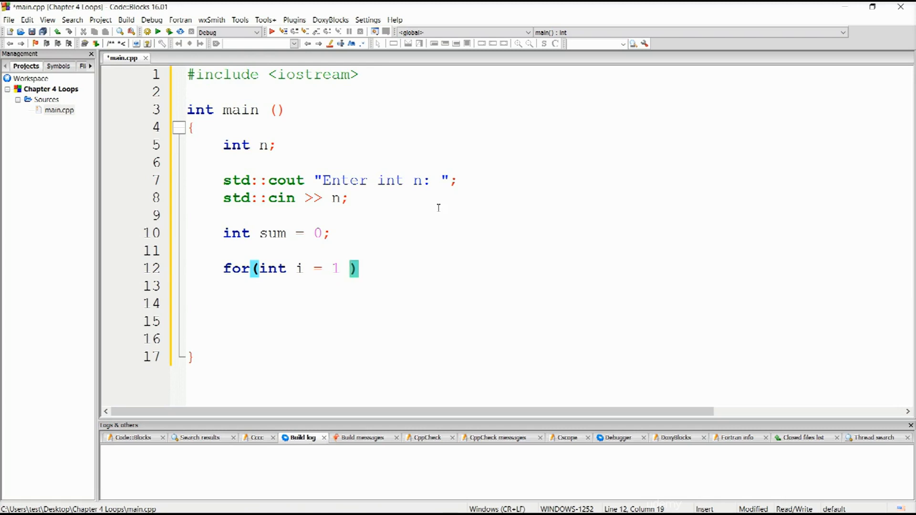
type(";")
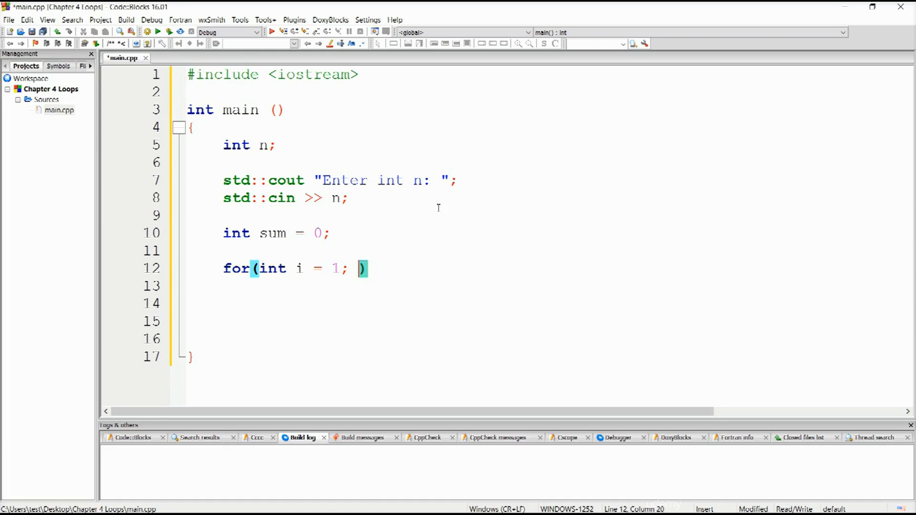
type("i")
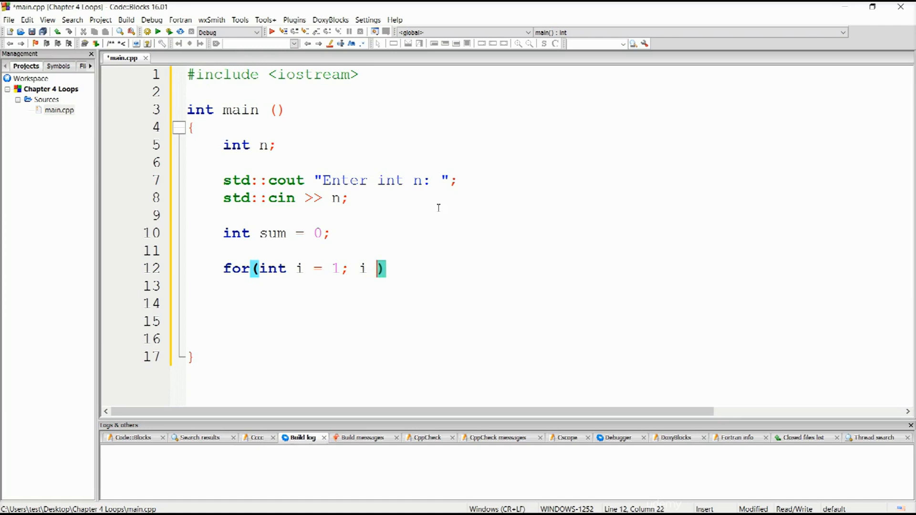
type("<=")
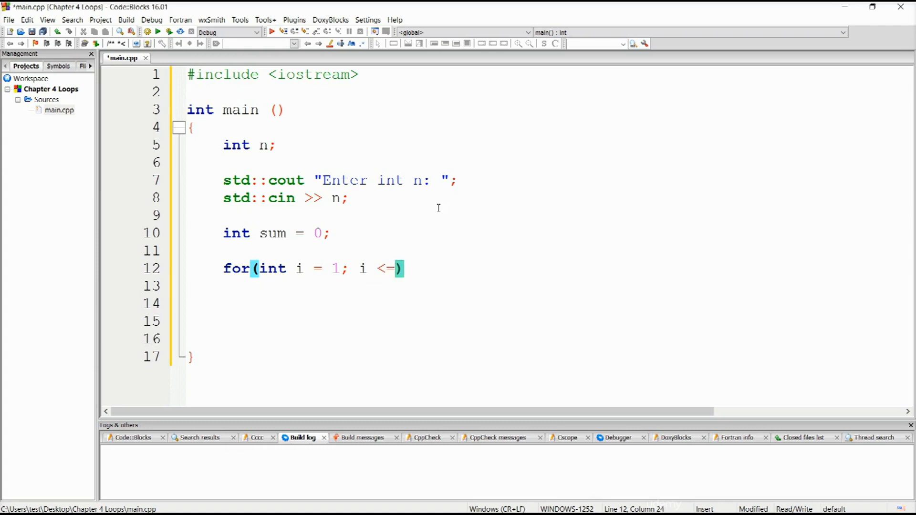
type("n")
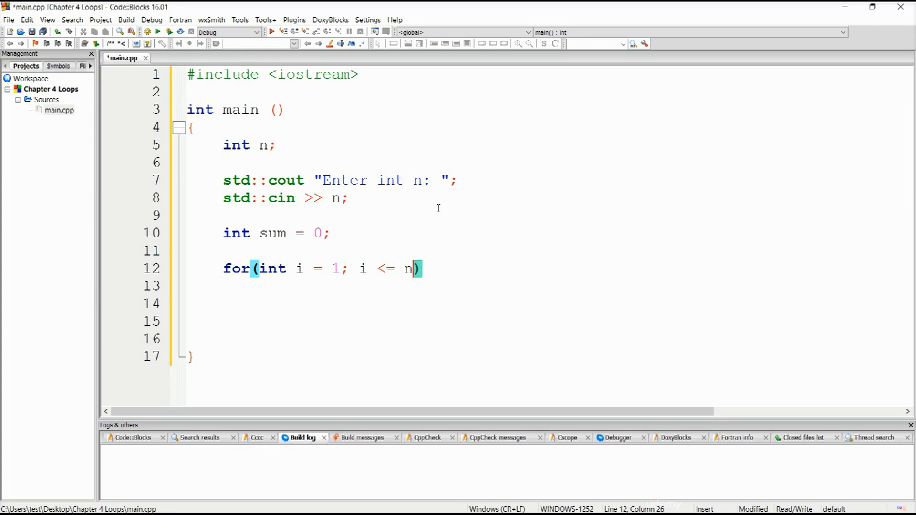
type(";")
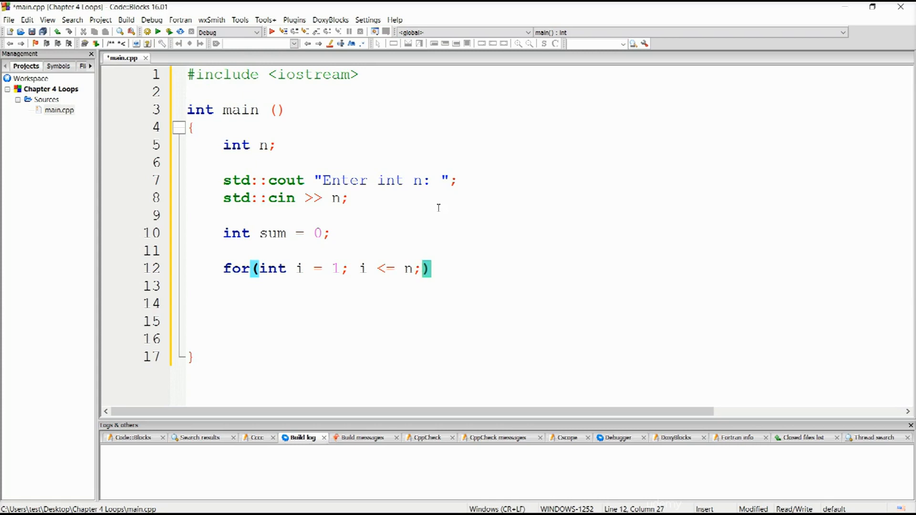
type("++i")
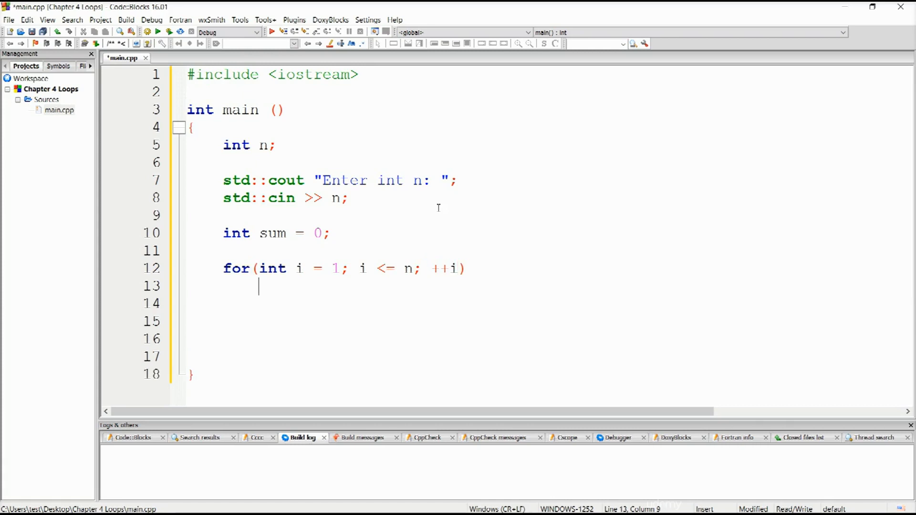
type("{")
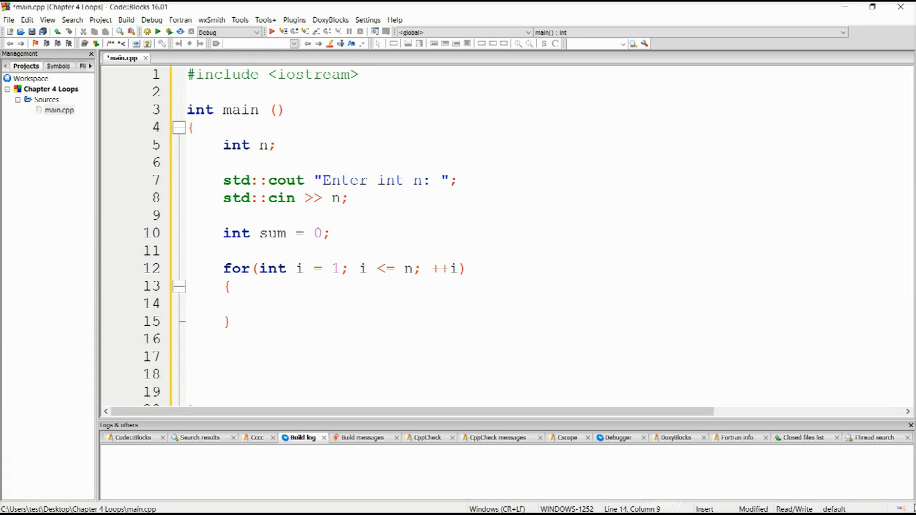
left_click(258, 304)
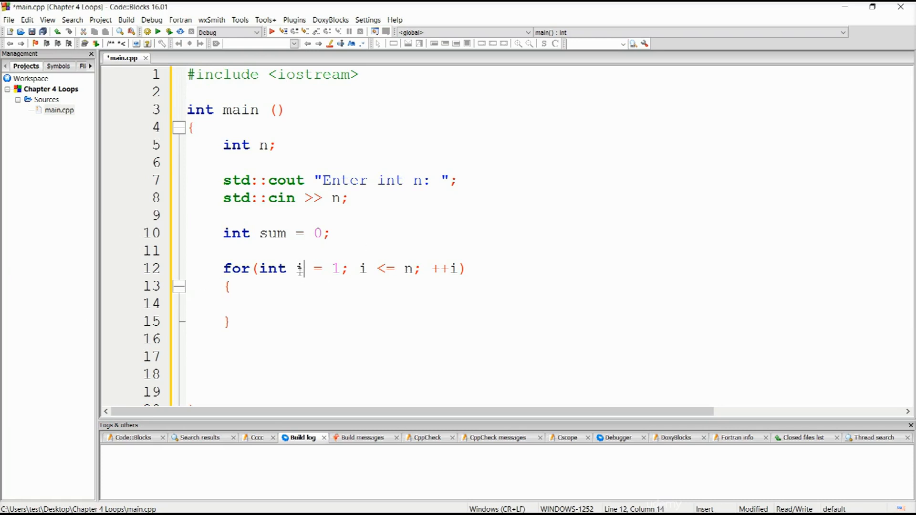
mouse_move(300, 268)
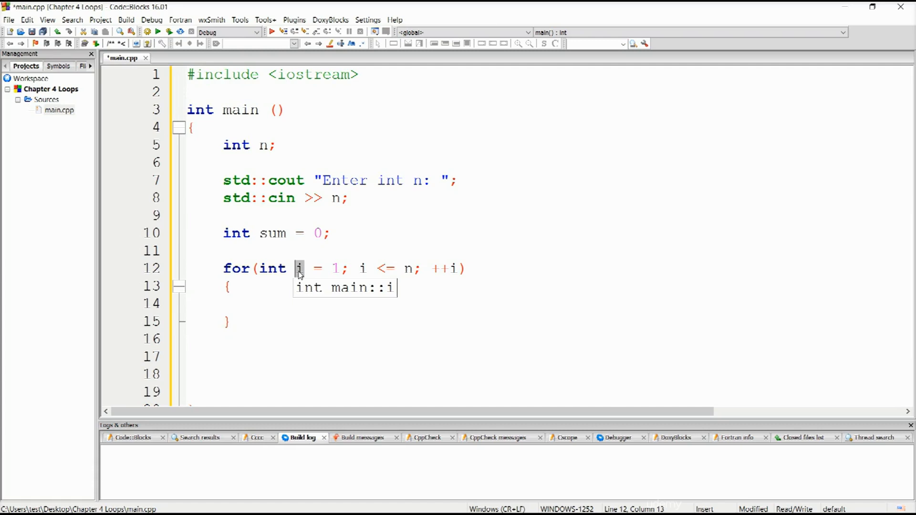
mouse_move(444, 278)
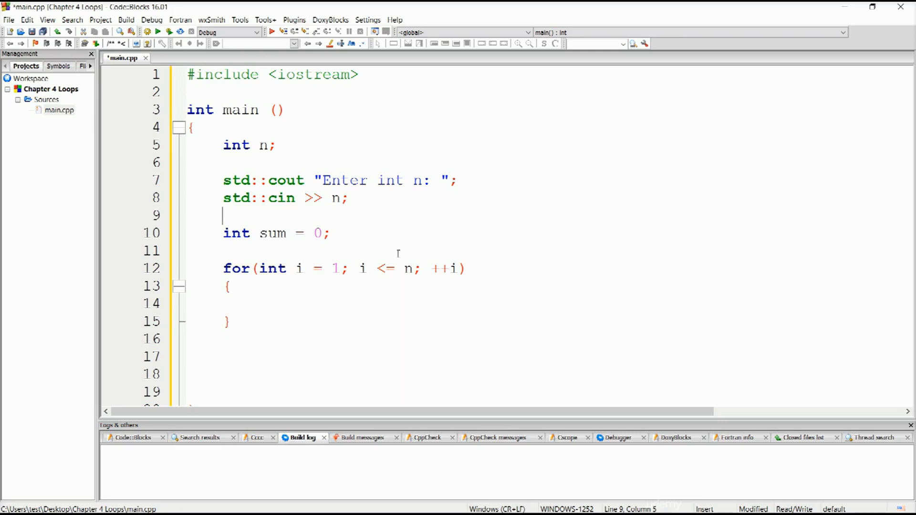
mouse_move(303, 319)
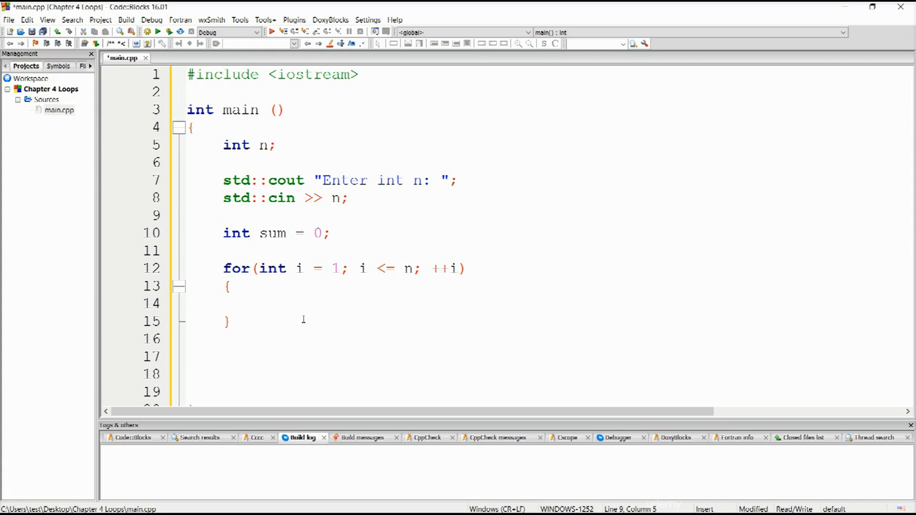
mouse_move(304, 294)
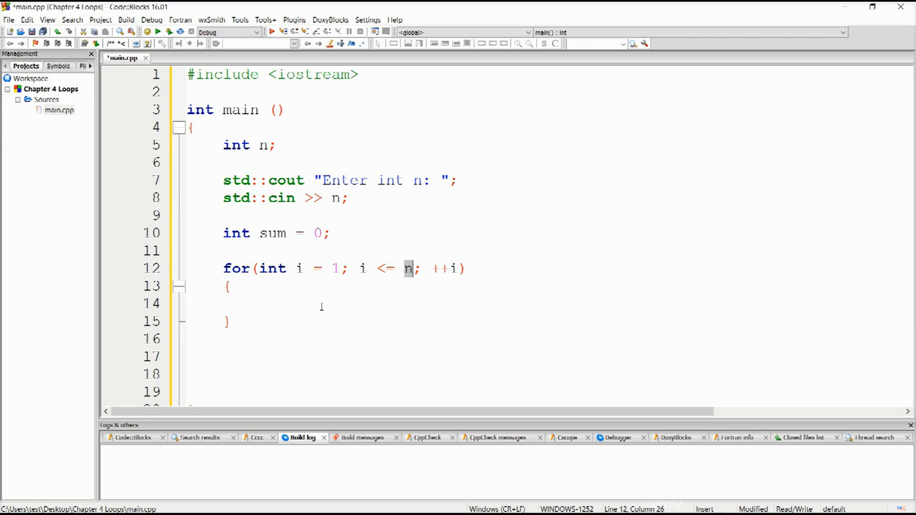
left_click(333, 268)
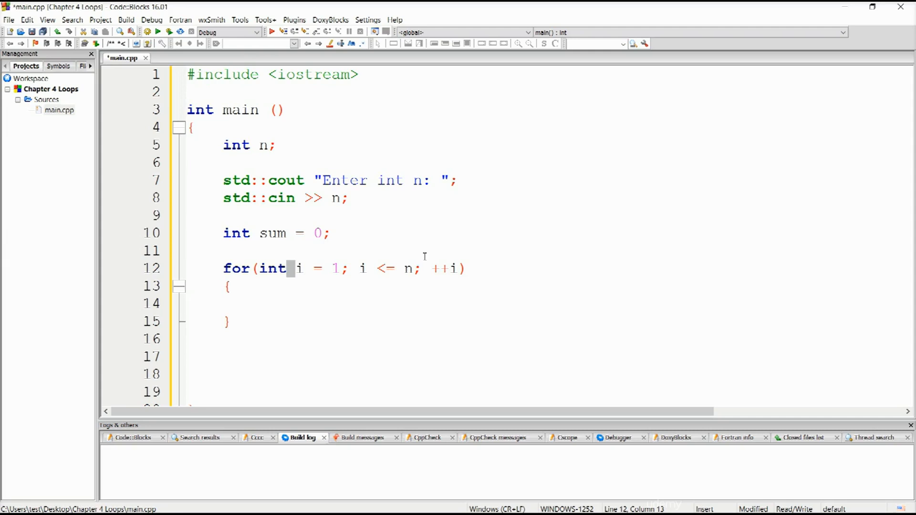
double_click(447, 268)
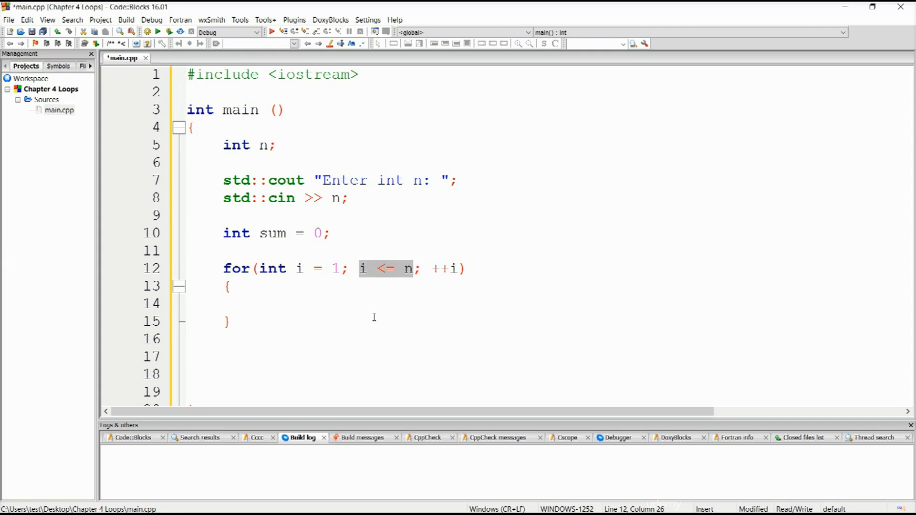
left_click(229, 321)
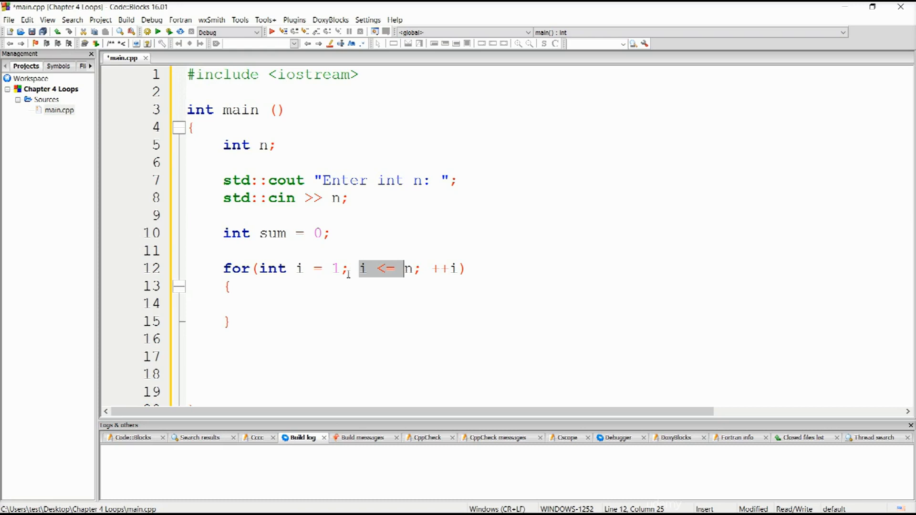
left_click(331, 268)
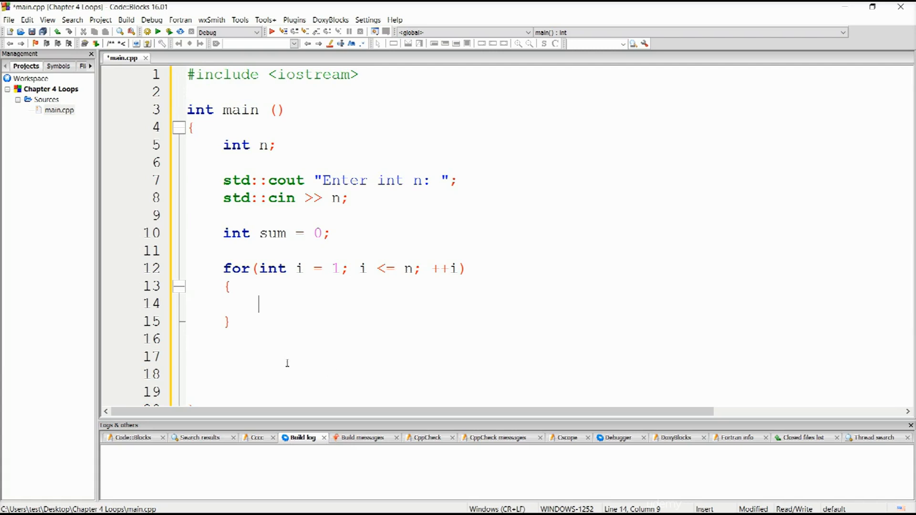
mouse_move(453, 275)
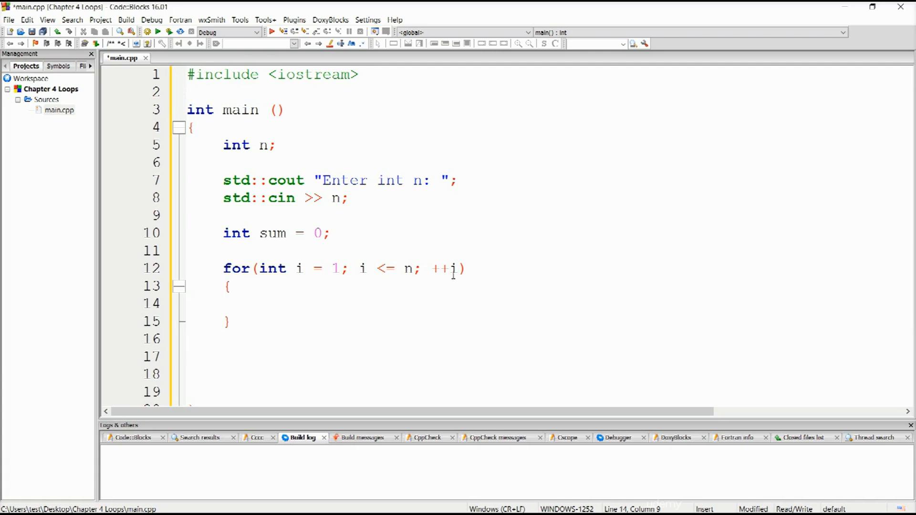
double_click(446, 268)
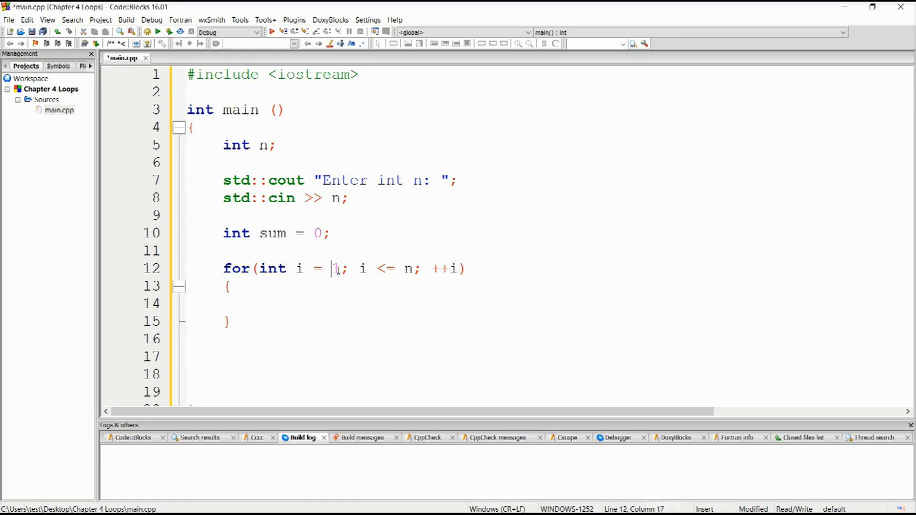
double_click(335, 269)
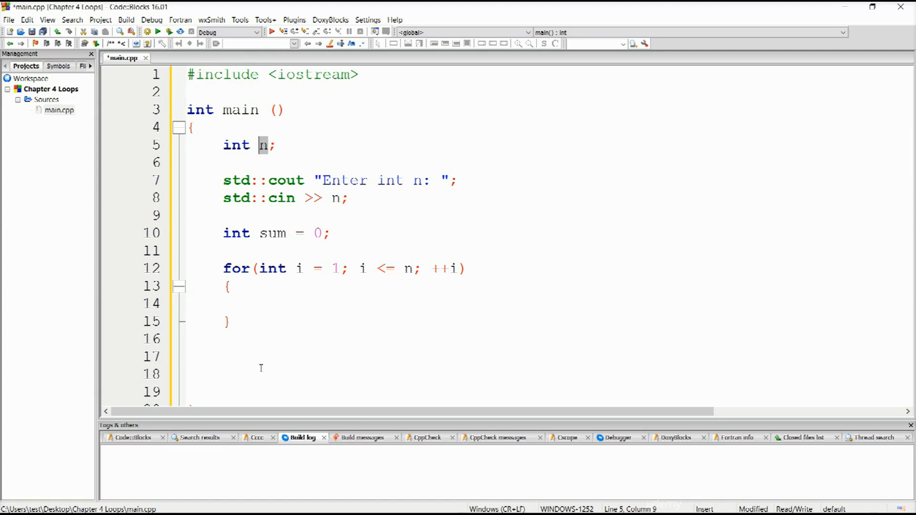
mouse_move(367, 320)
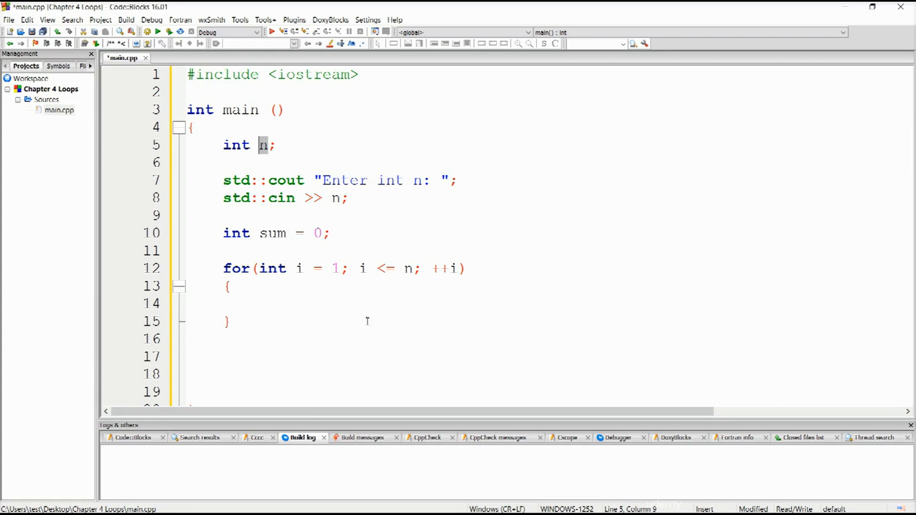
Declare int number in the loop body and print an 'Enter' prompt with std::cout
left_click(275, 307)
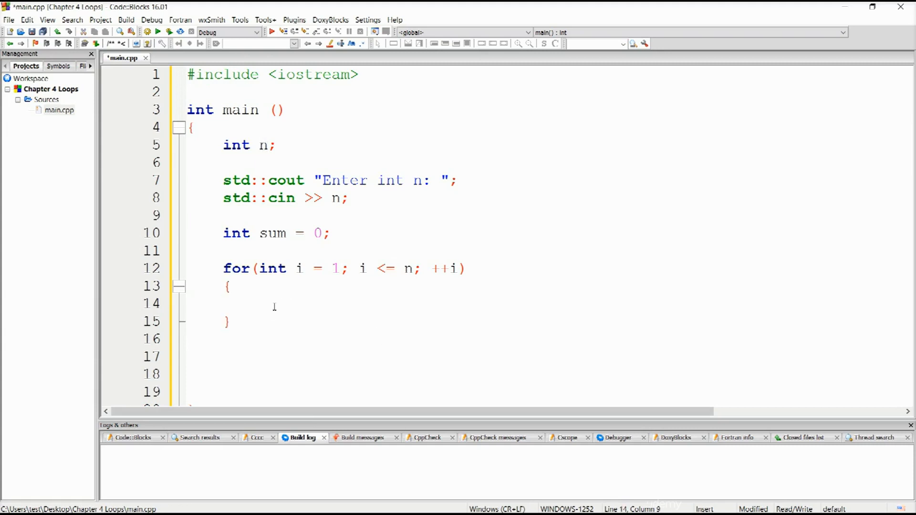
type("int")
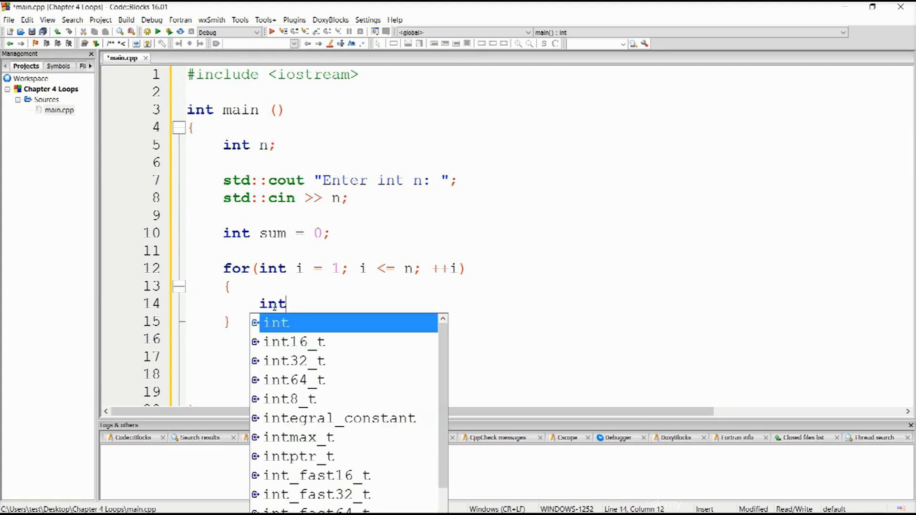
type("number;")
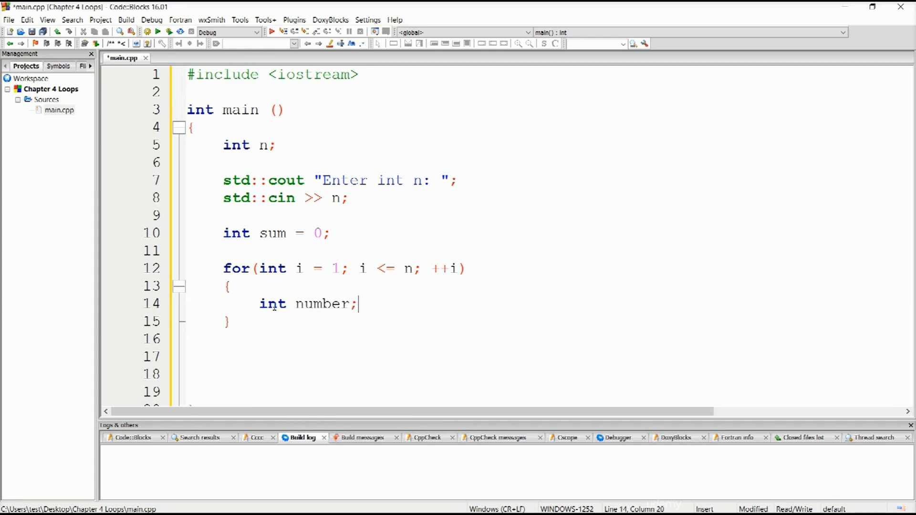
type("s")
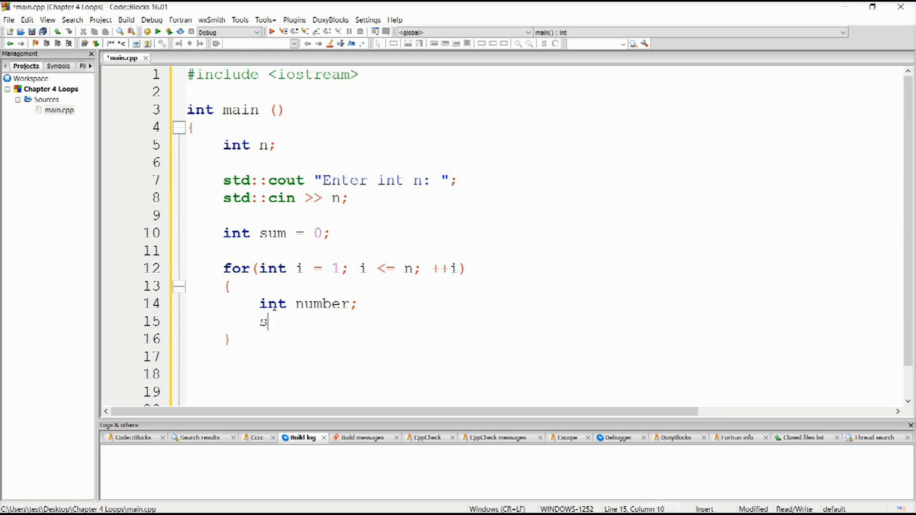
type("td::cout << \"")
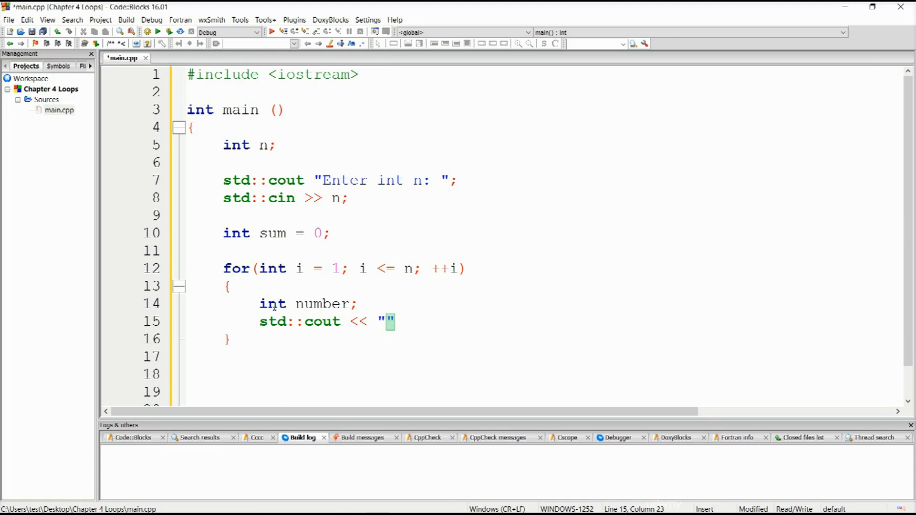
type("Enter")
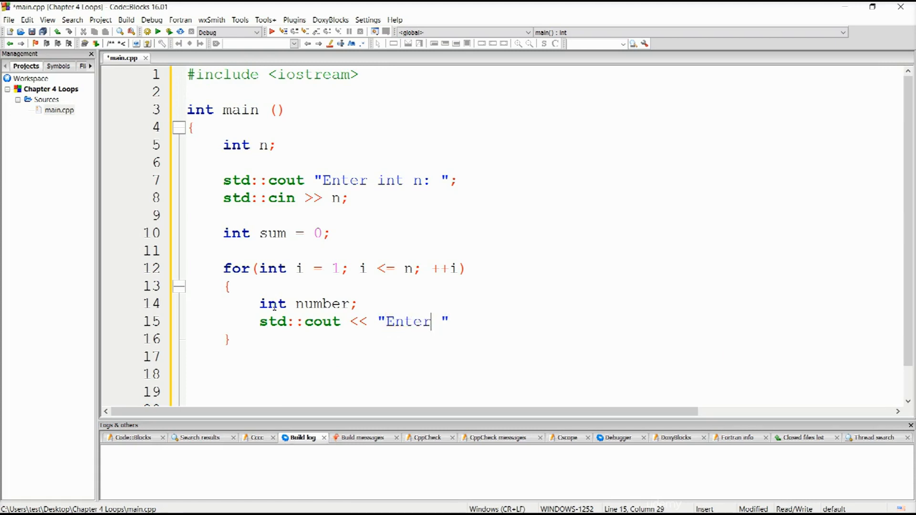
type(":")
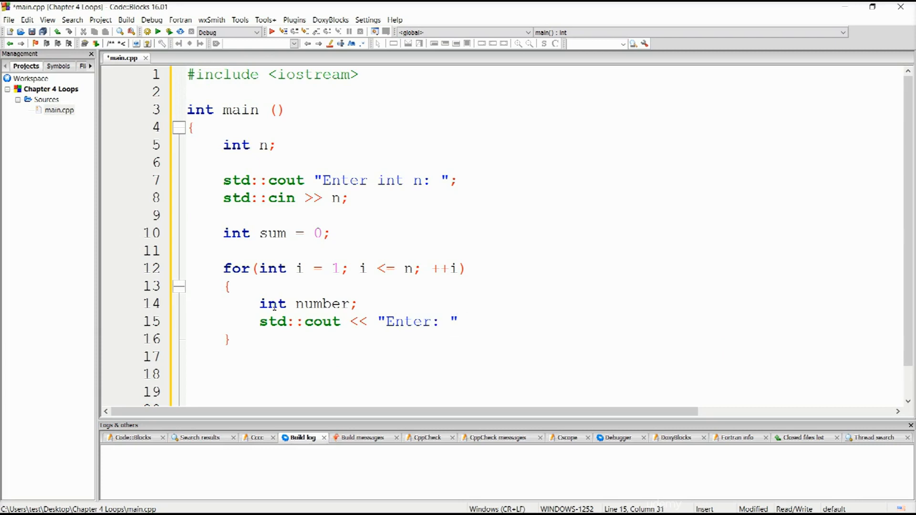
type("<<")
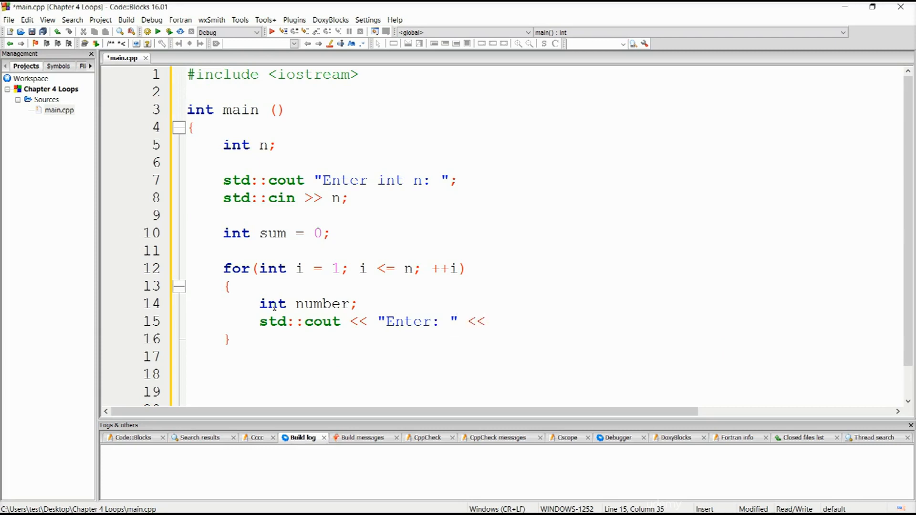
type("i <<")
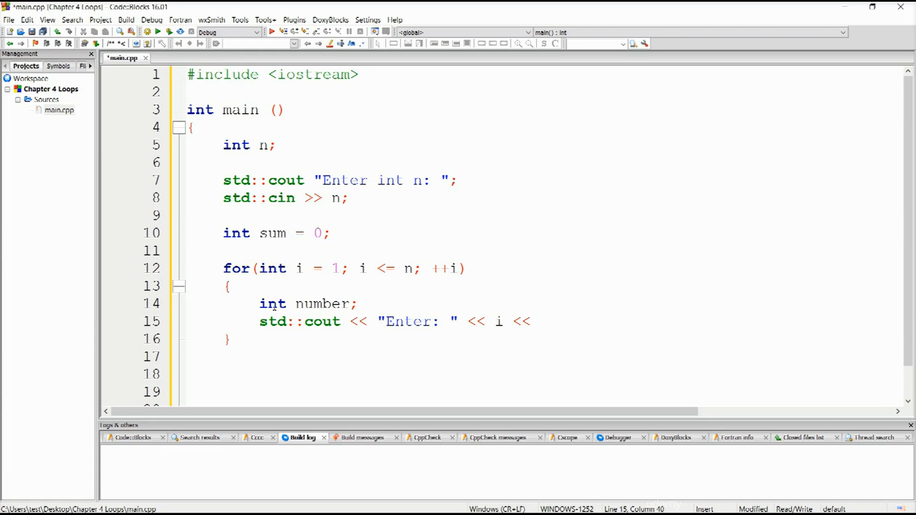
type("\"")
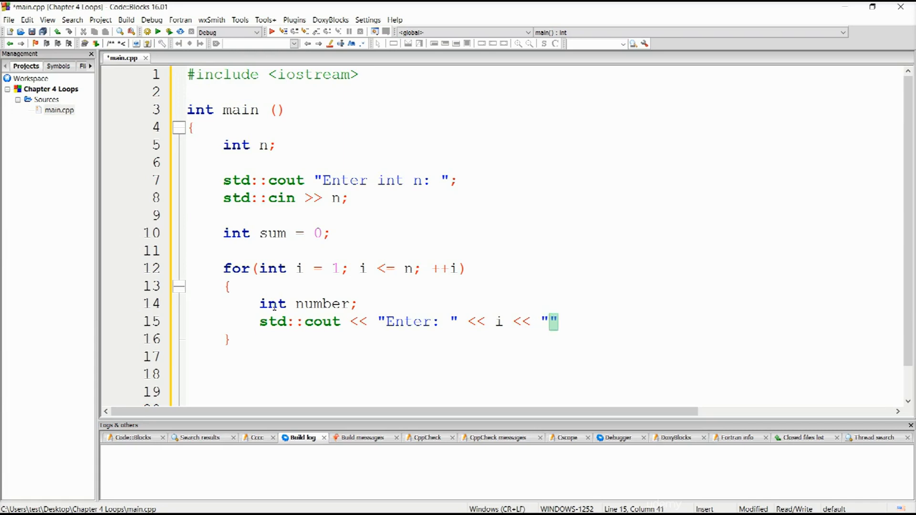
type(". numbe")
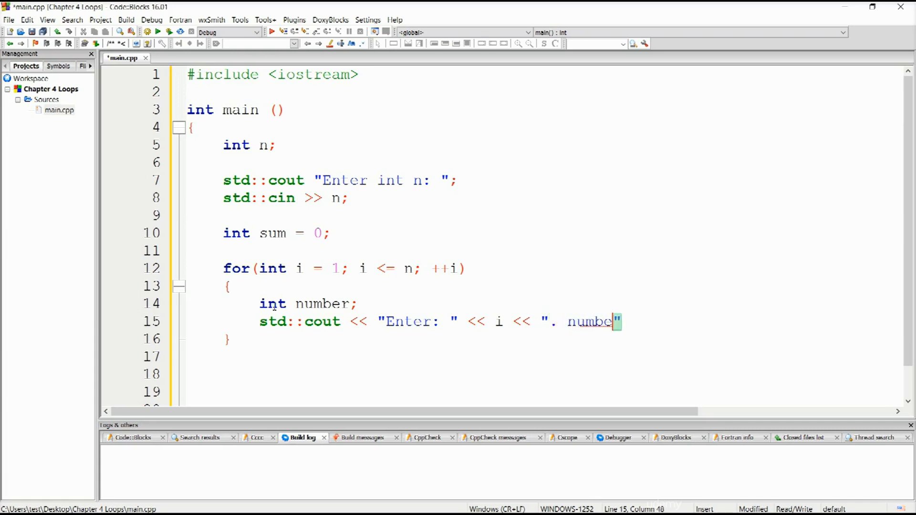
type("r:")
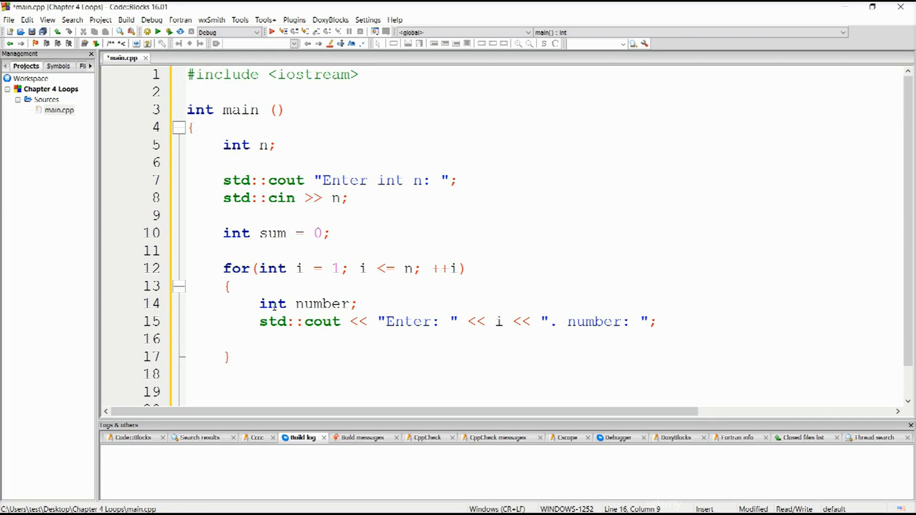
Read the entered value with std::cin >> number
type("std::cin")
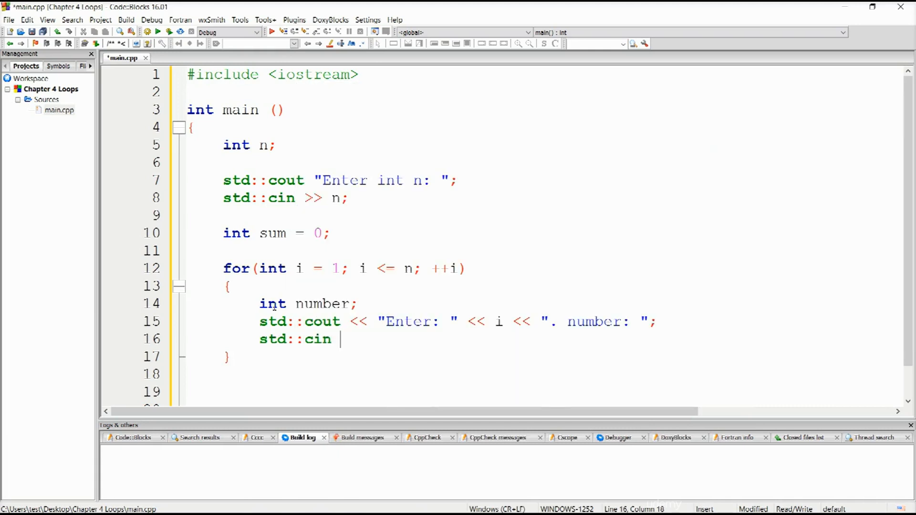
type(">>")
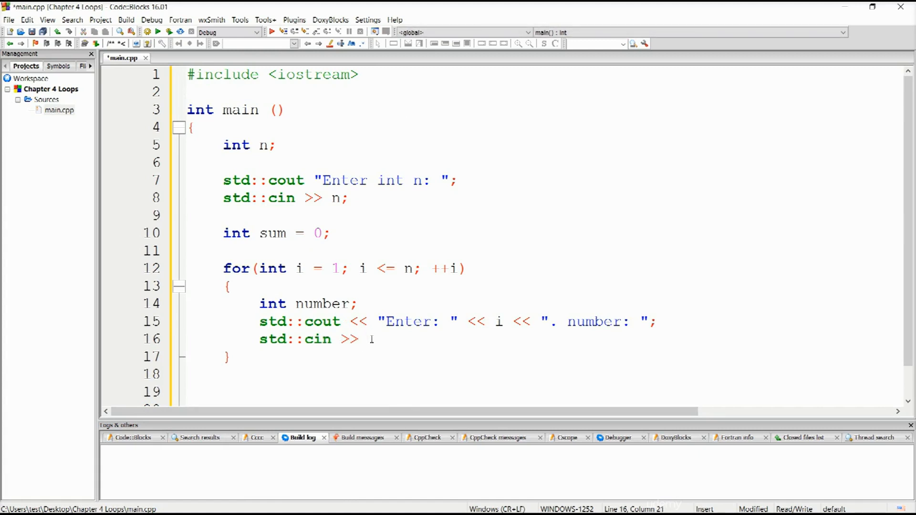
type("number;")
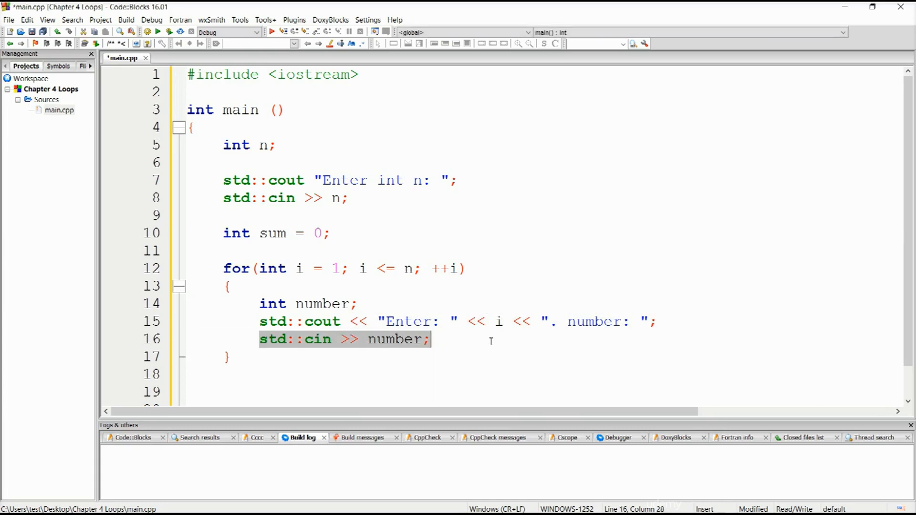
Review the loop header and n, then edit the prompt line's text
scroll("down", 3)
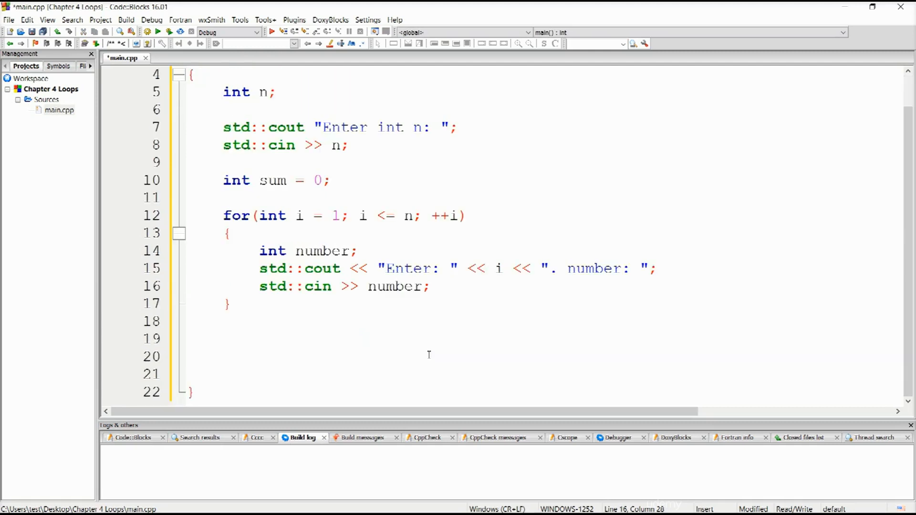
left_click(431, 287)
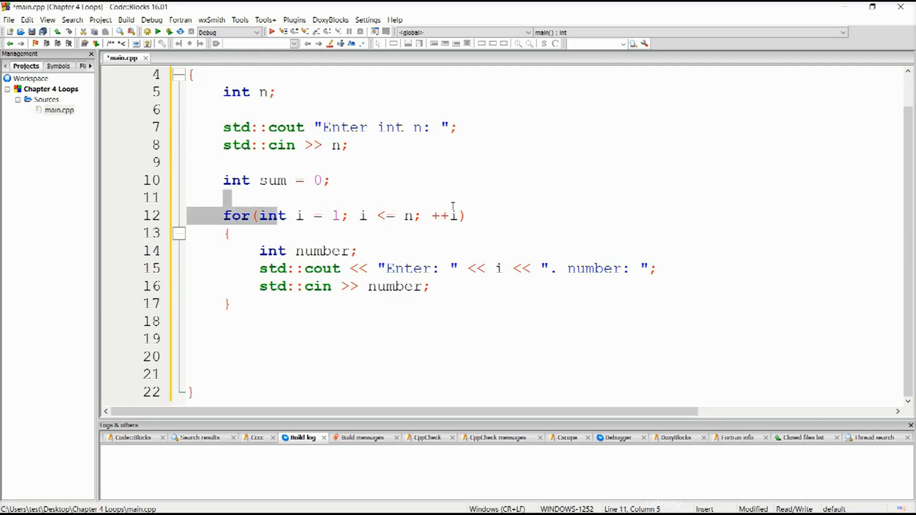
left_click(271, 104)
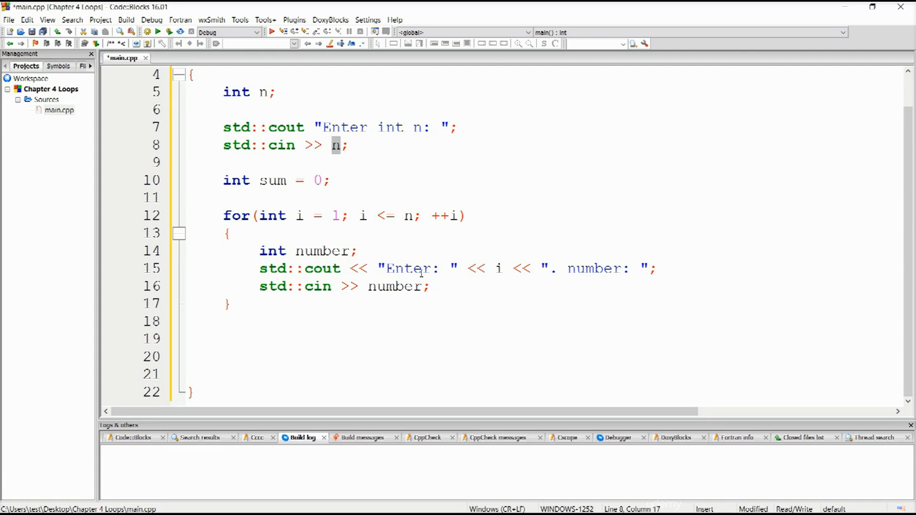
left_click(503, 269)
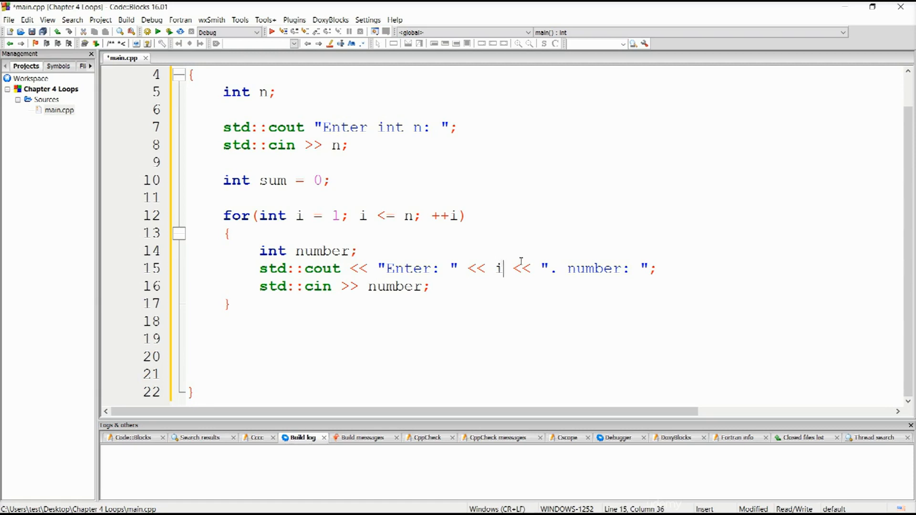
type("n")
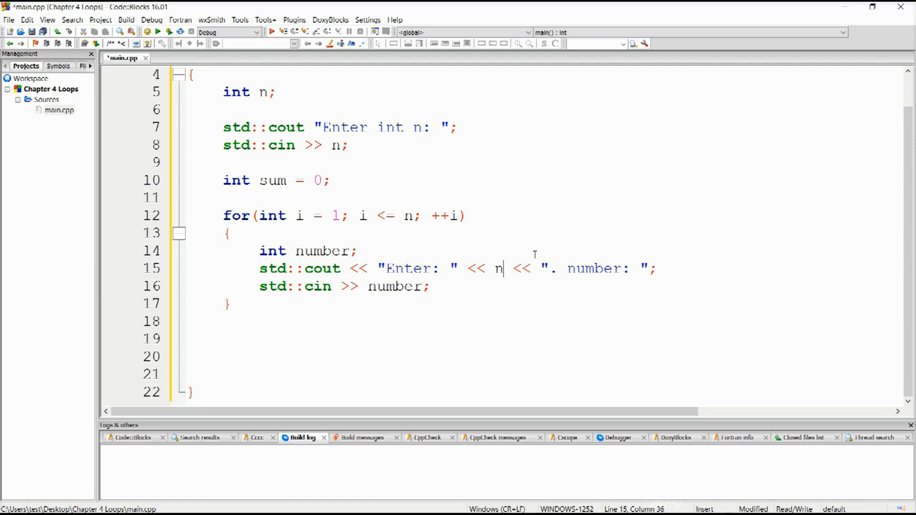
type("umber")
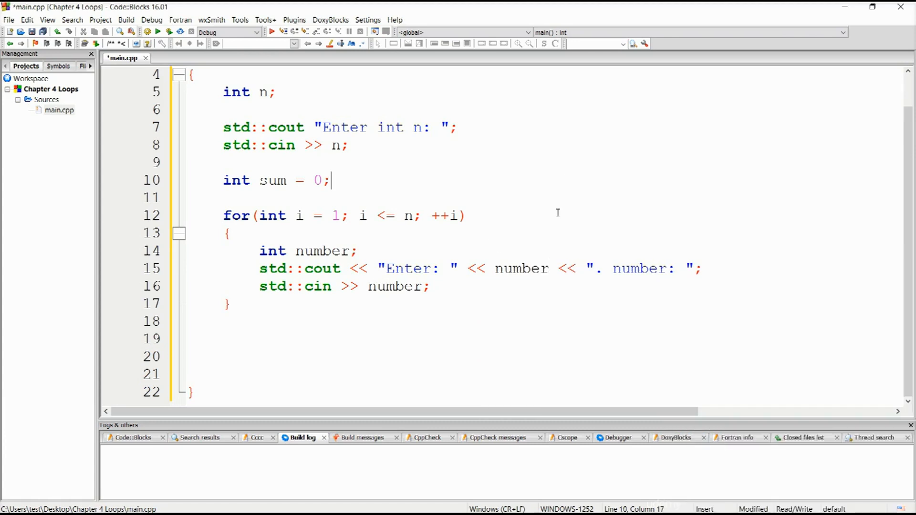
mouse_move(465, 287)
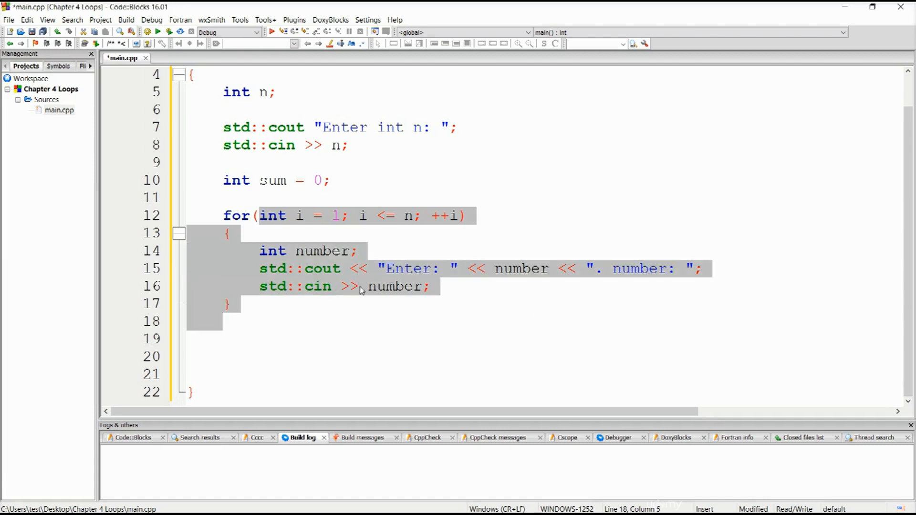
left_click(588, 268)
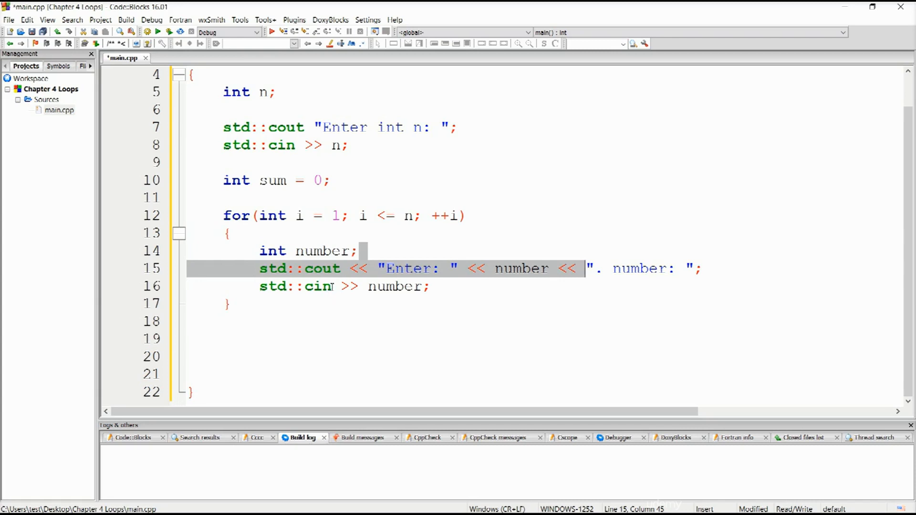
mouse_move(682, 316)
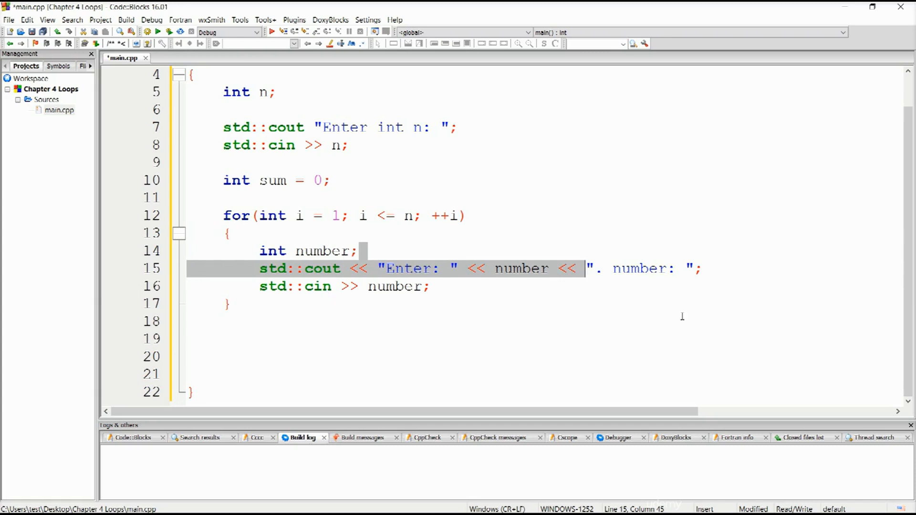
mouse_move(532, 227)
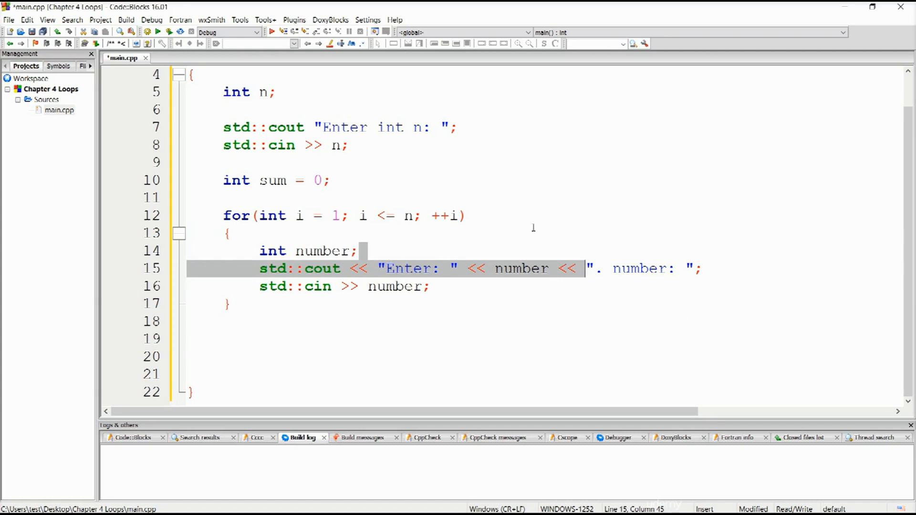
left_click(432, 286)
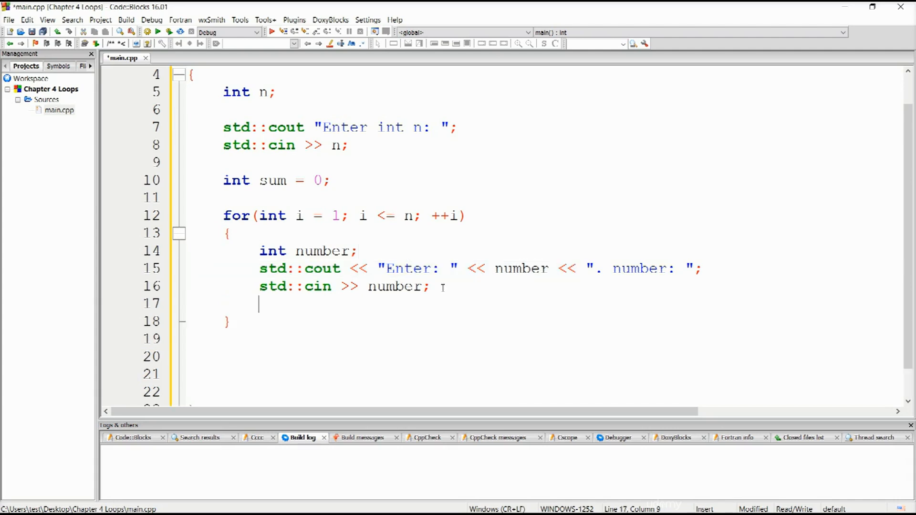
Type sum = sum + number; inside the loop body
type("s")
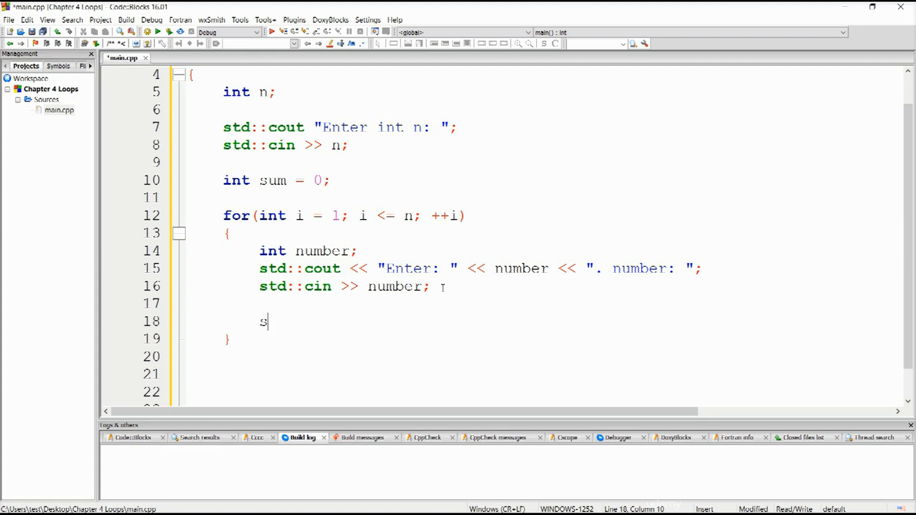
type("um")
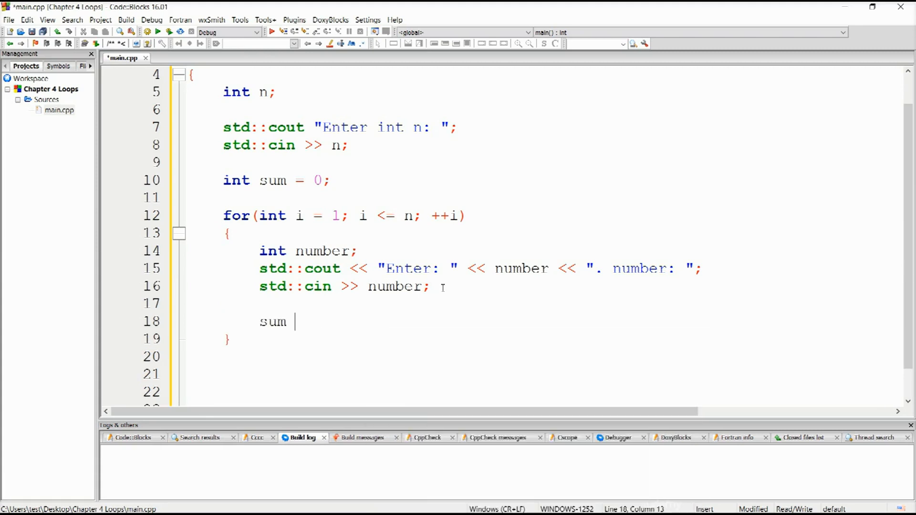
type("=")
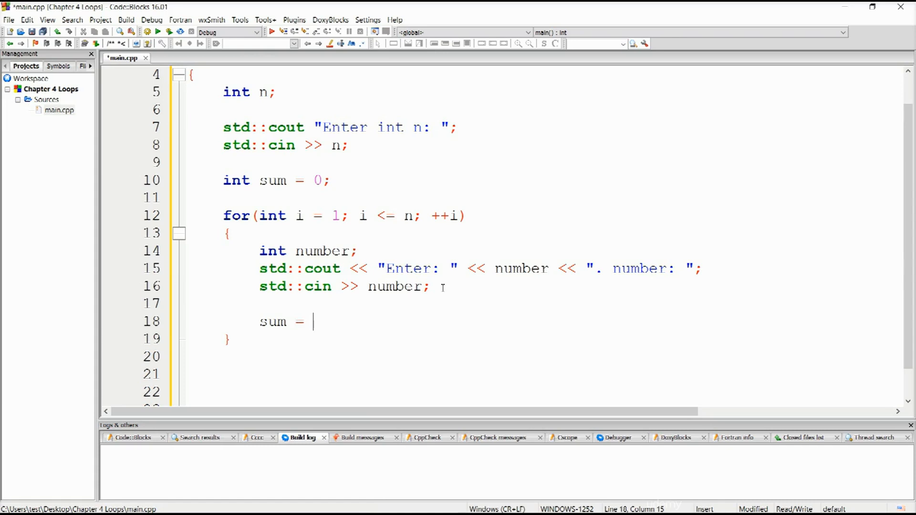
type("sum")
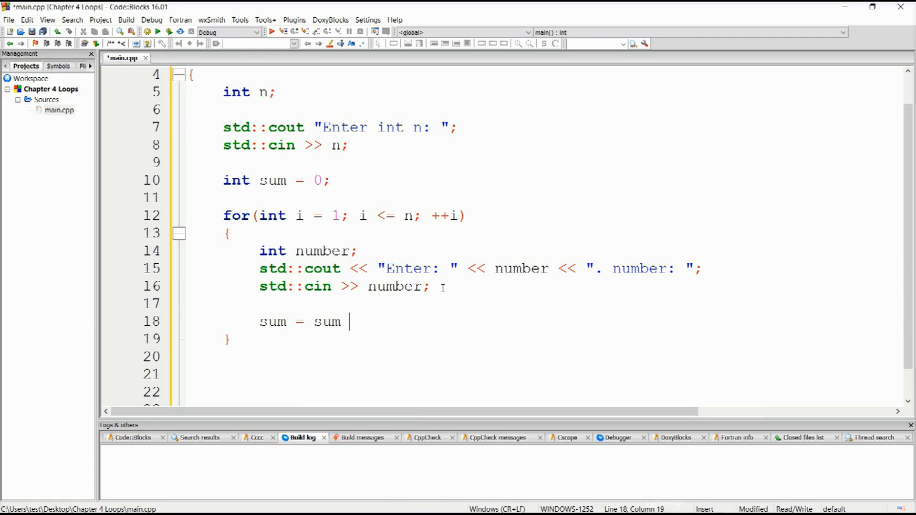
type("+")
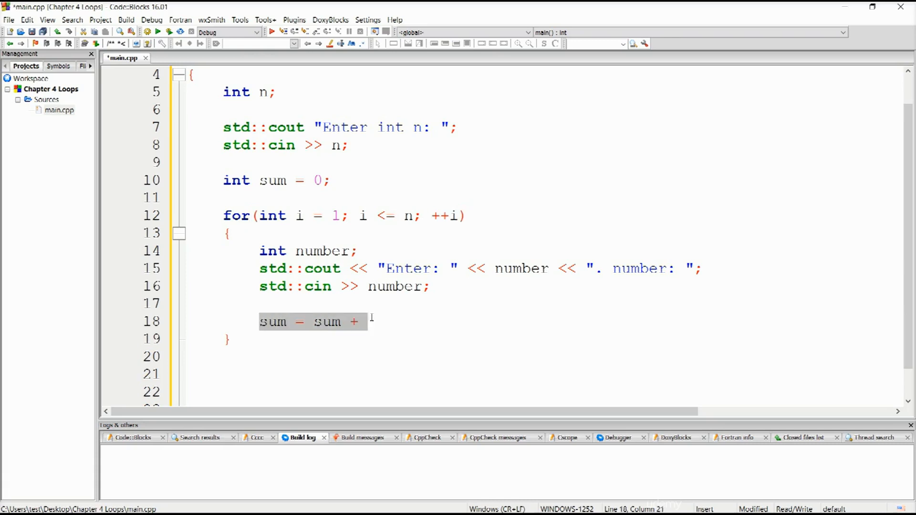
type("n")
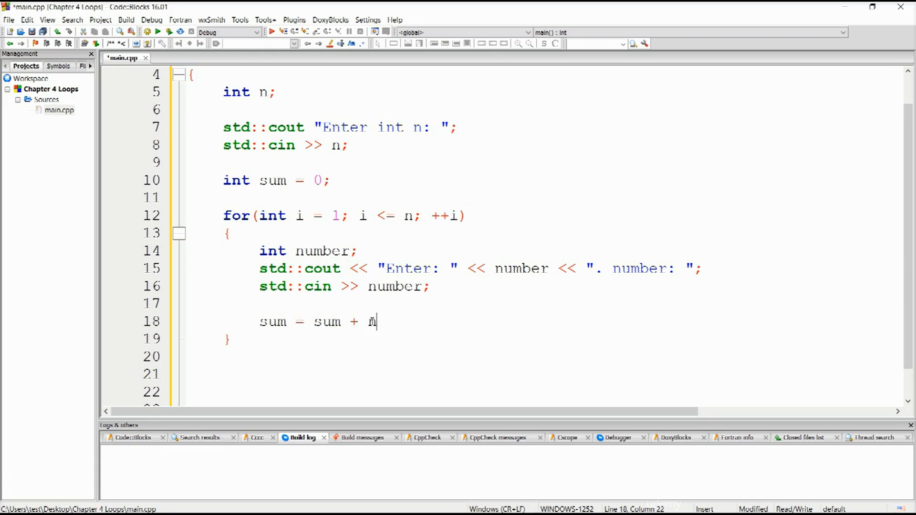
type("umber;")
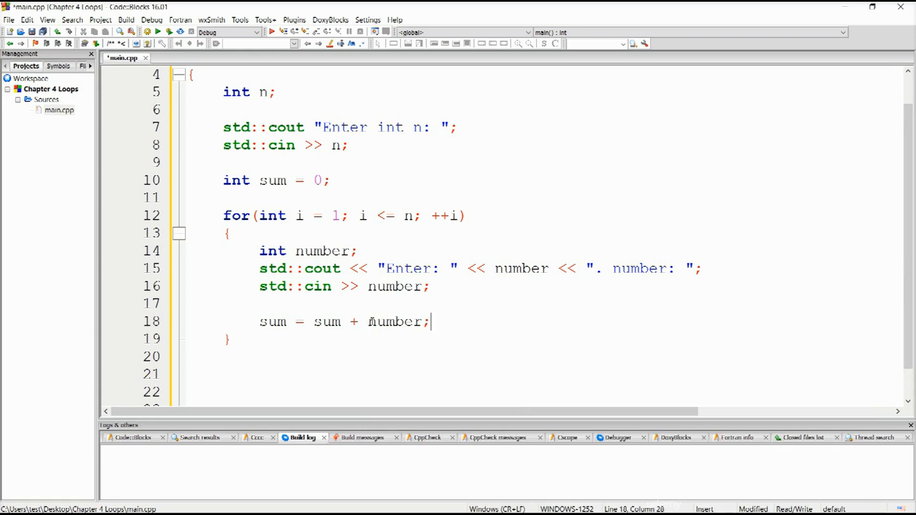
Double-click sum and number to highlight their occurrences in the code
left_click(288, 321)
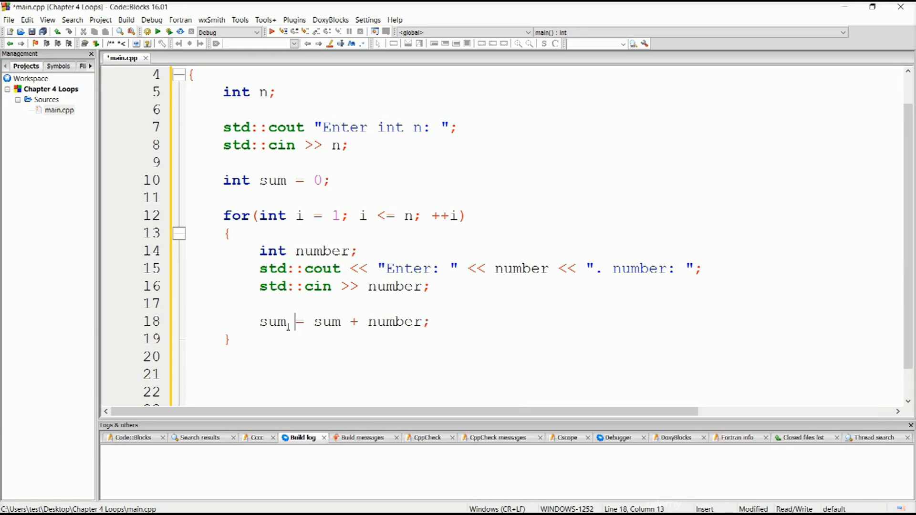
double_click(272, 321)
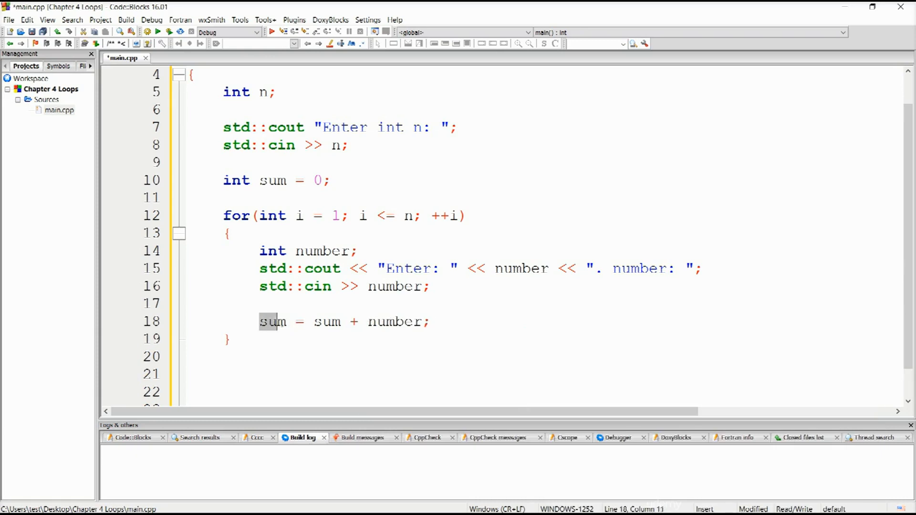
left_click(256, 180)
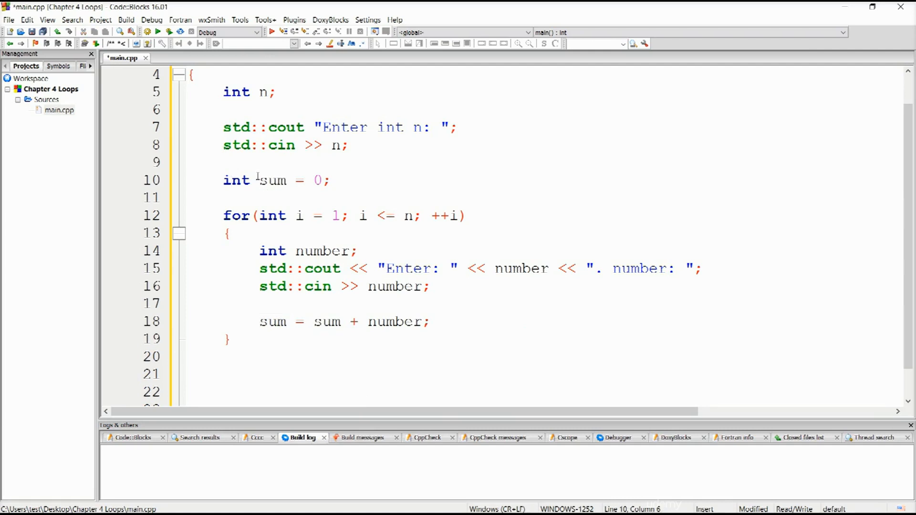
double_click(272, 179)
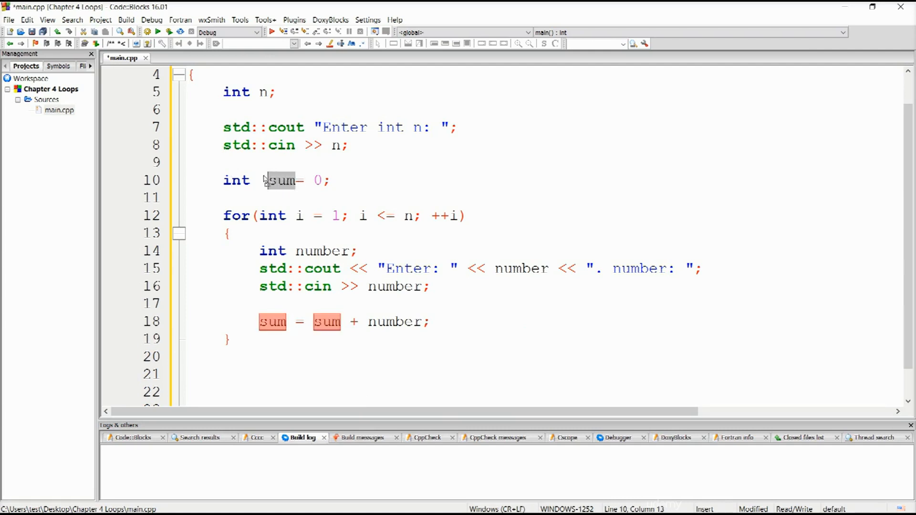
left_click(294, 180)
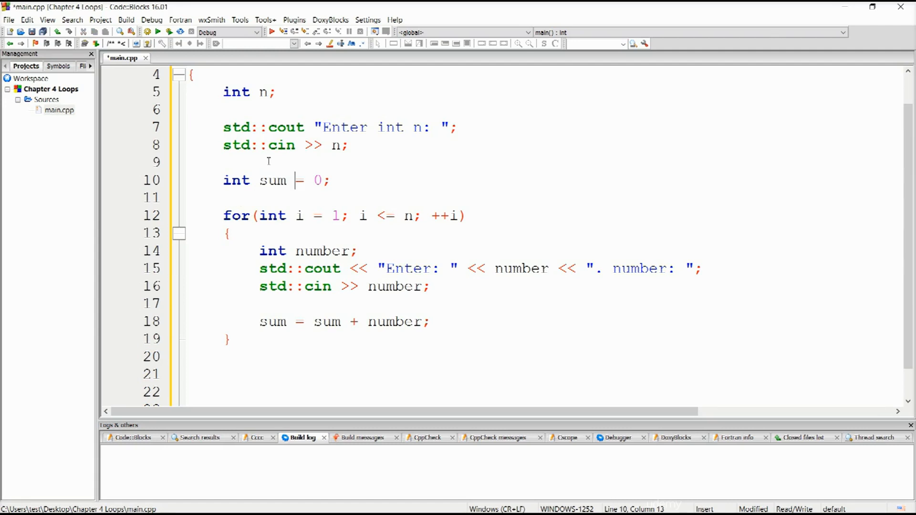
double_click(273, 180)
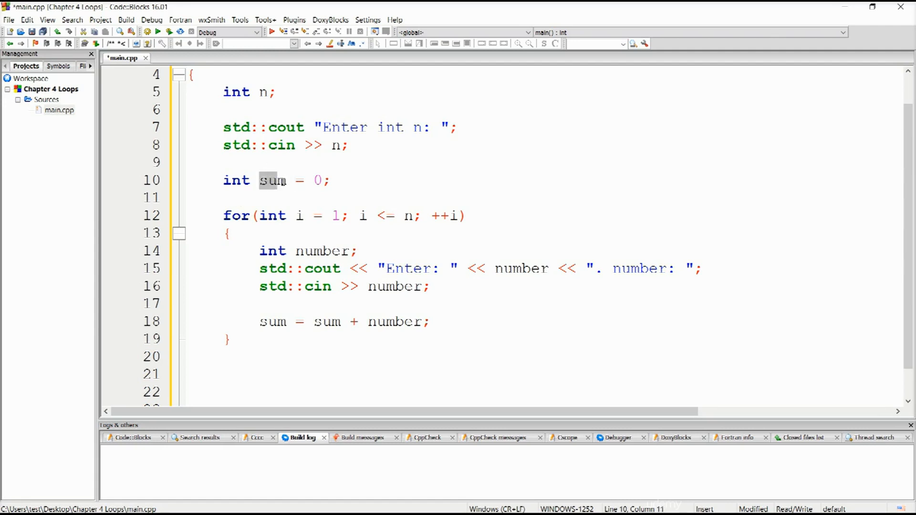
mouse_move(272, 179)
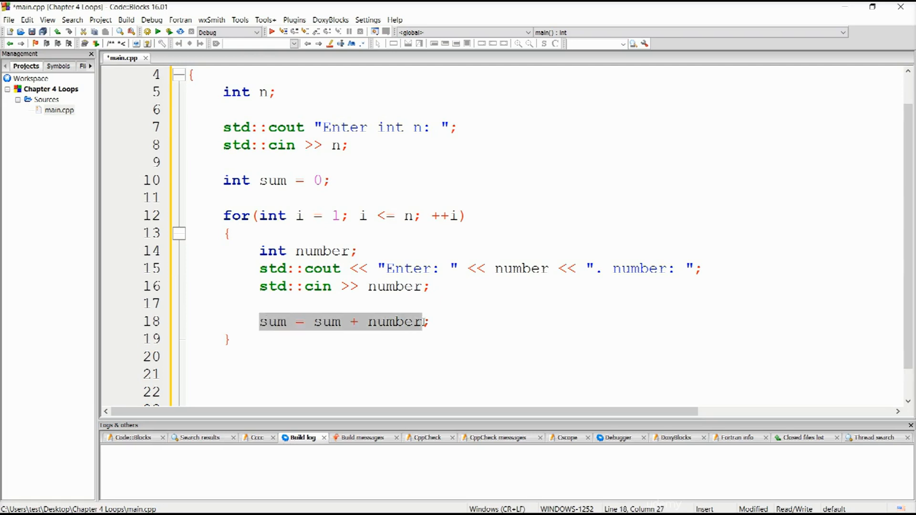
double_click(272, 321)
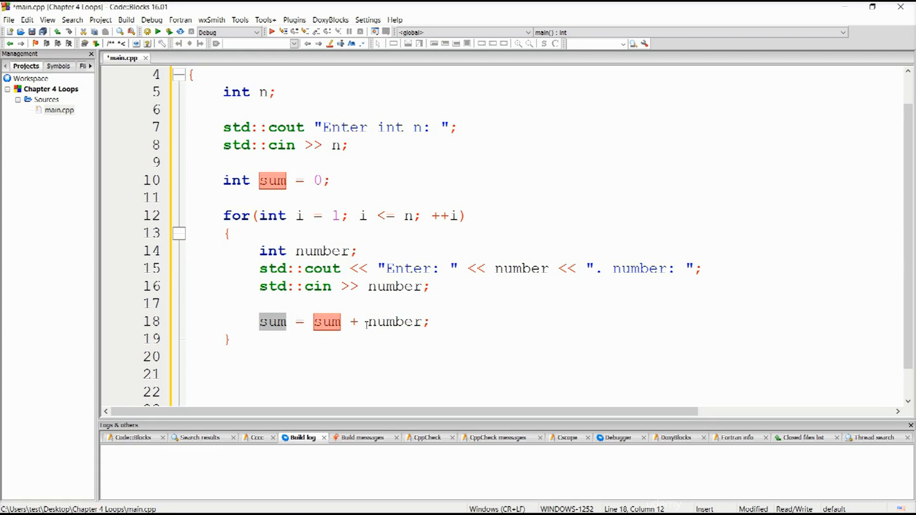
left_click(365, 321)
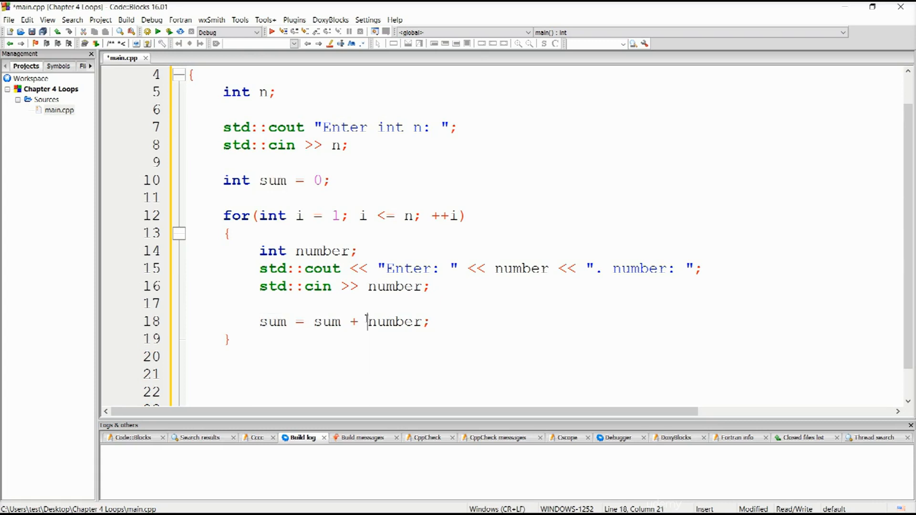
double_click(396, 321)
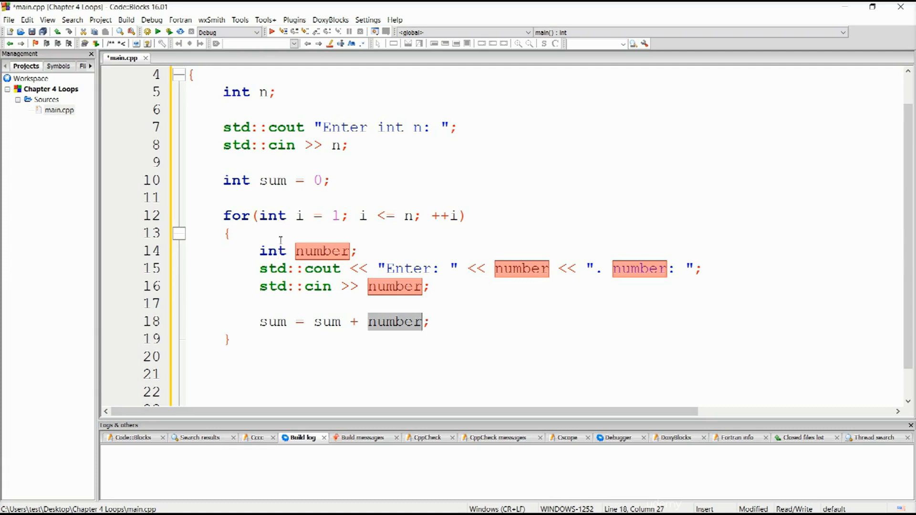
mouse_move(483, 281)
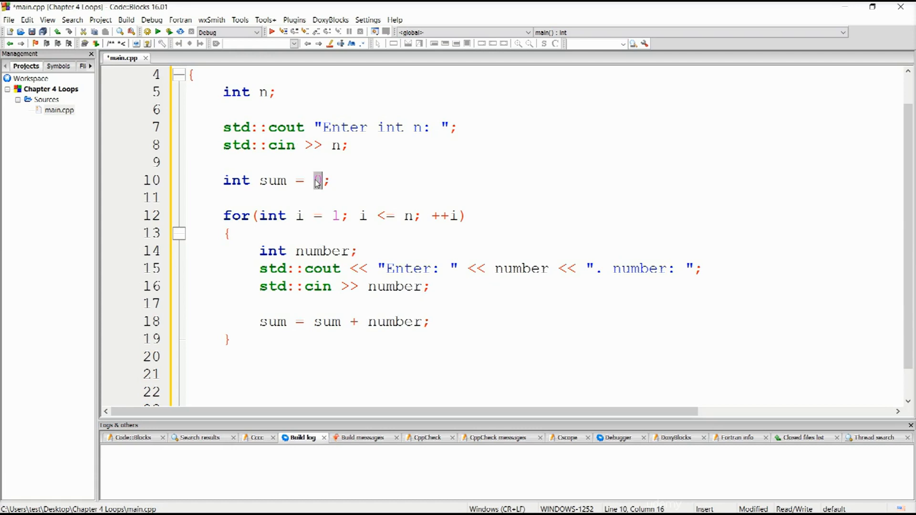
Try other initial values for sum, restore 0, and retype std::cin >> number;
type("x3847u389247u")
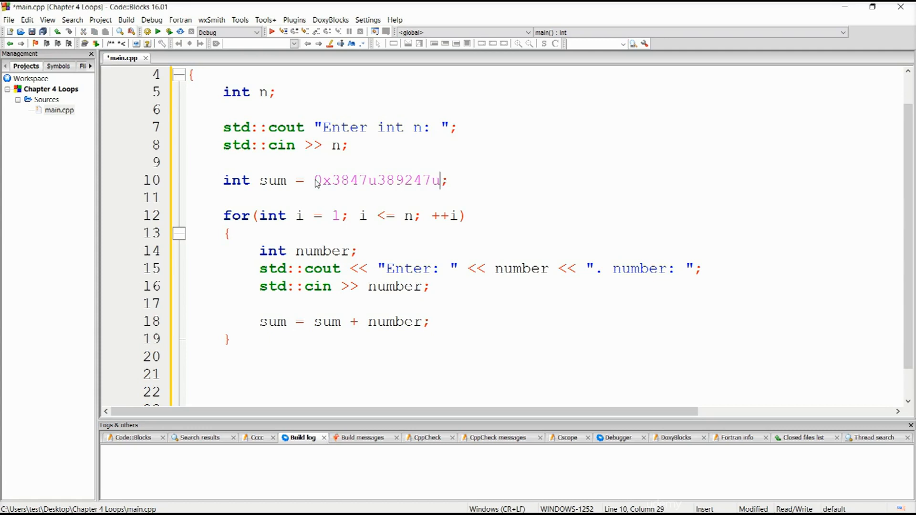
key("Backspace")
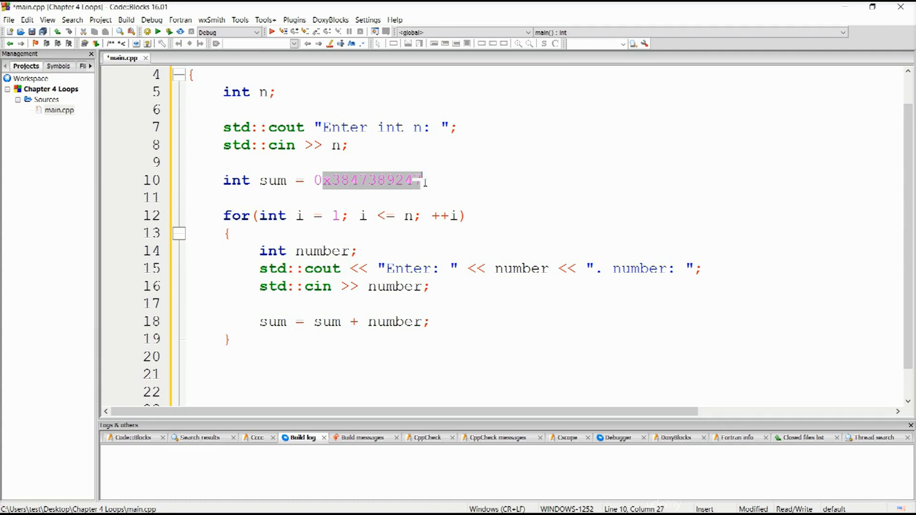
key("Delete")
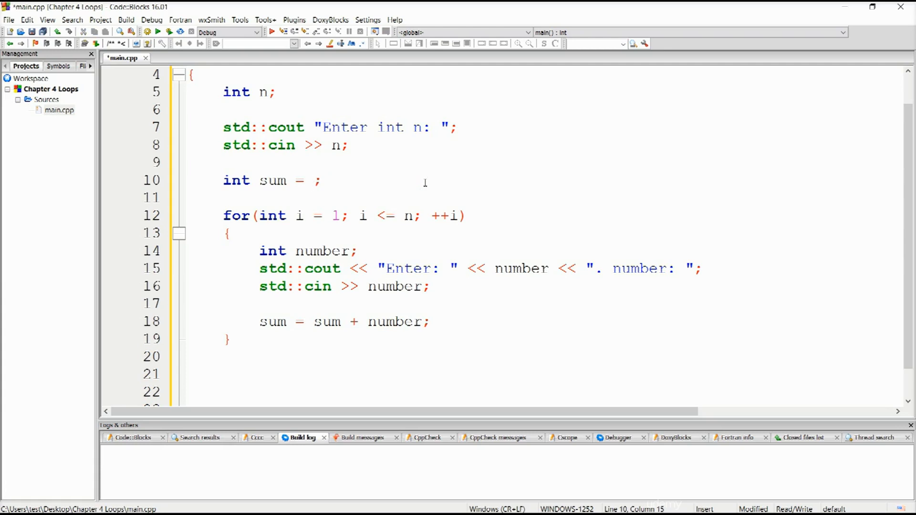
type("1")
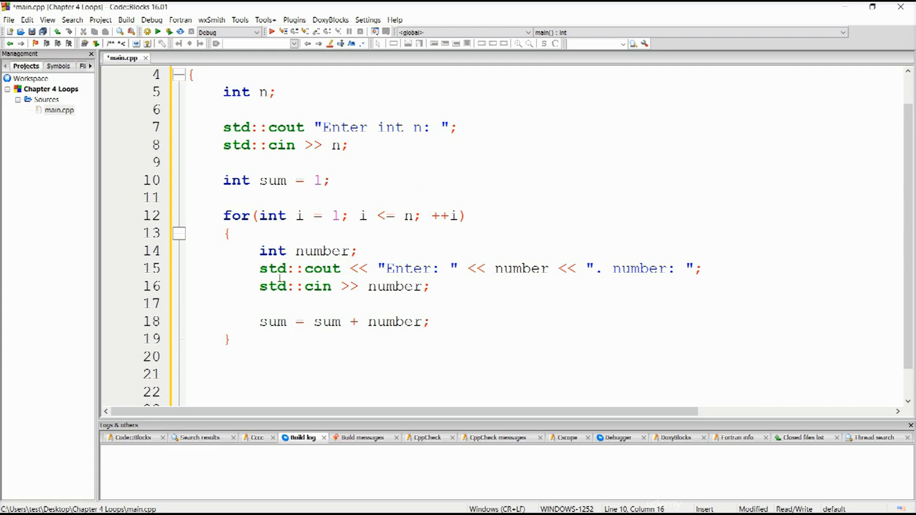
mouse_move(387, 250)
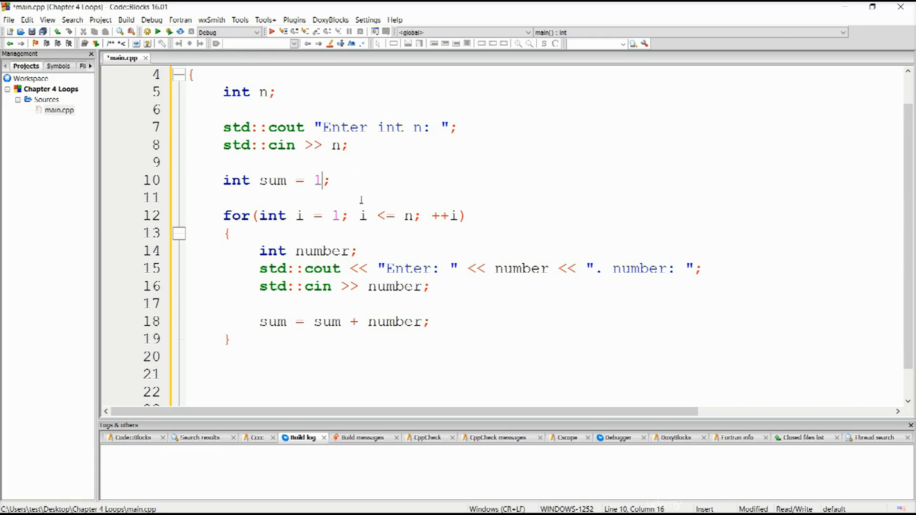
type("0")
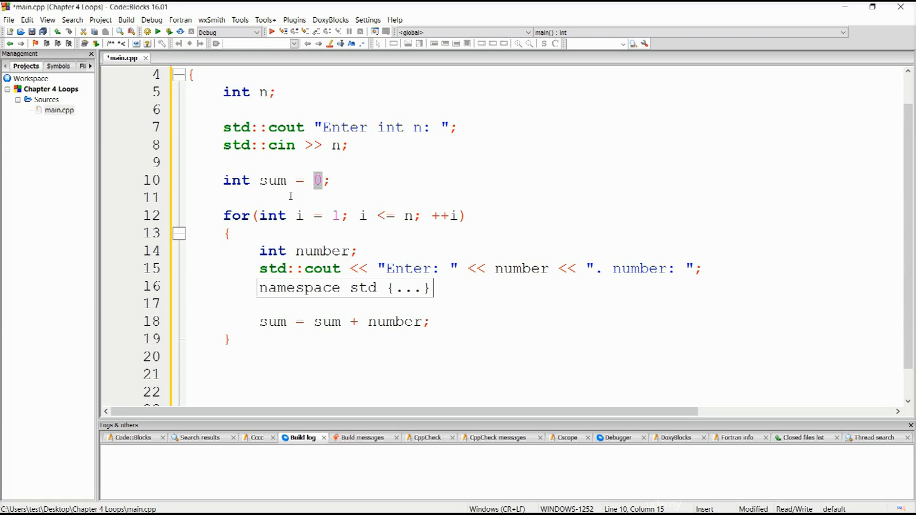
mouse_move(360, 199)
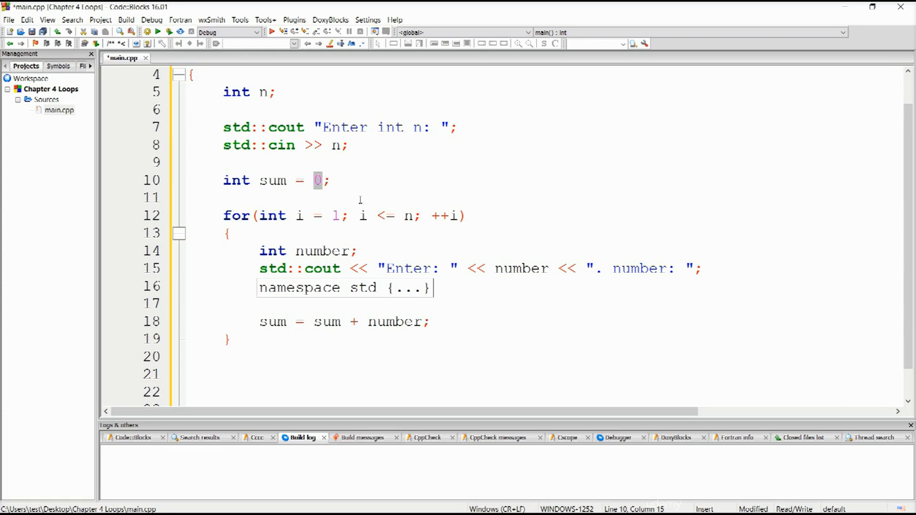
type("std::cin >> number;")
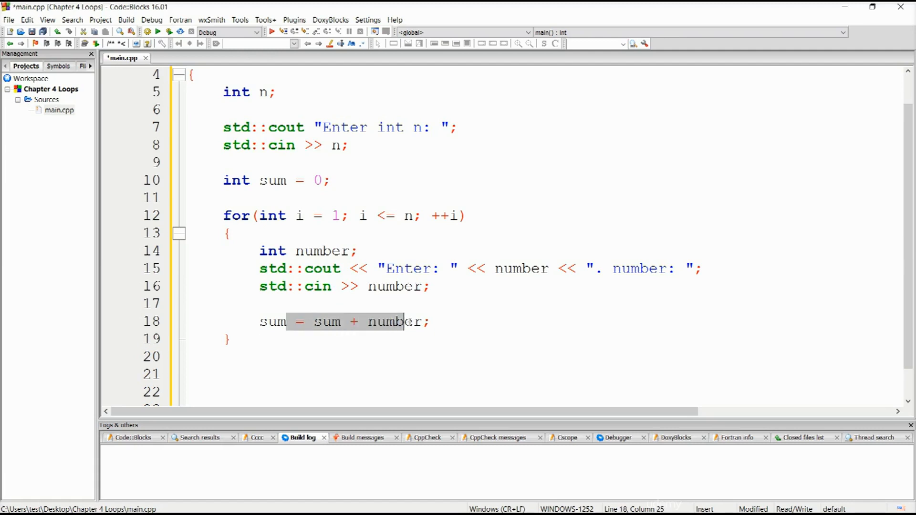
Change line 18's accumulation statement to the compound form sum += number;
left_click(368, 321)
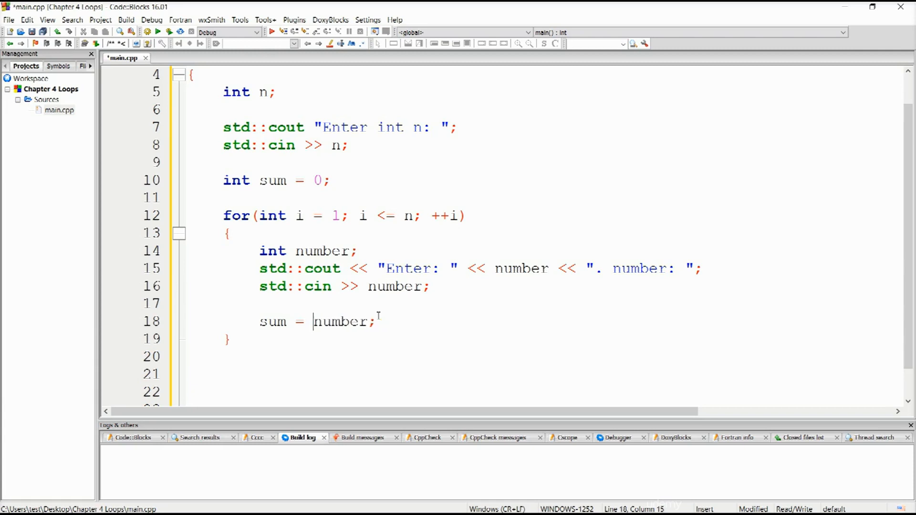
type("+")
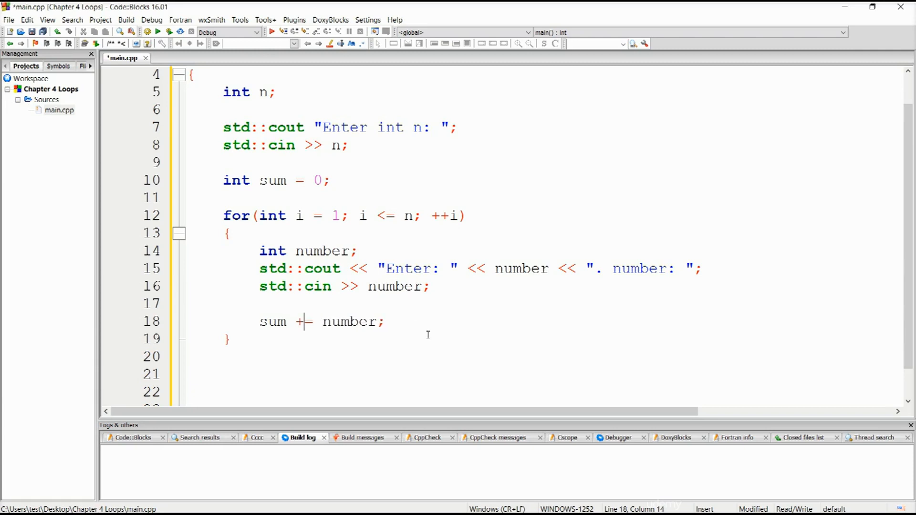
mouse_move(510, 277)
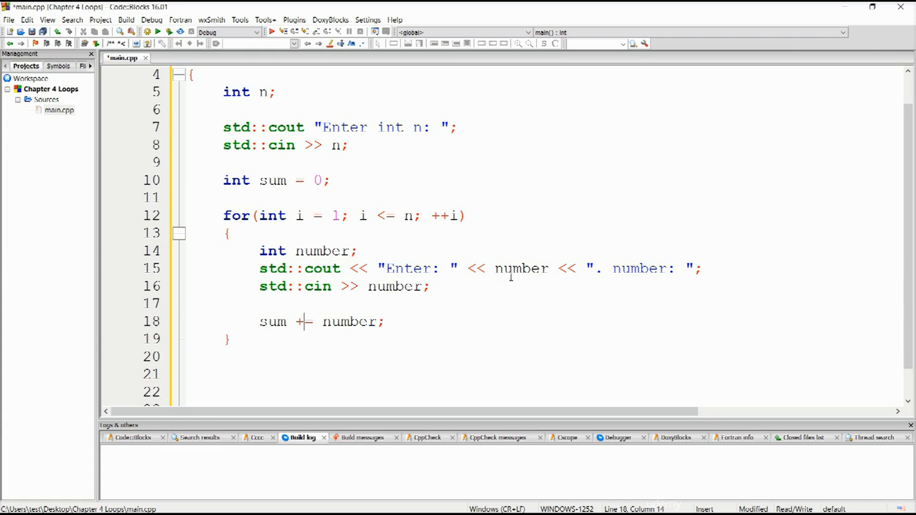
mouse_move(471, 293)
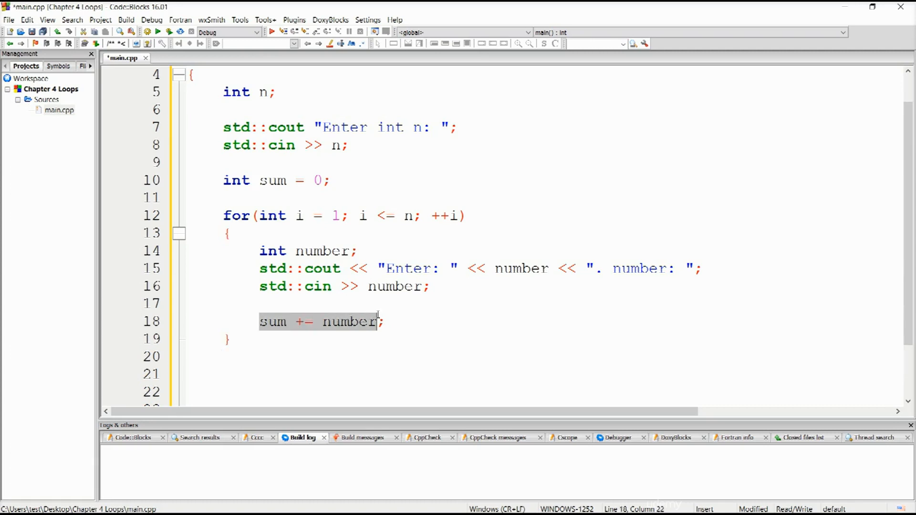
scroll("down", 3)
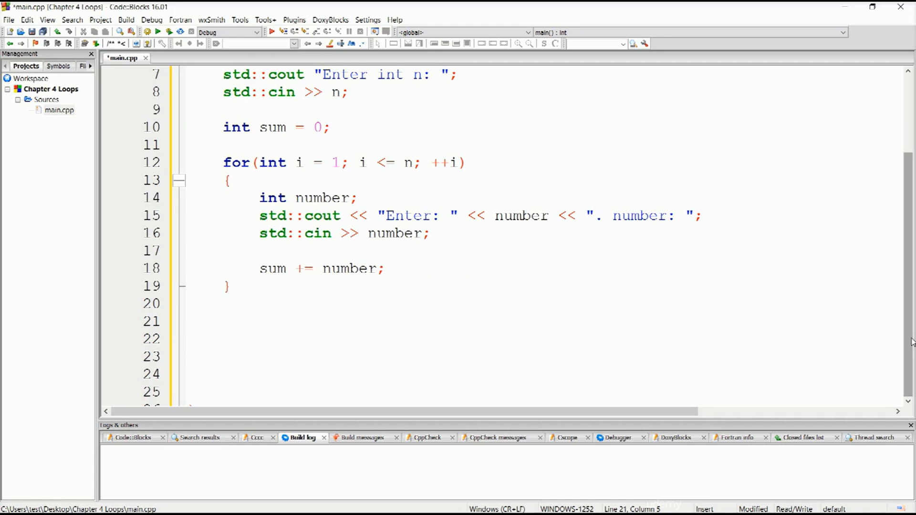
On line 21, write std::cout << "Sum of " << n << " entered numbers is: "
type("std::cout << \"")
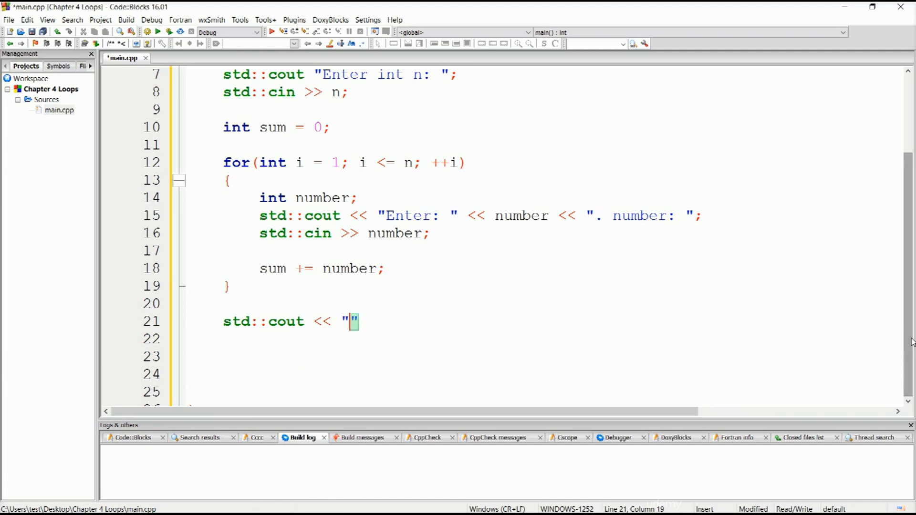
type("Sum of")
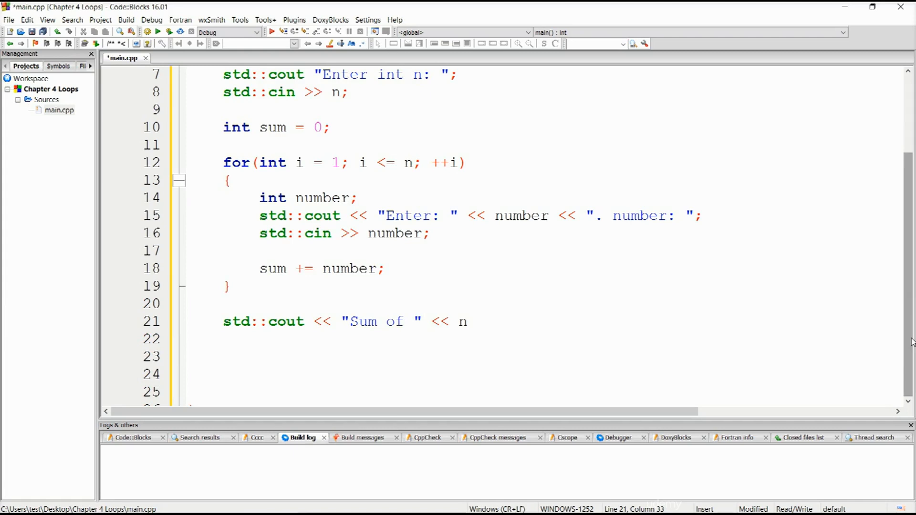
left_click(475, 321)
type(" <<")
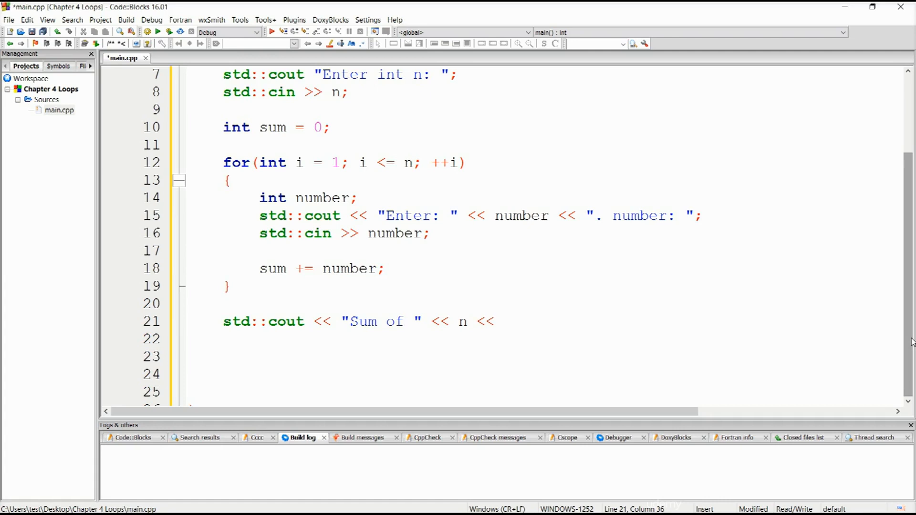
type("\"")
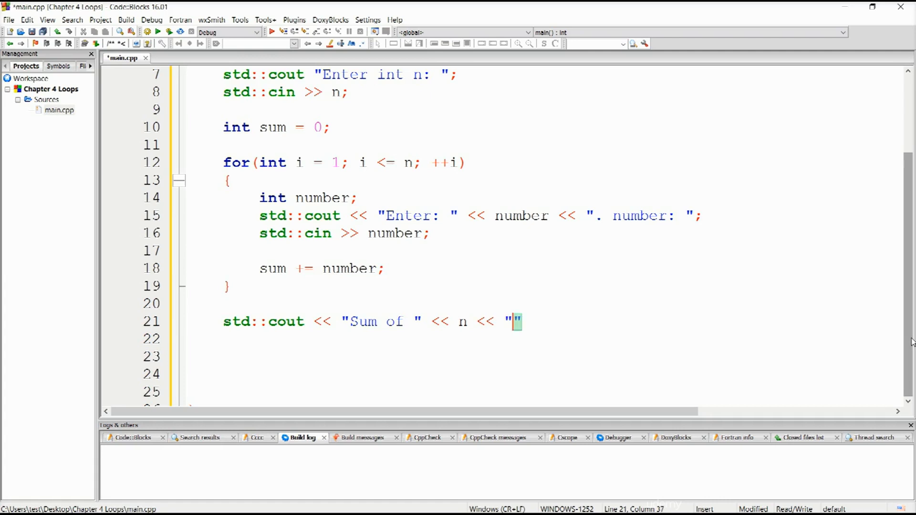
type("ente")
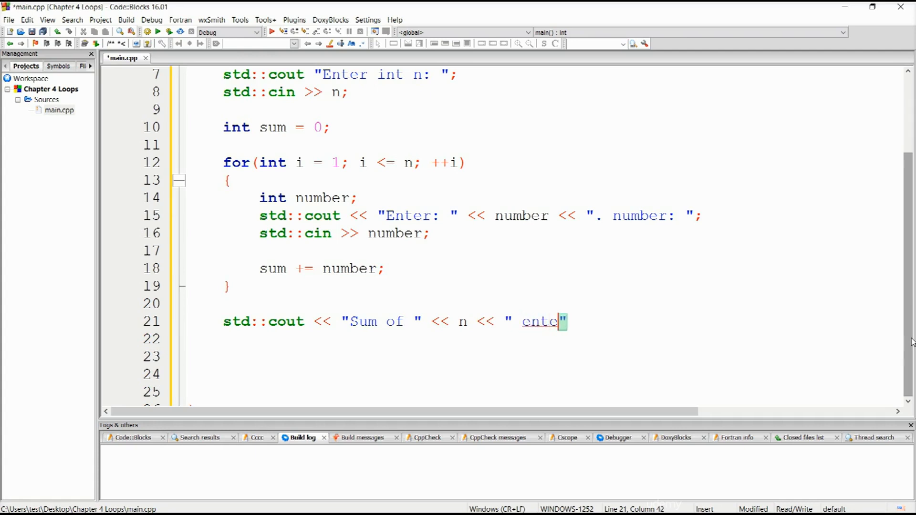
type("red numbe")
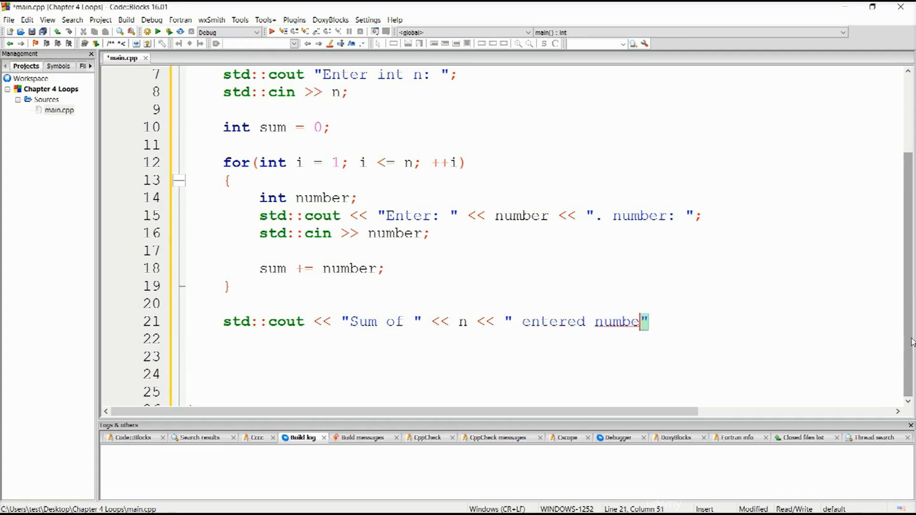
type("rs is")
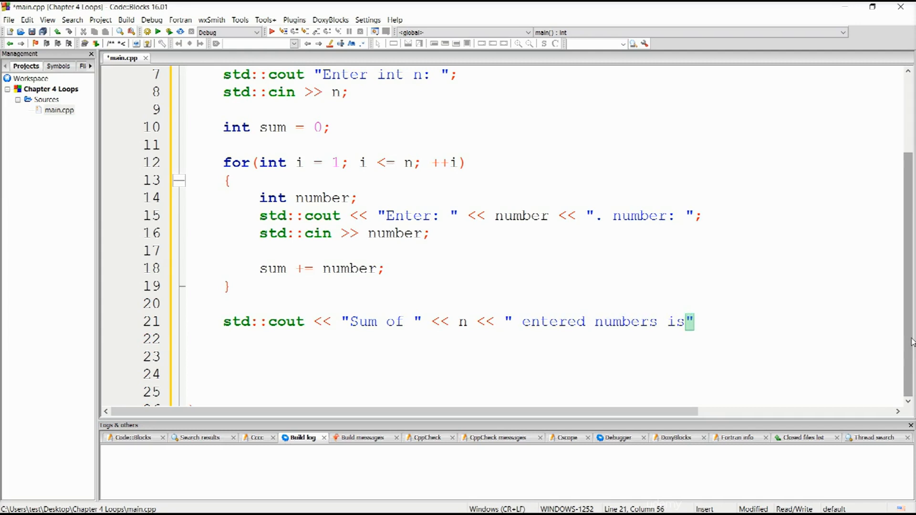
type(":")
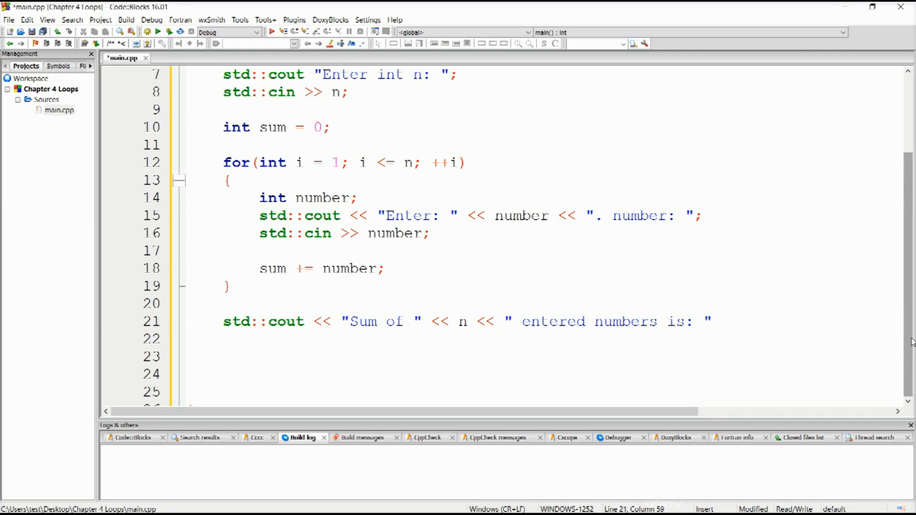
Append << sum << std::endl; to the output line and start the return statement
type("<<")
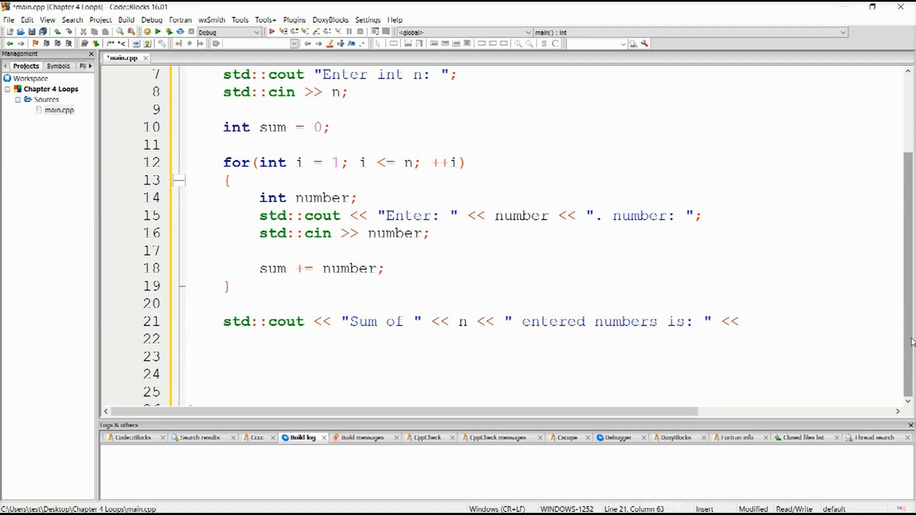
type("sum >")
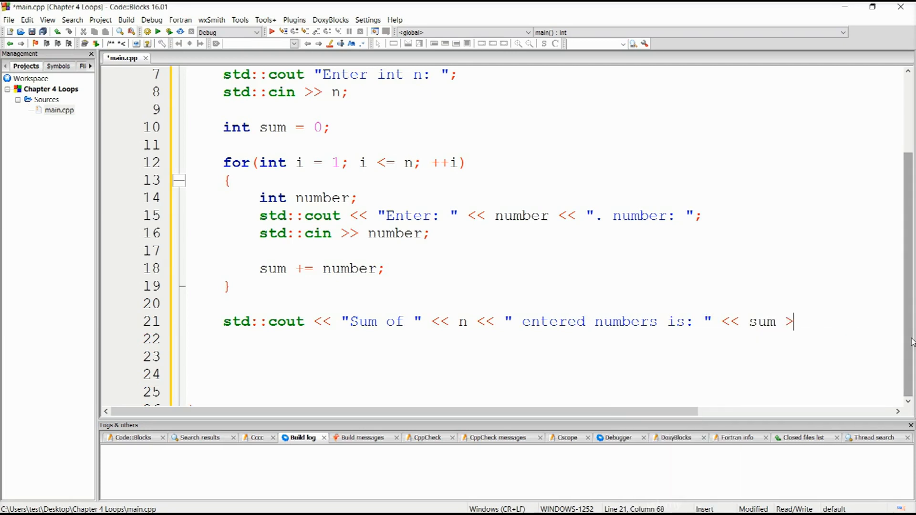
type("<<")
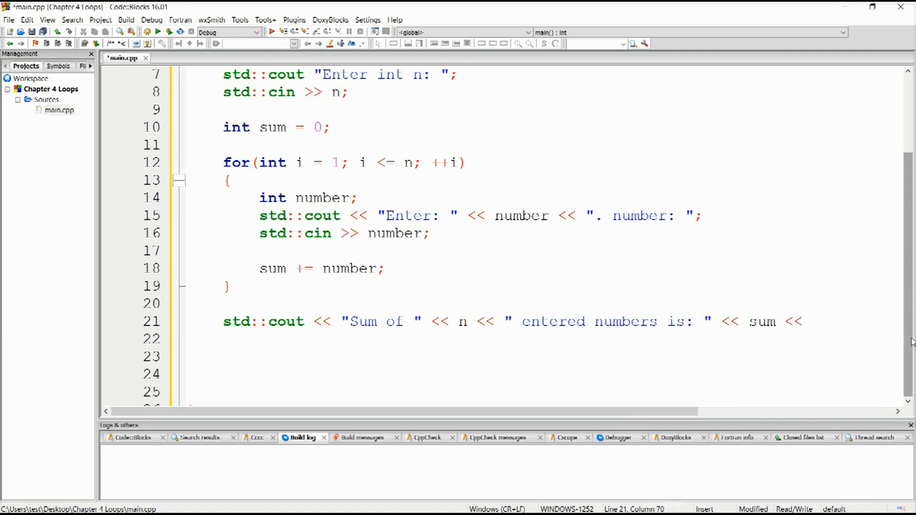
type("std::en")
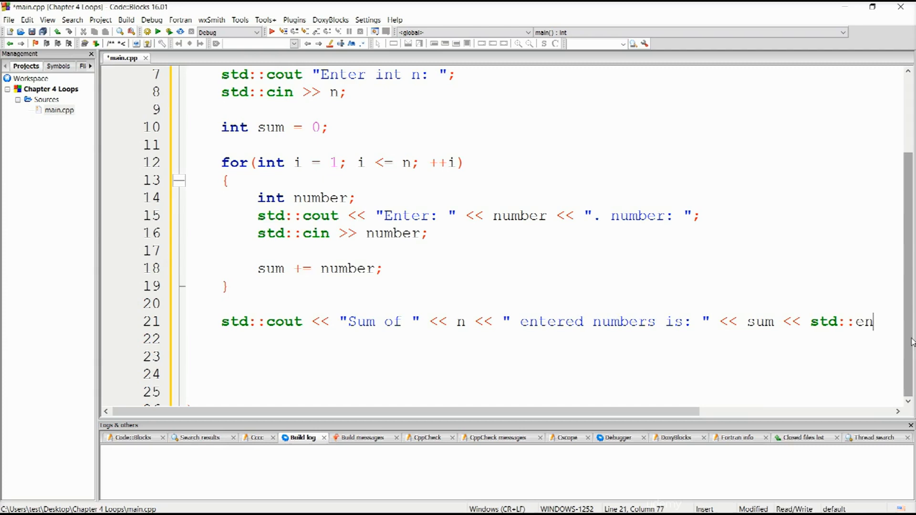
type("dl;")
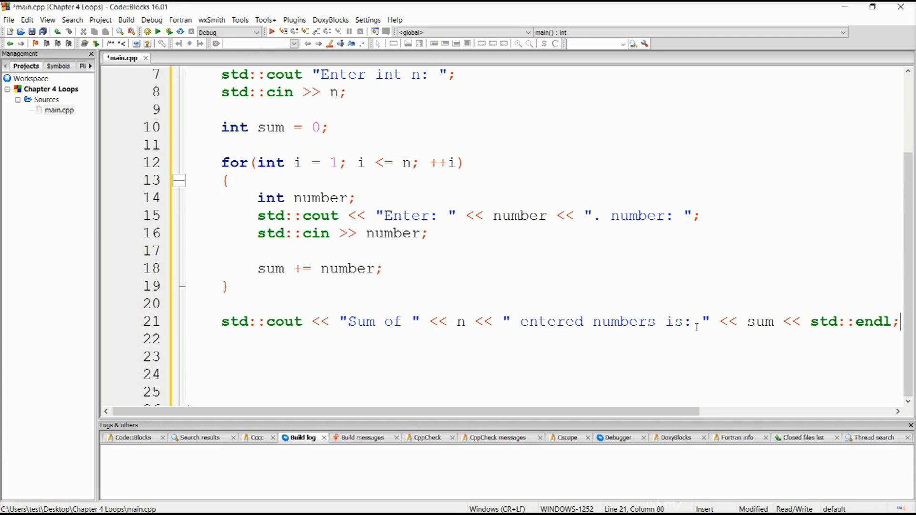
double_click(763, 321)
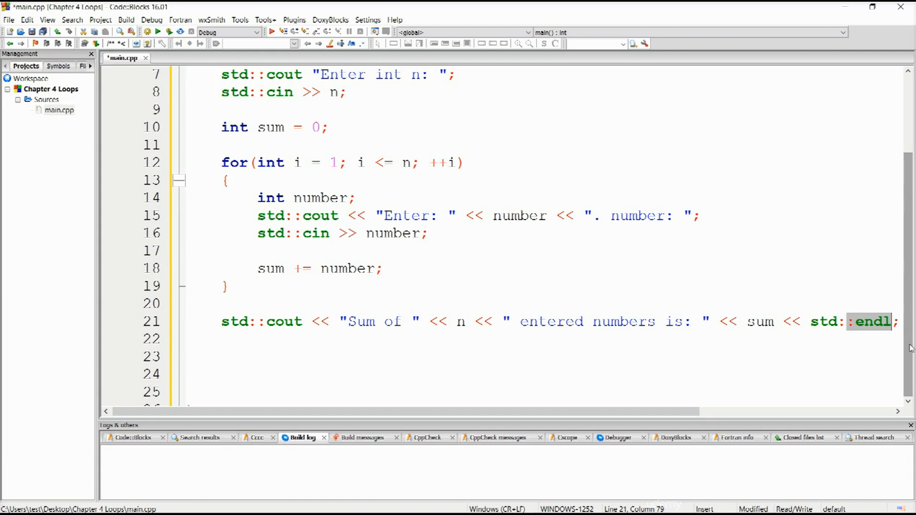
mouse_move(414, 374)
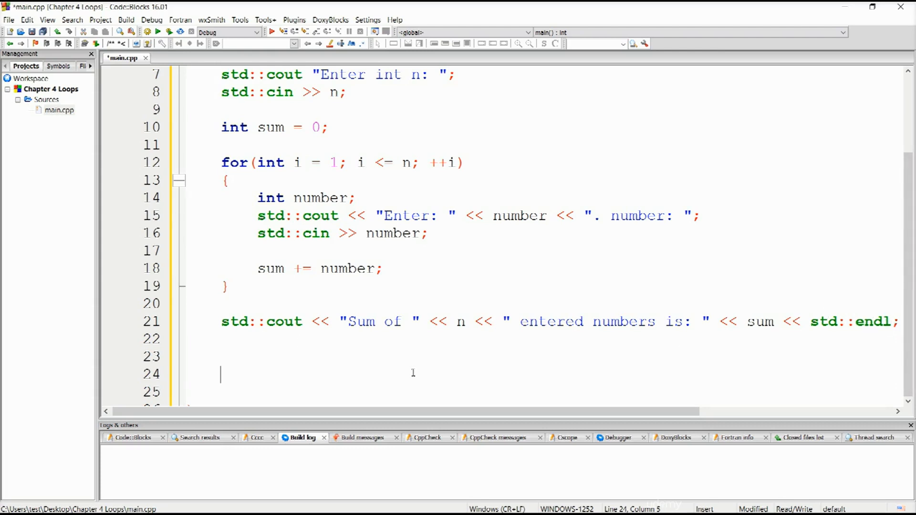
type("return 0;")
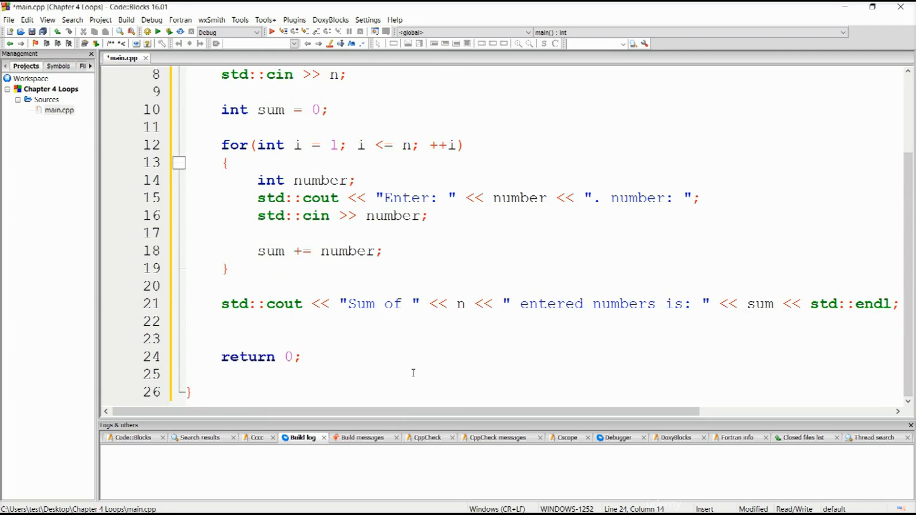
Finish return 0;, build, and go to the line 7 "expected ';'" error
left_click(302, 356)
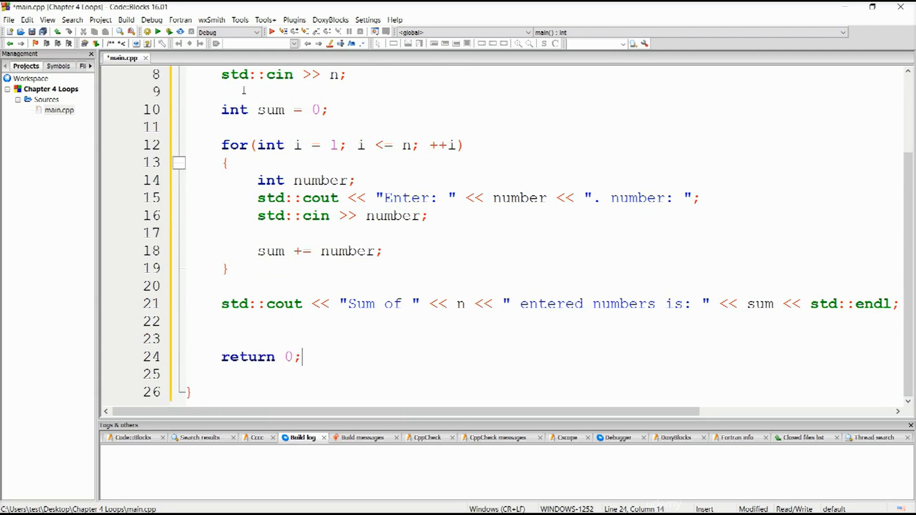
left_click(168, 32)
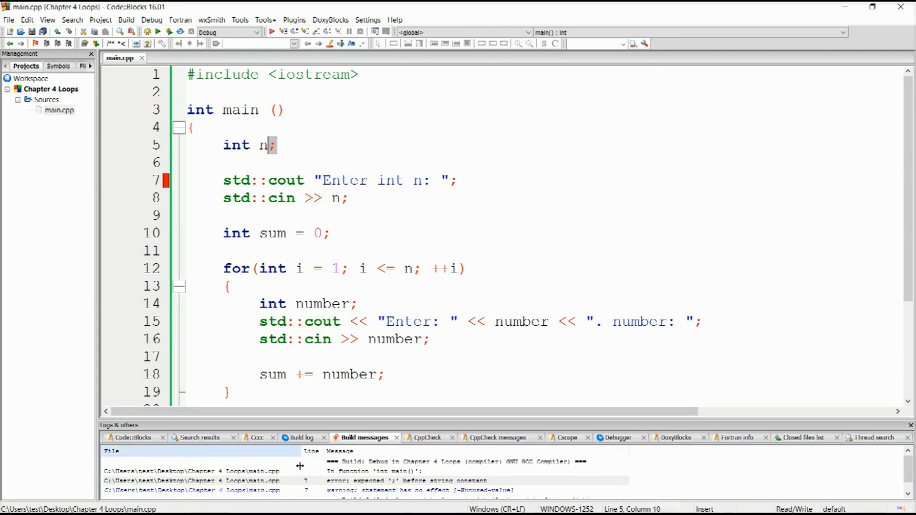
left_click(363, 481)
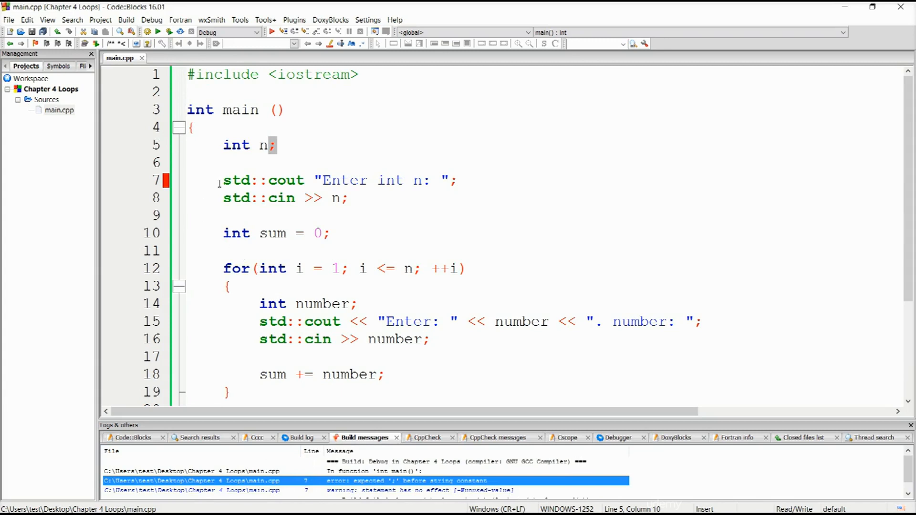
Insert the missing << after std::cout on line 7, then build and run
left_click(304, 148)
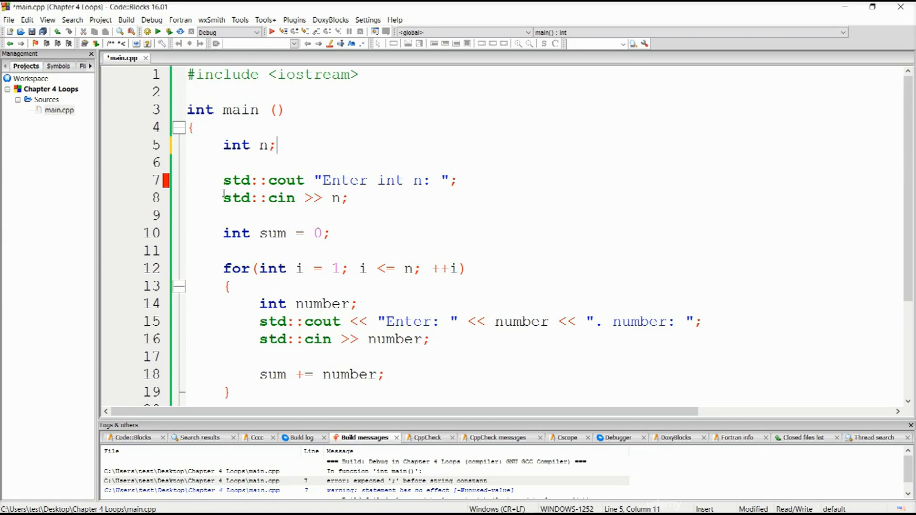
double_click(260, 180)
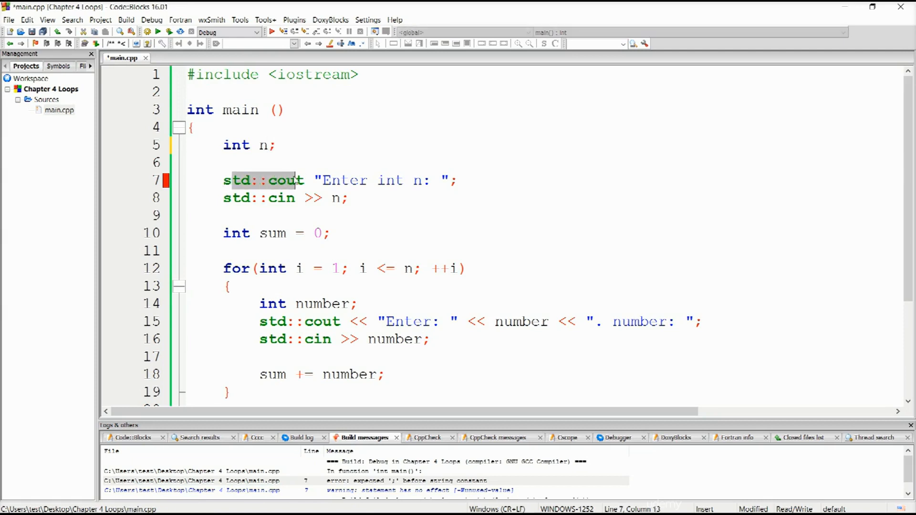
type("<<")
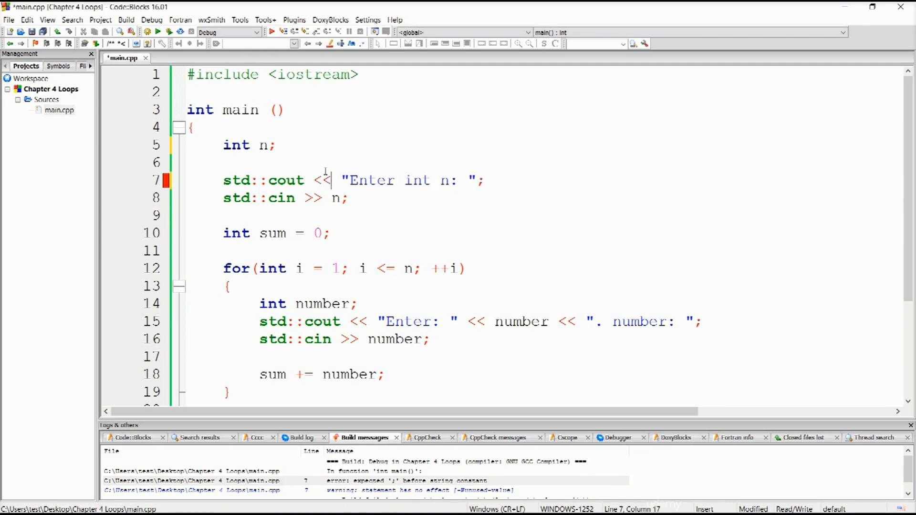
mouse_move(188, 53)
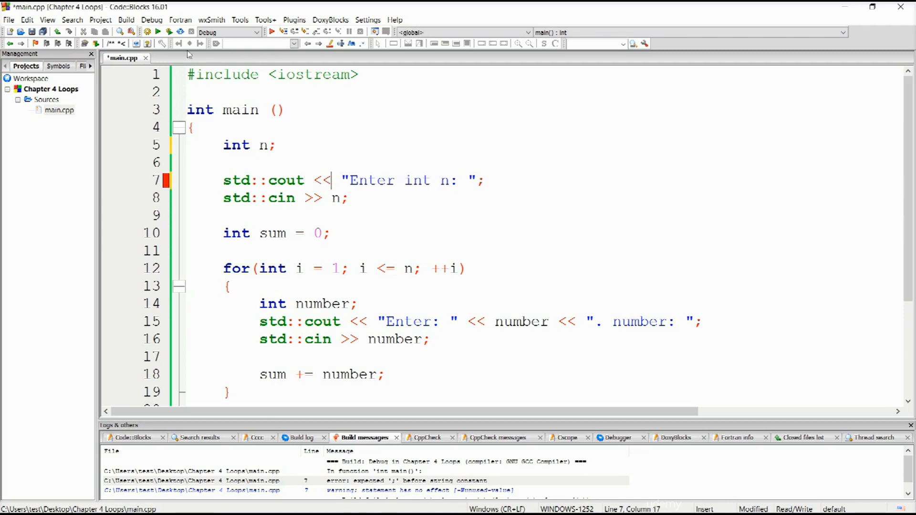
left_click(167, 32)
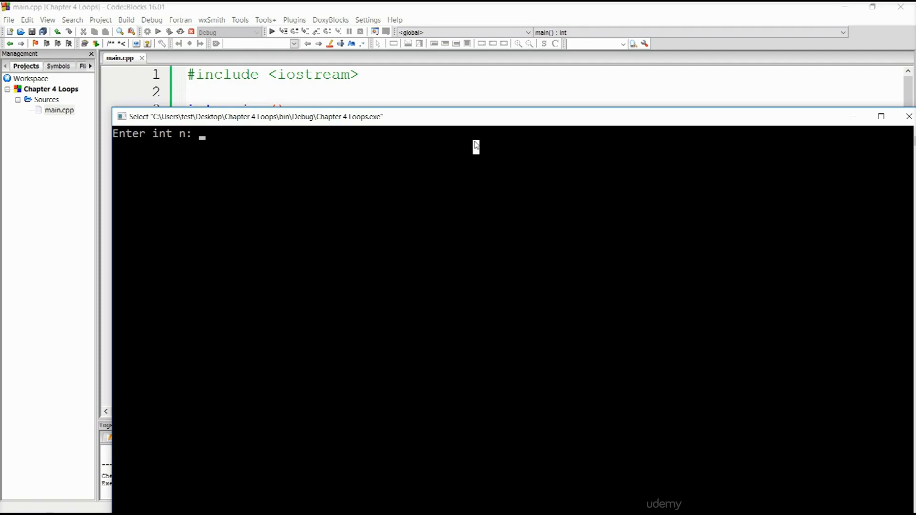
Enter 10 for n at the 'Enter int n' prompt
type("10")
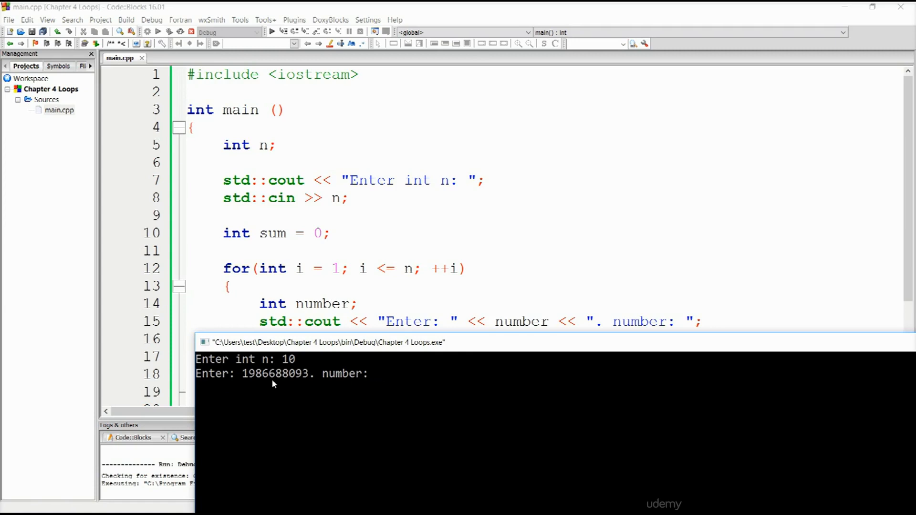
mouse_move(297, 377)
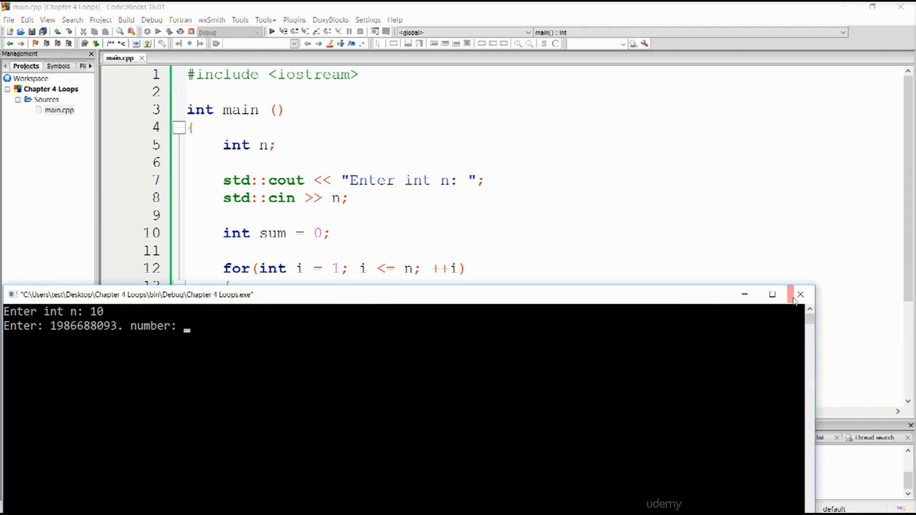
Close the console and replace number with i in the line 15 prompt
left_click(800, 294)
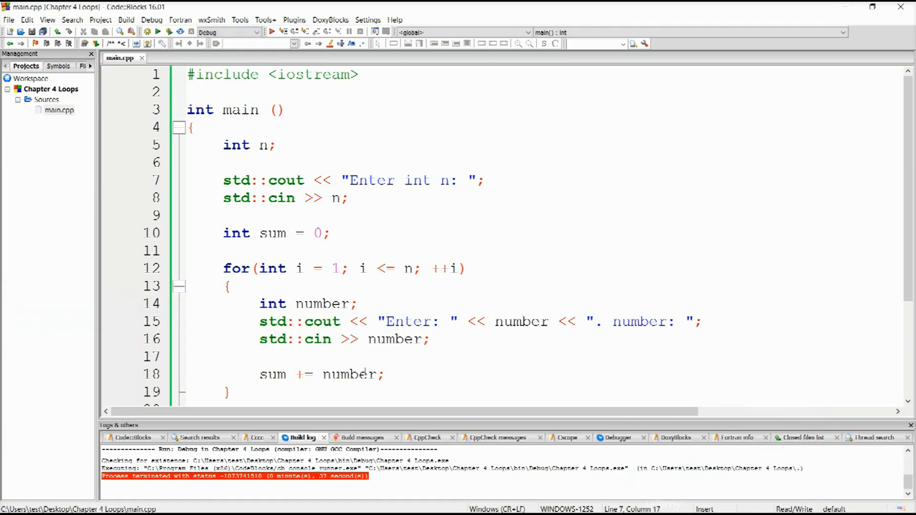
left_click(338, 304)
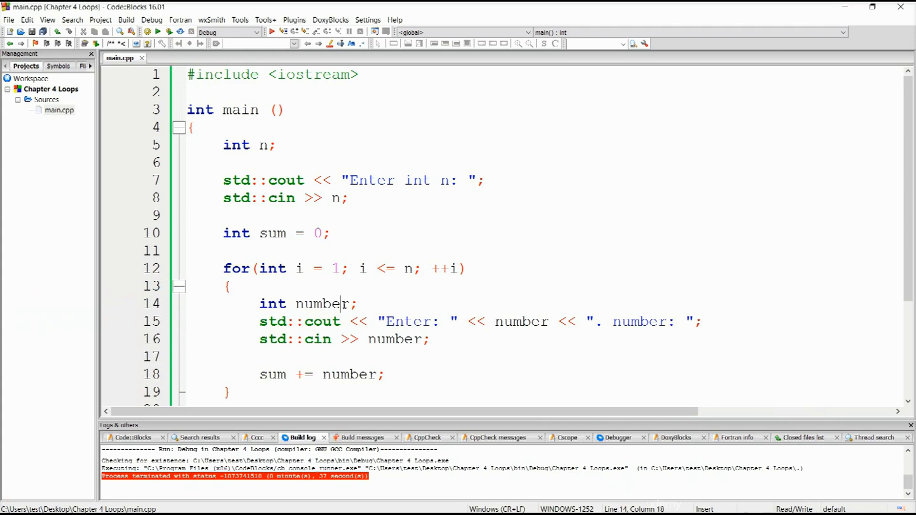
double_click(392, 339)
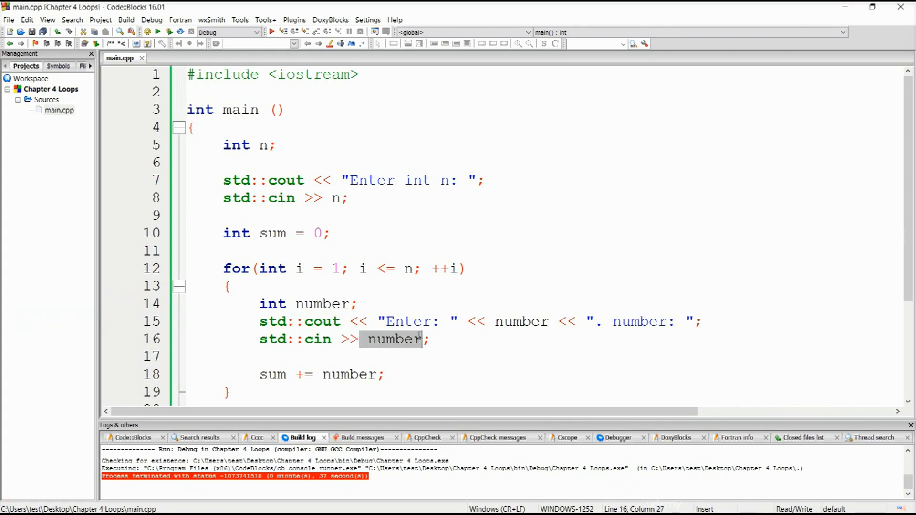
left_click(500, 321)
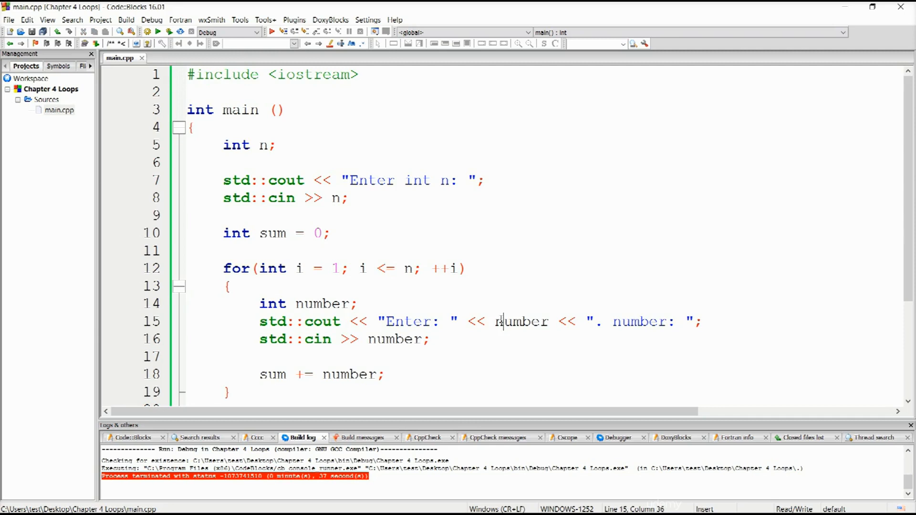
double_click(521, 321)
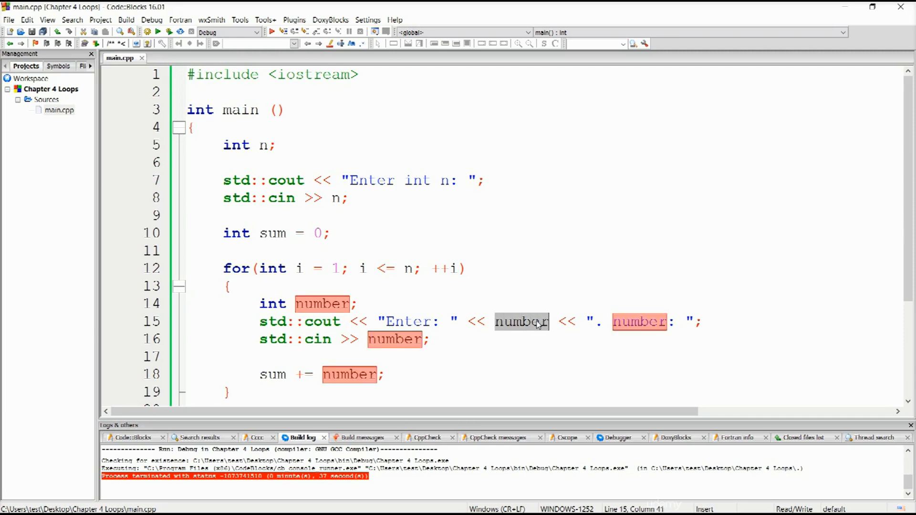
mouse_move(521, 321)
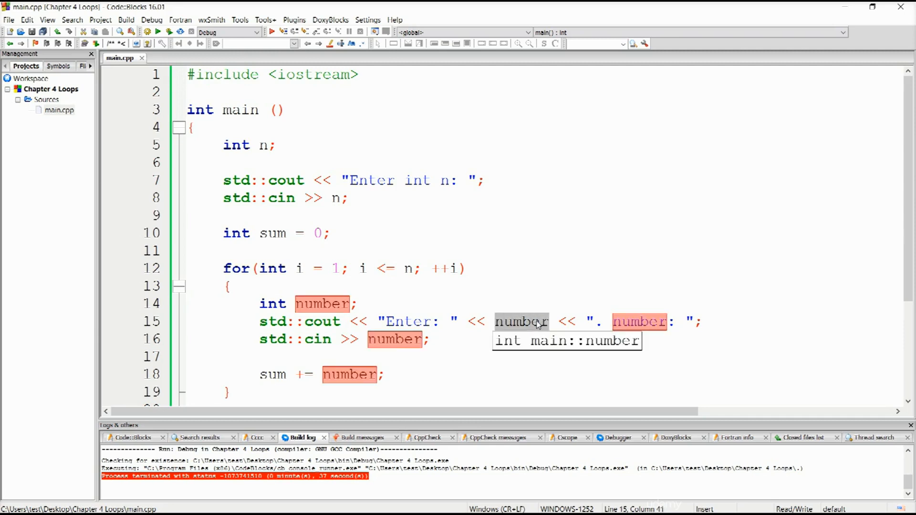
type("i")
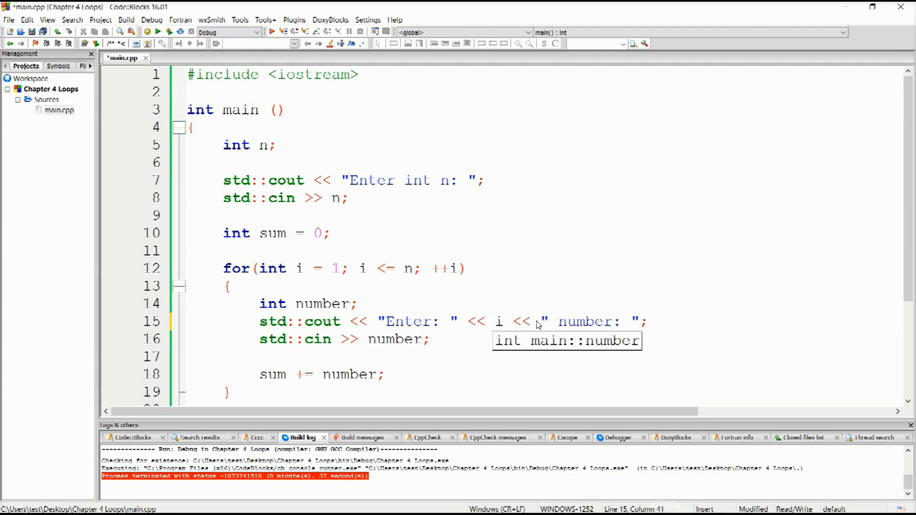
type(".")
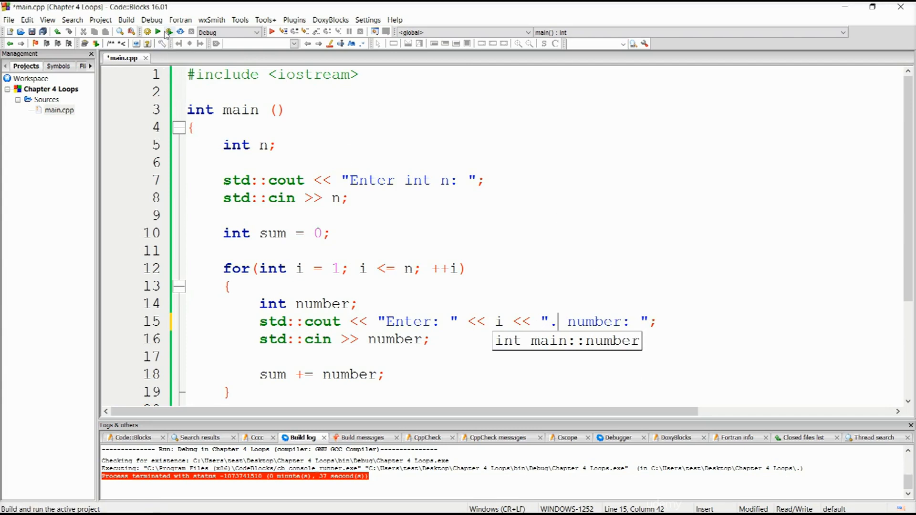
mouse_move(167, 32)
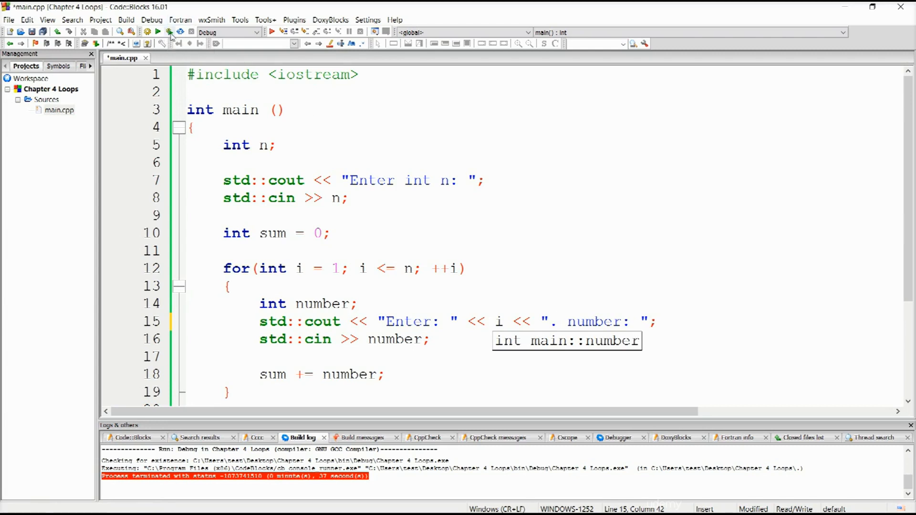
Build and run, enter n = 10 and the ten numbers, getting a sum of 60
left_click(169, 32)
type("10")
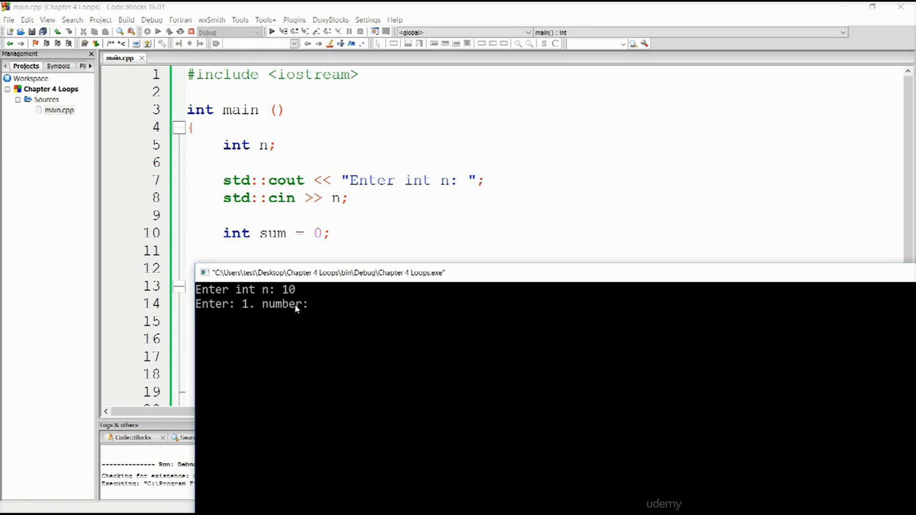
mouse_move(325, 309)
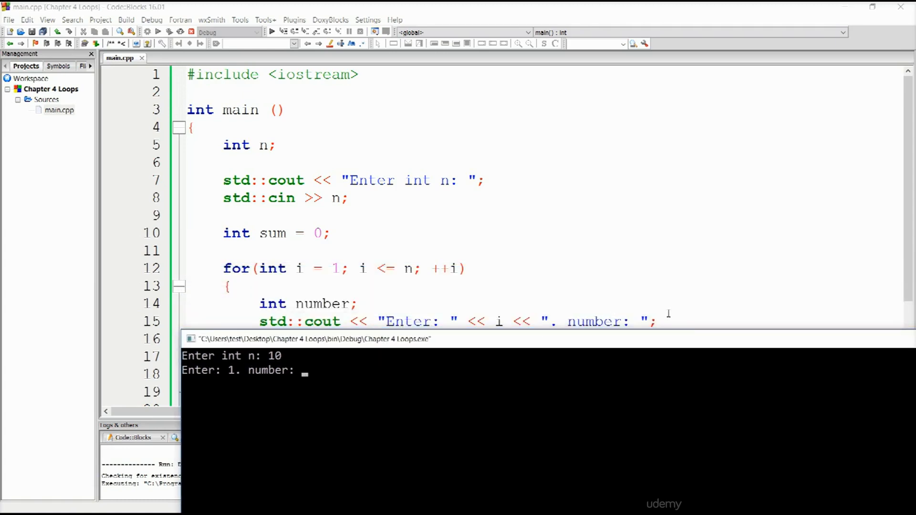
type("1")
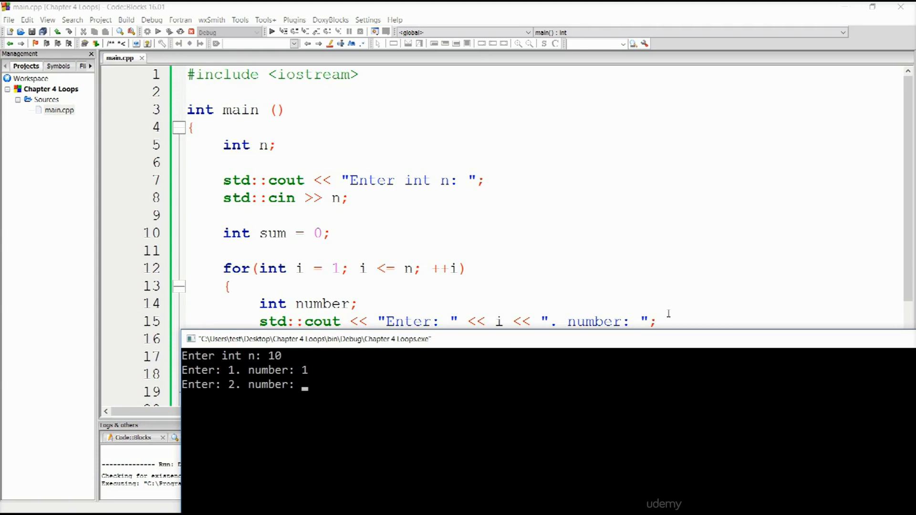
type("1")
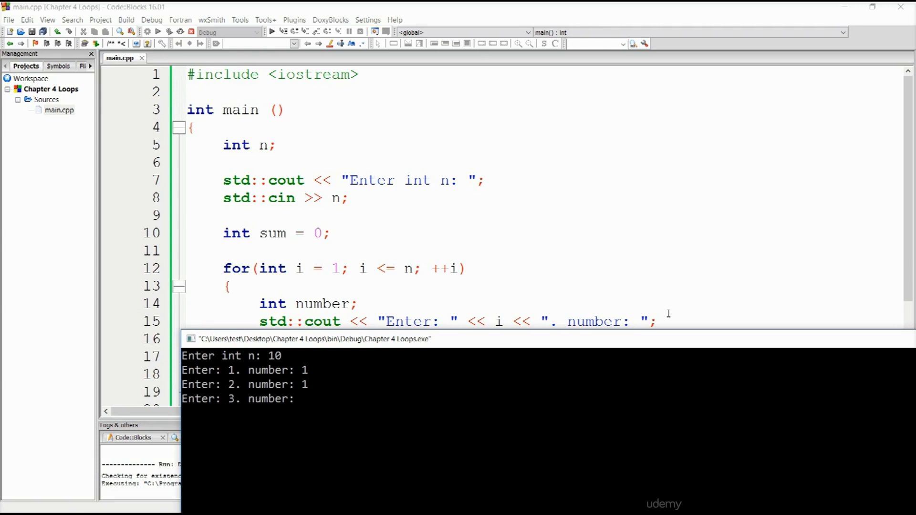
type("2")
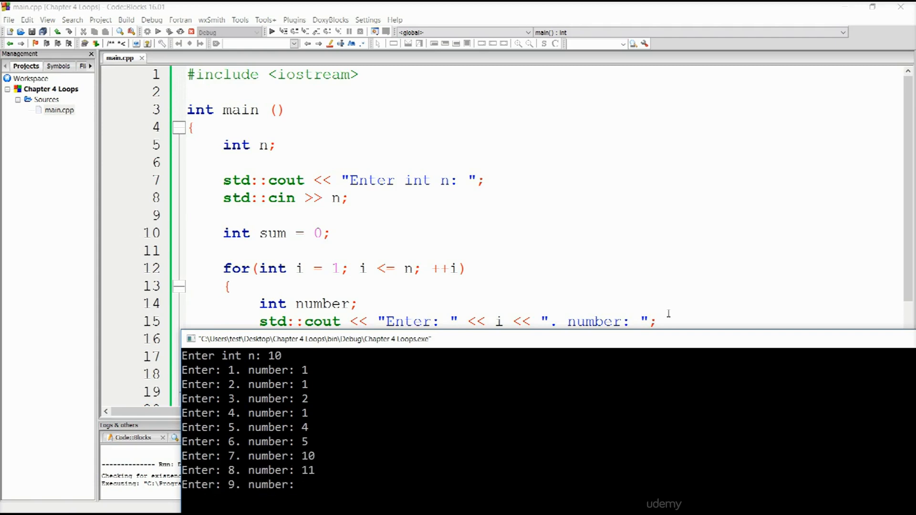
type("12")
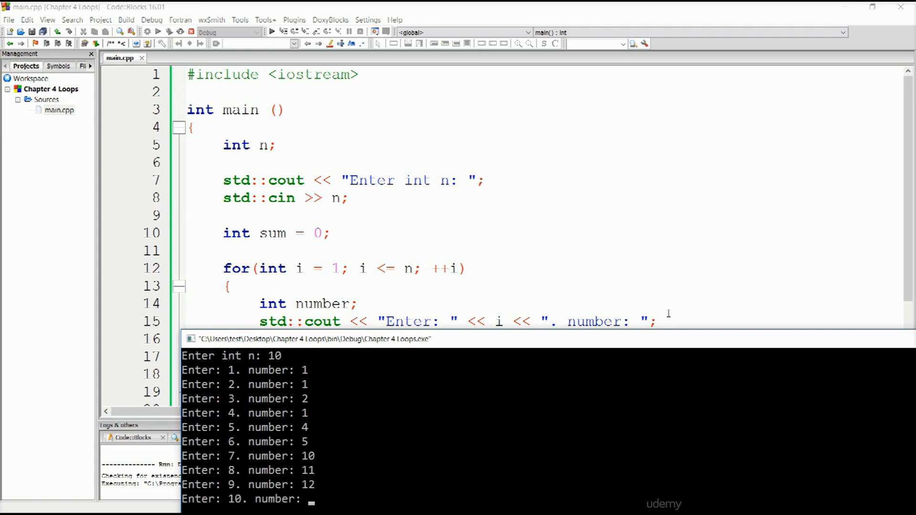
type("13")
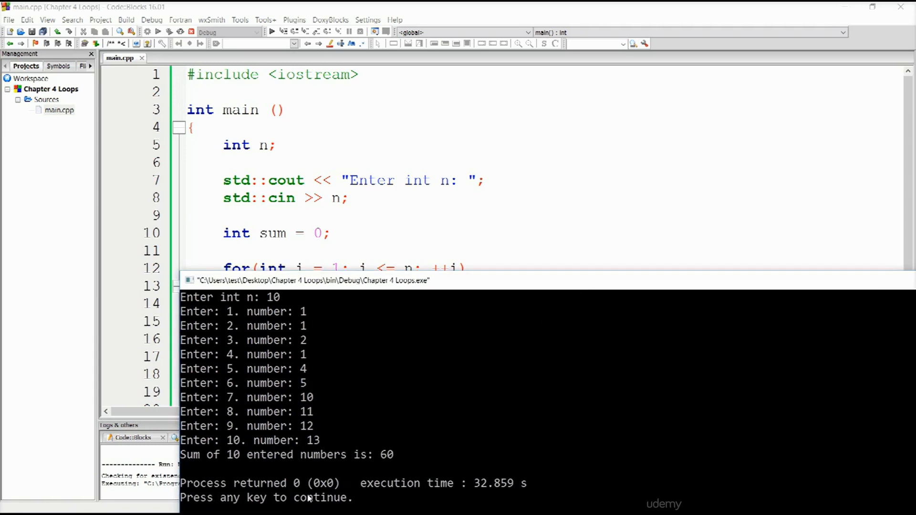
mouse_move(298, 462)
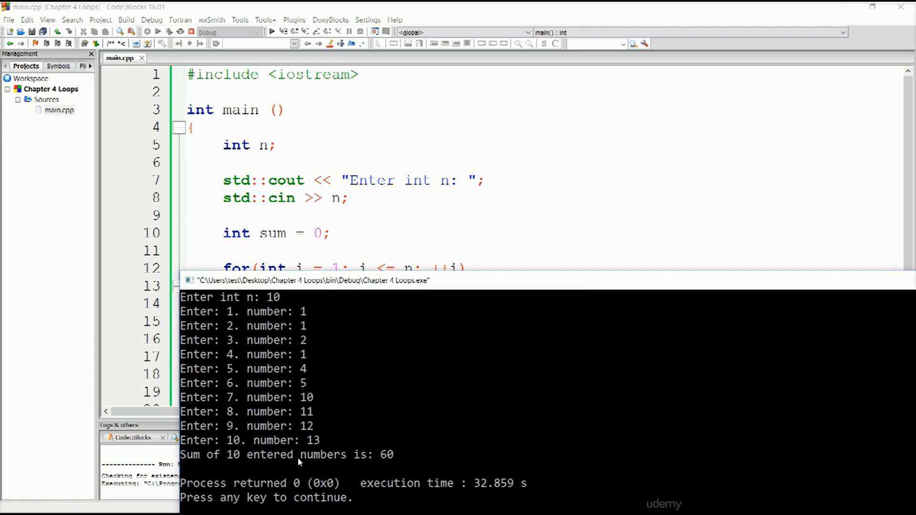
mouse_move(230, 511)
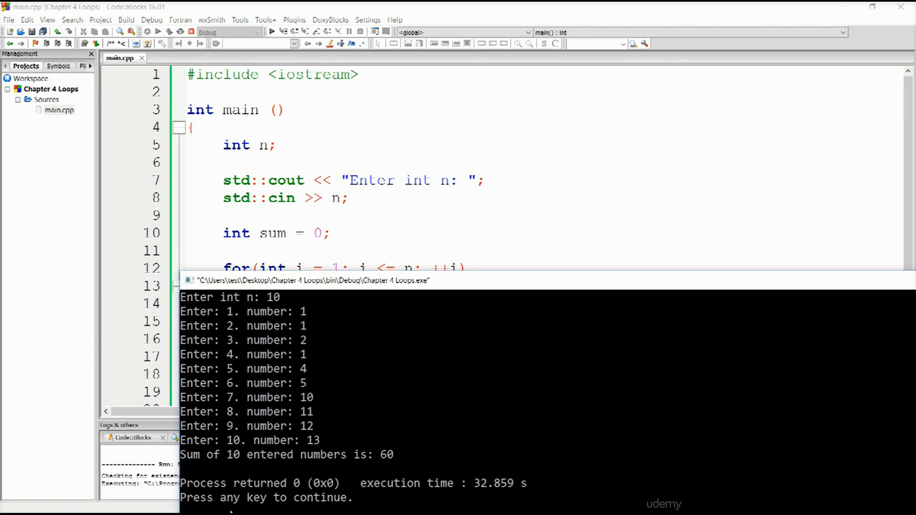
mouse_move(304, 325)
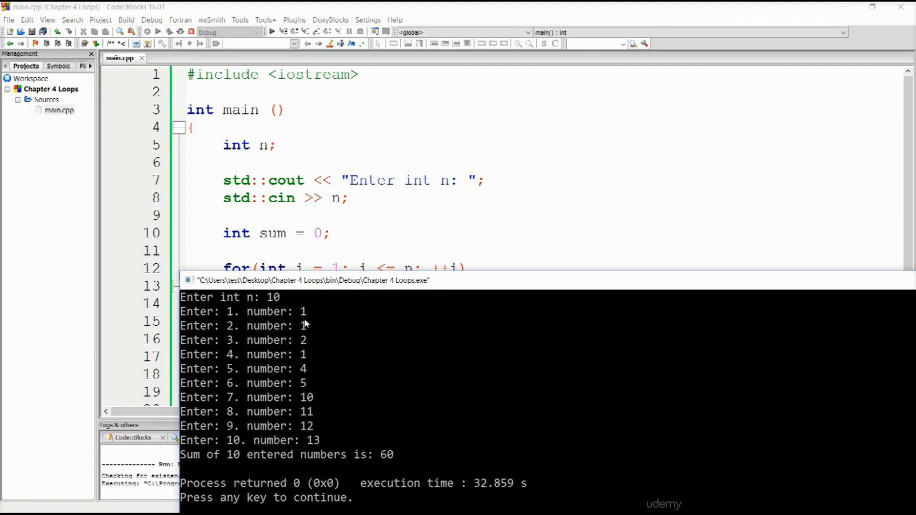
mouse_move(310, 341)
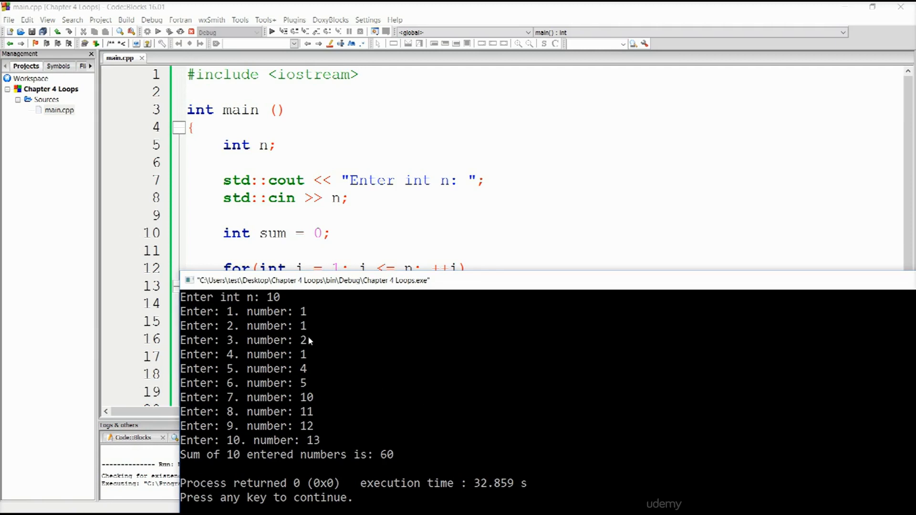
mouse_move(306, 373)
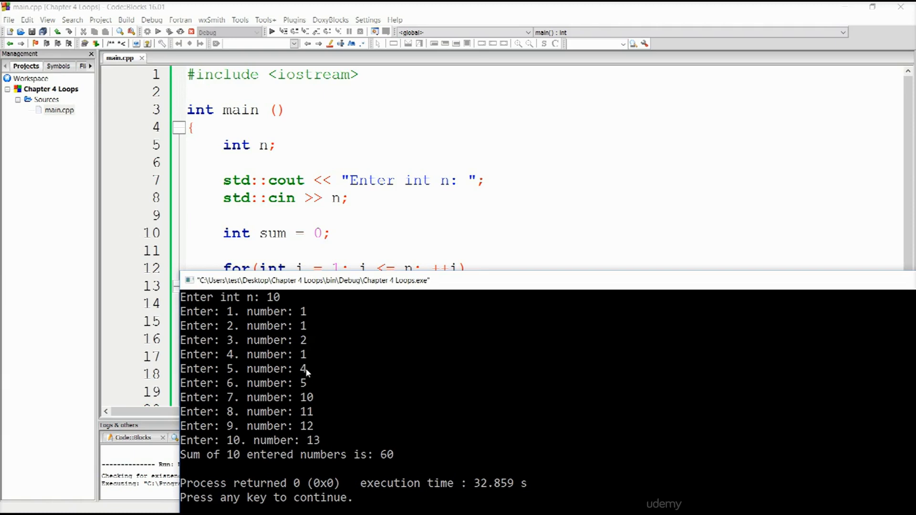
mouse_move(318, 400)
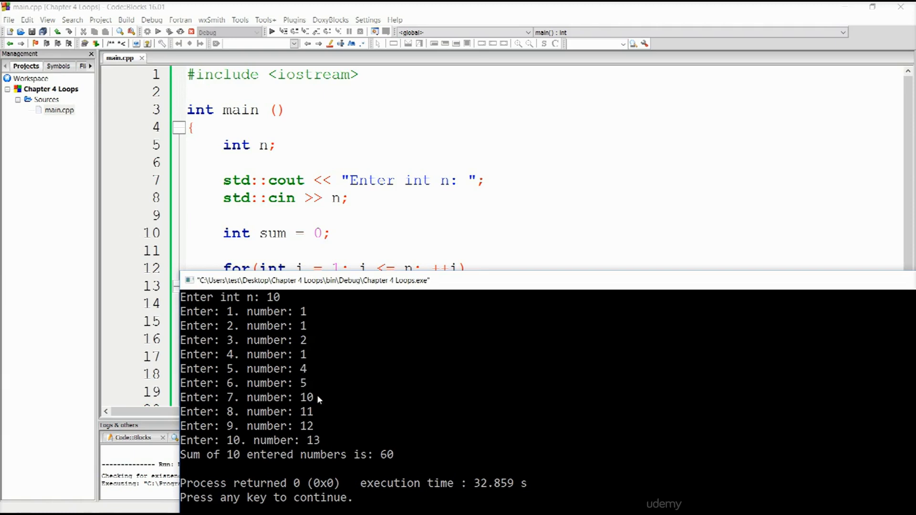
mouse_move(315, 420)
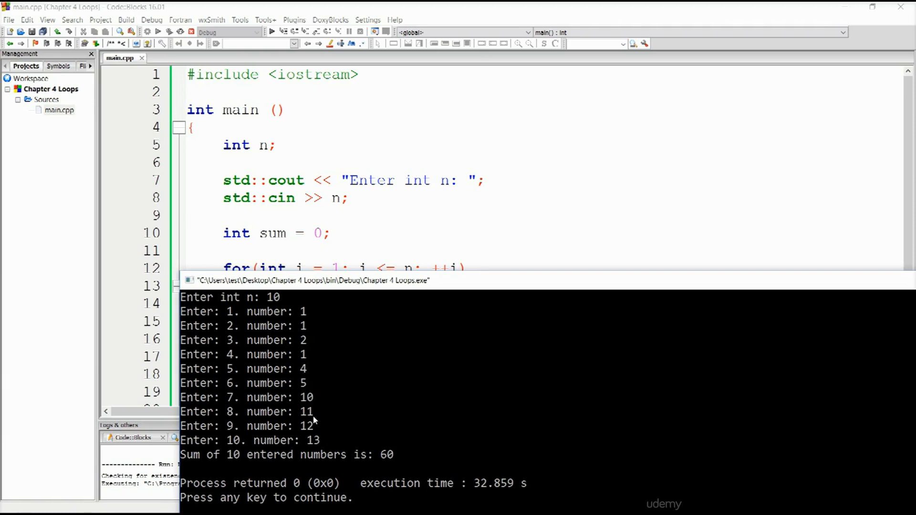
mouse_move(321, 431)
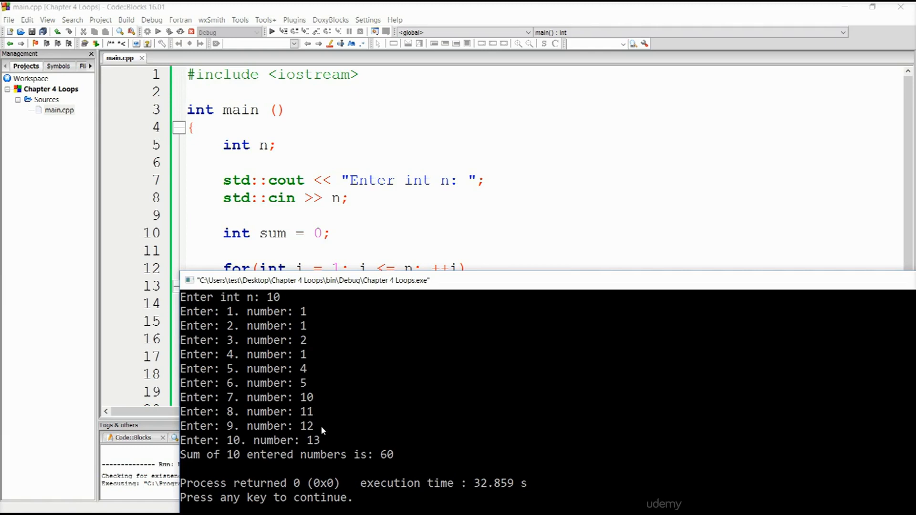
mouse_move(315, 432)
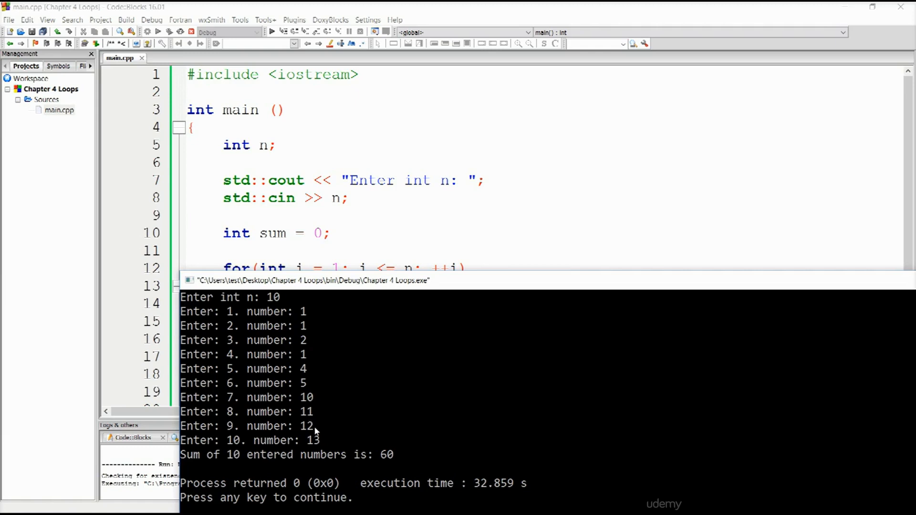
mouse_move(326, 445)
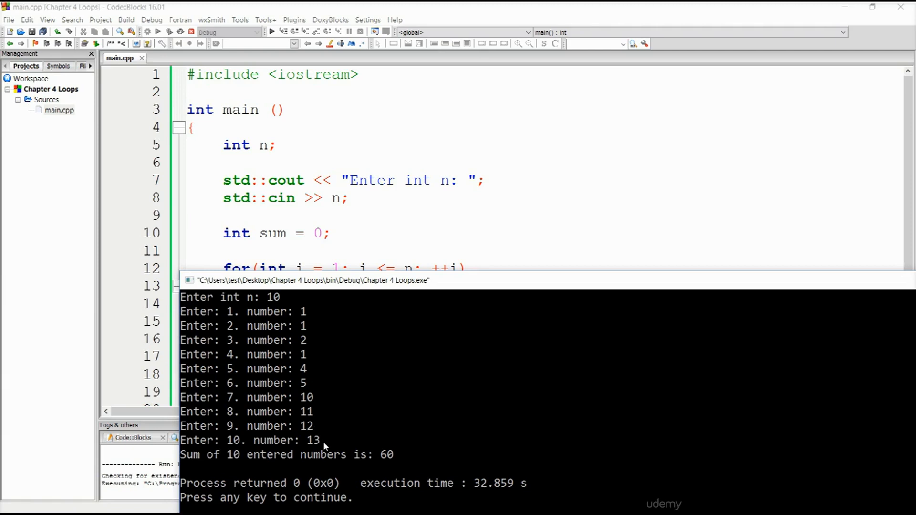
mouse_move(324, 451)
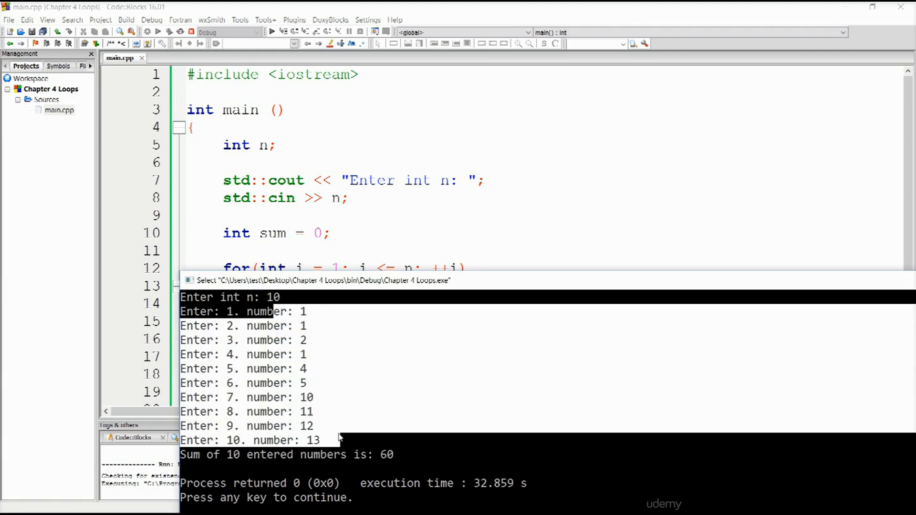
mouse_move(308, 323)
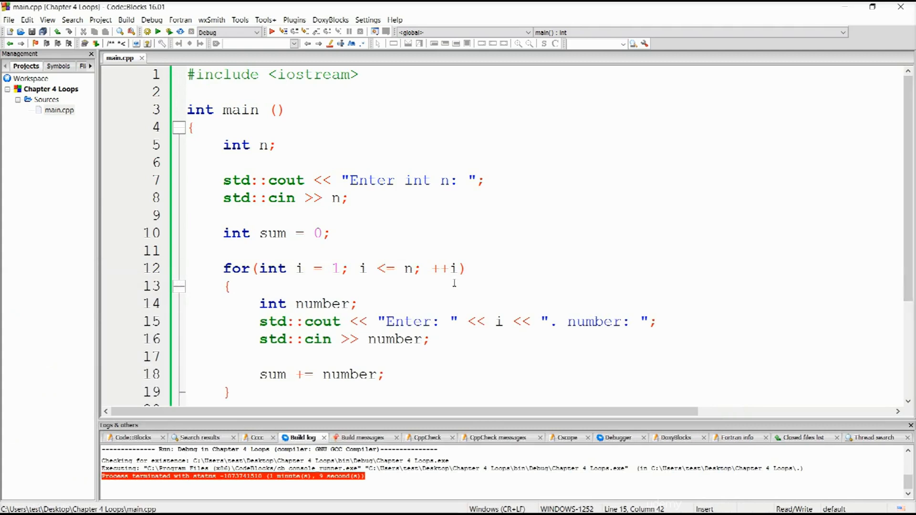
Write for(initilizer; condition; increment) { Body } below the sum output line
double_click(450, 268)
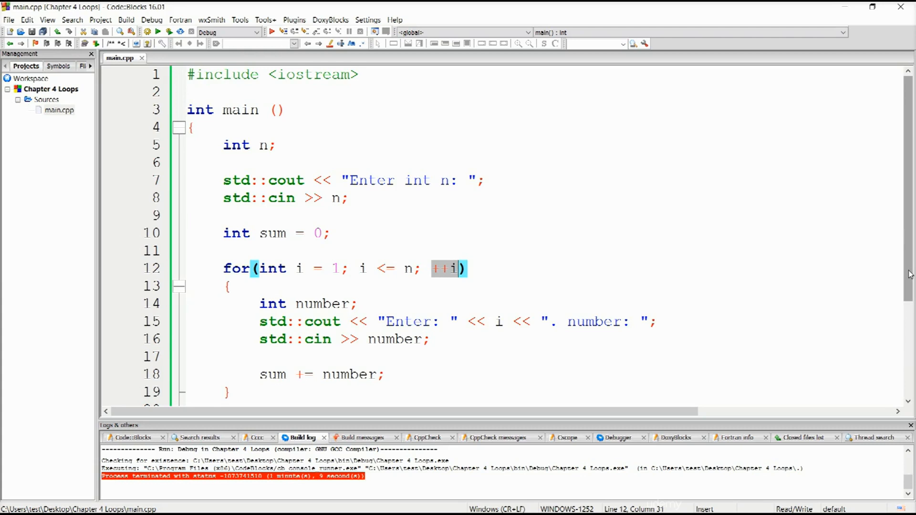
mouse_move(912, 304)
type("std::cout << \"Sum of \" << n << \" entered numbers is: \" << sum << std::endl;")
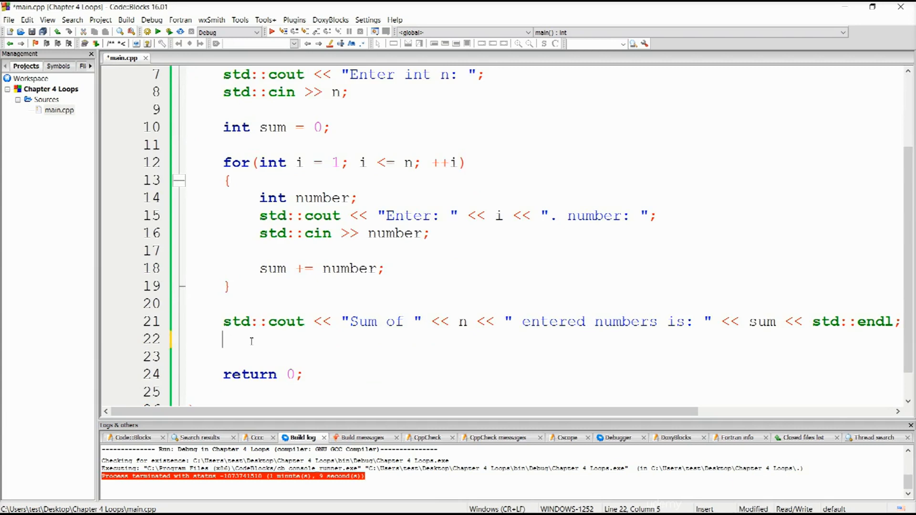
type("for(")
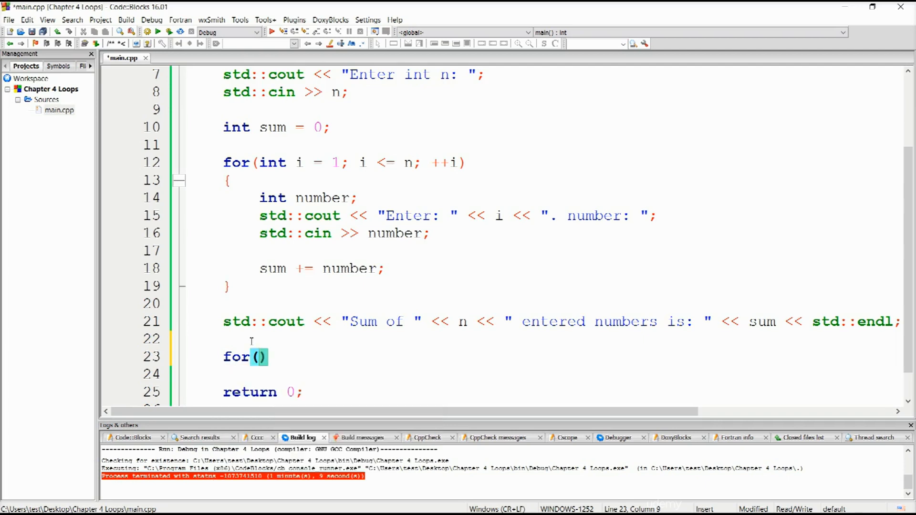
type("initiliz")
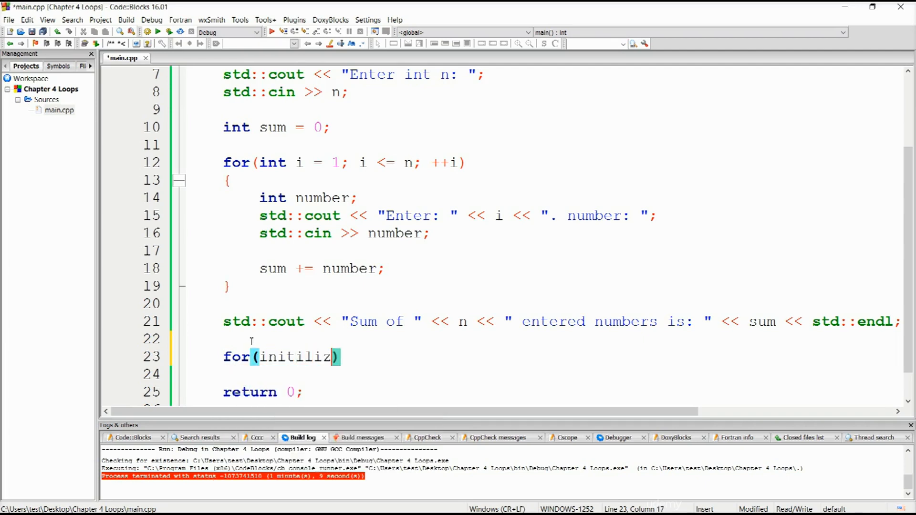
type("er")
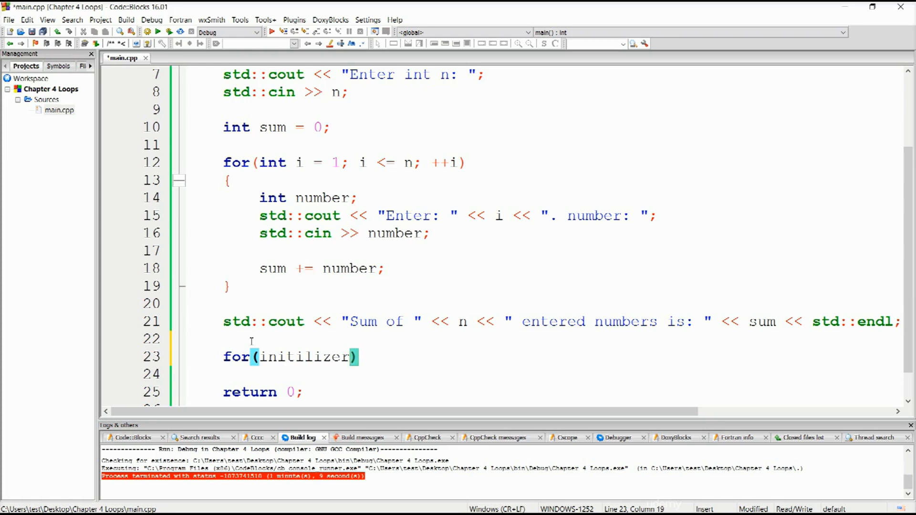
type(";")
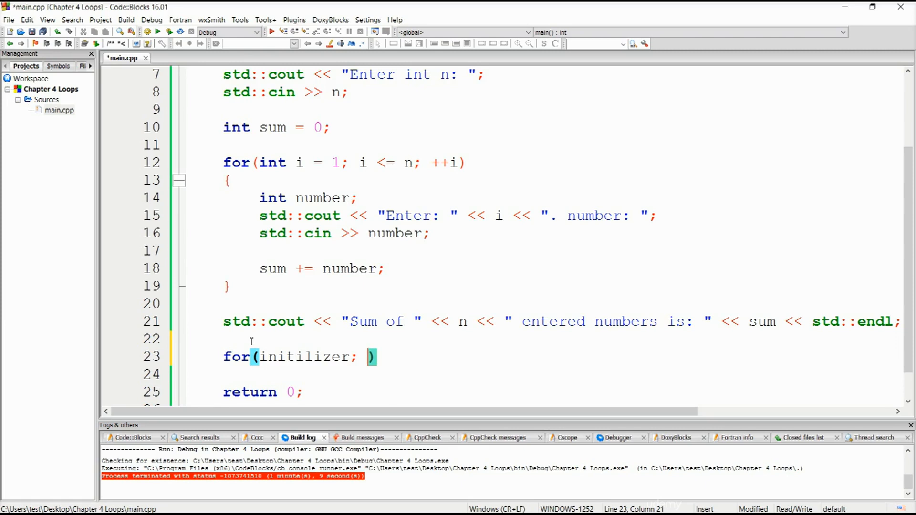
type("condition;")
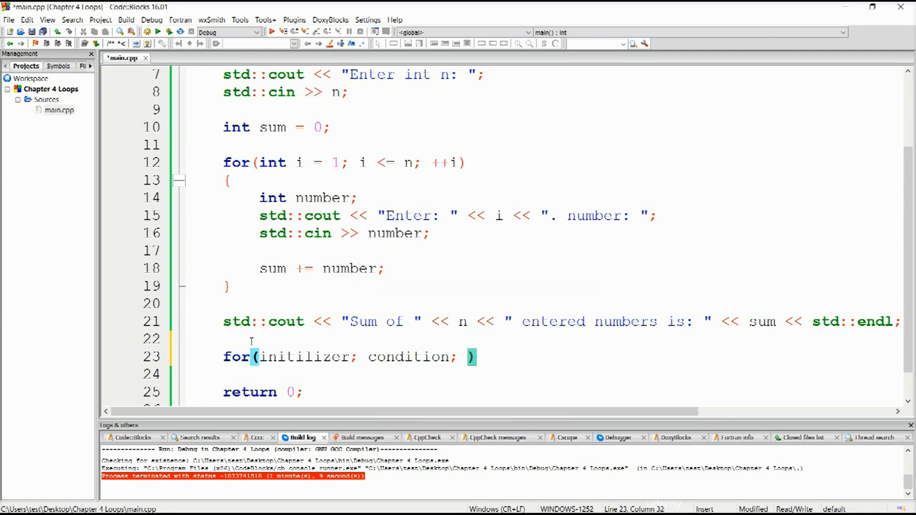
type("increment")
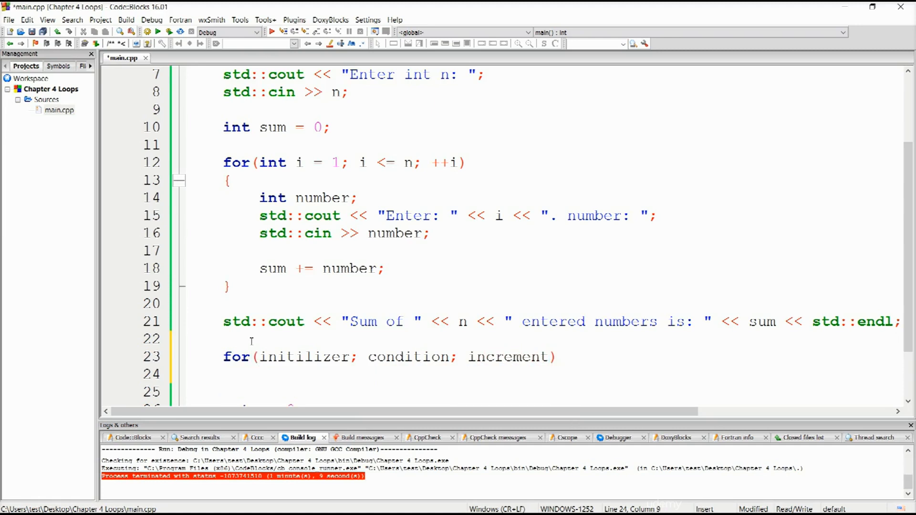
type("Bod")
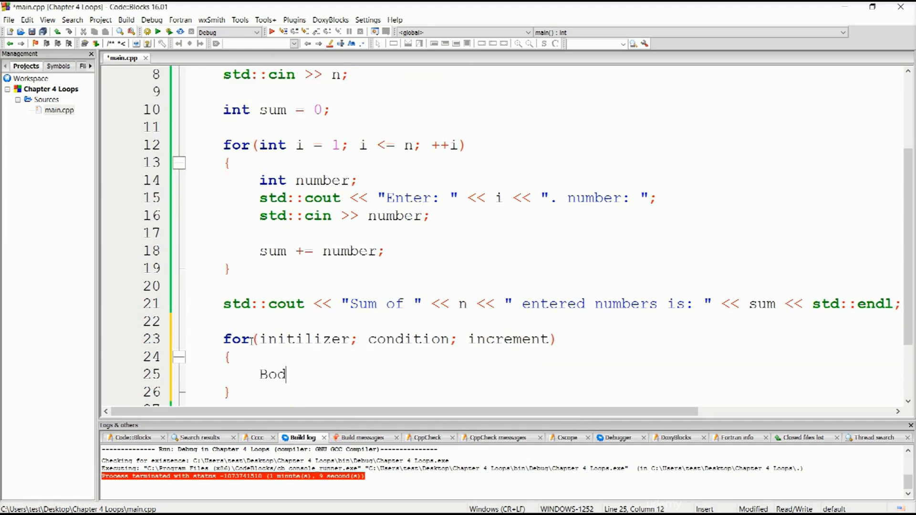
type("y")
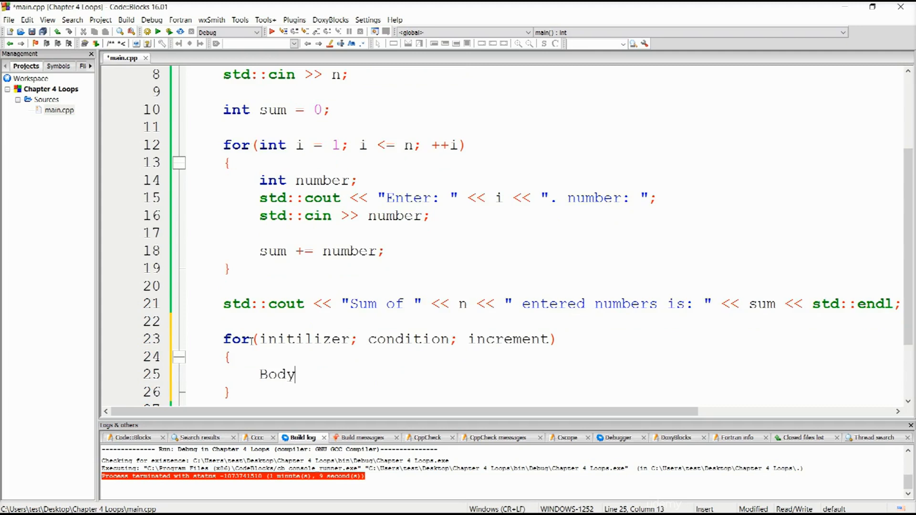
scroll("down", 3)
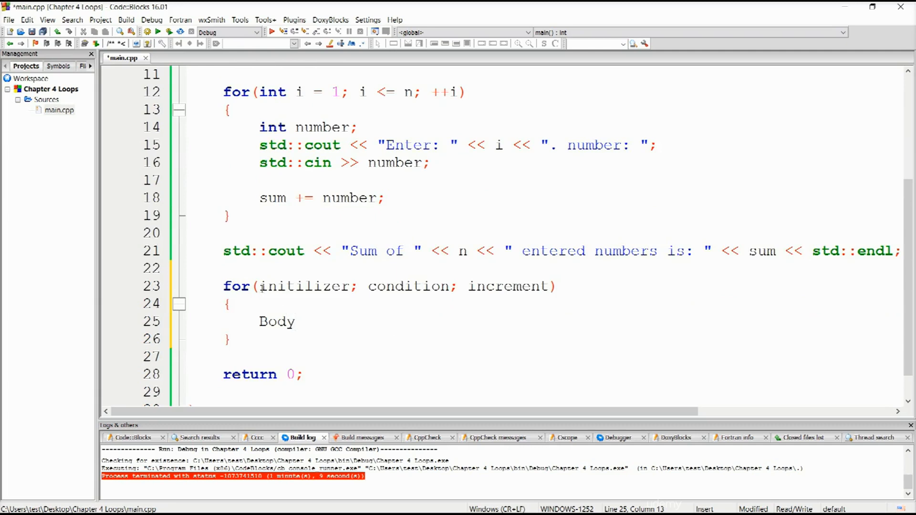
double_click(272, 92)
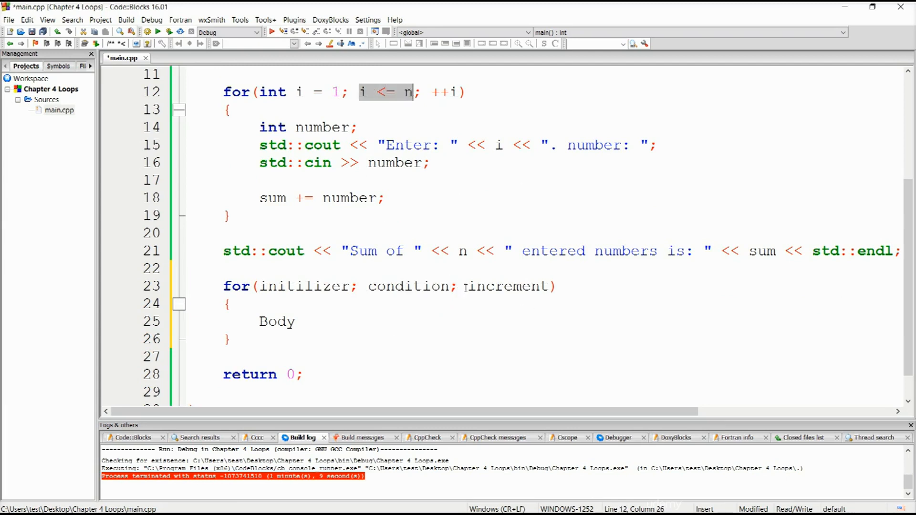
double_click(508, 286)
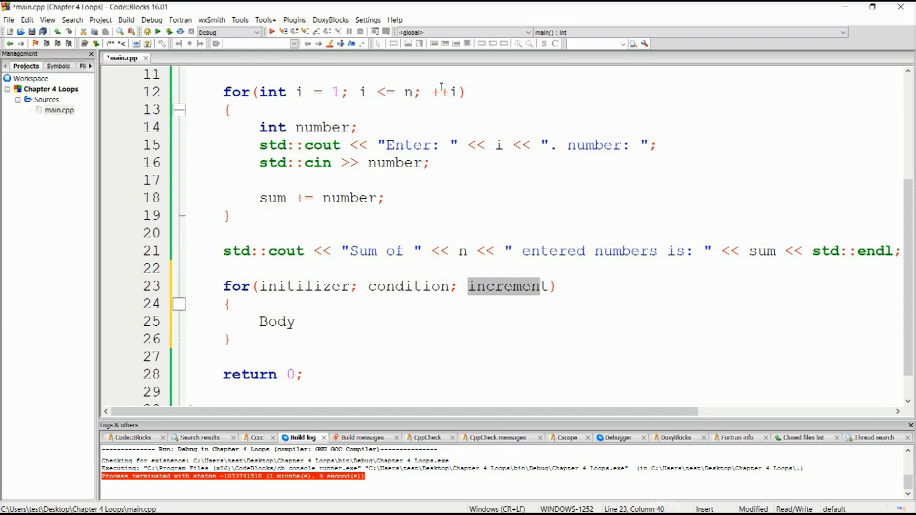
left_click(445, 91)
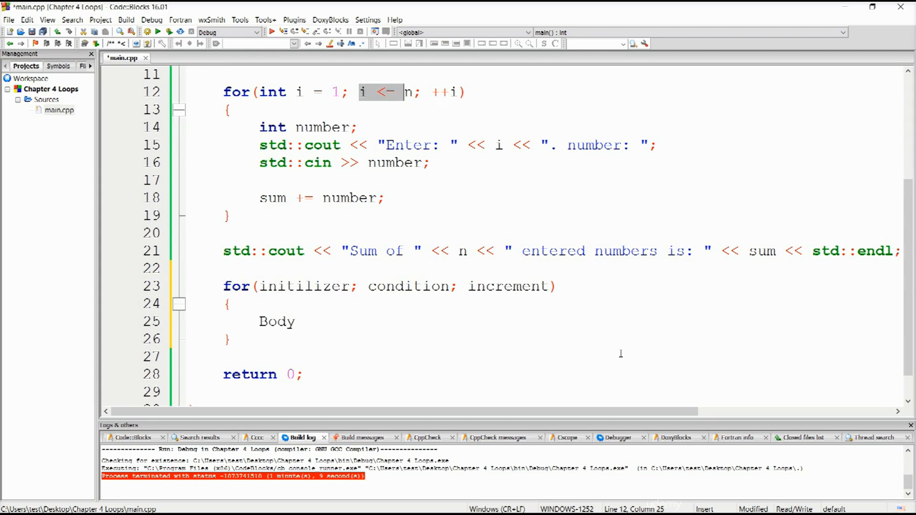
left_click(365, 92)
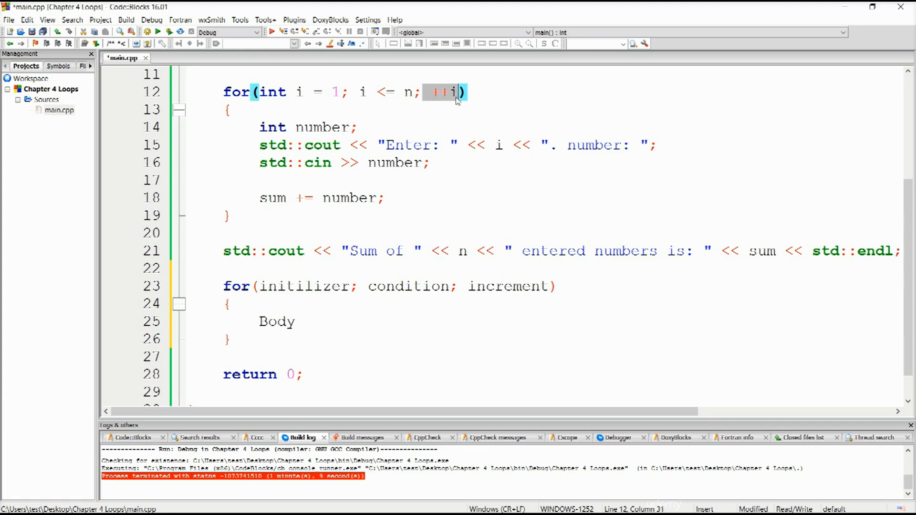
left_click(361, 91)
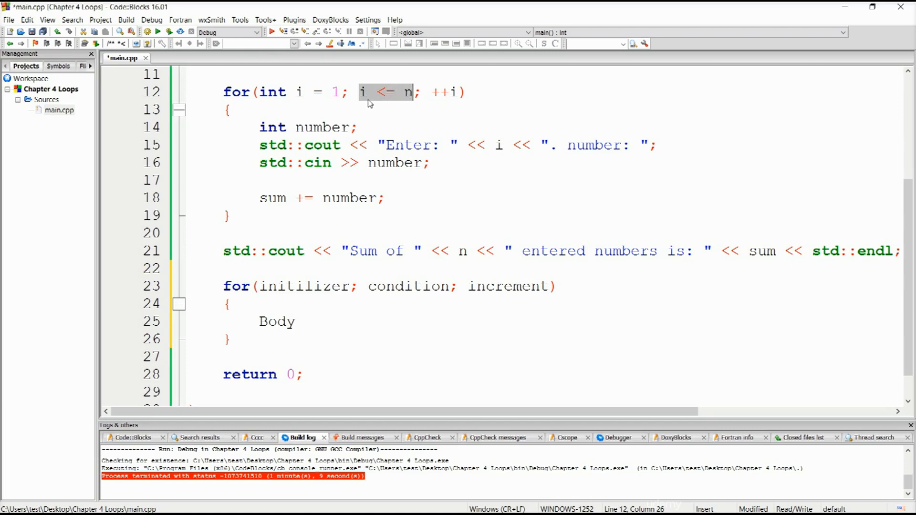
mouse_move(373, 157)
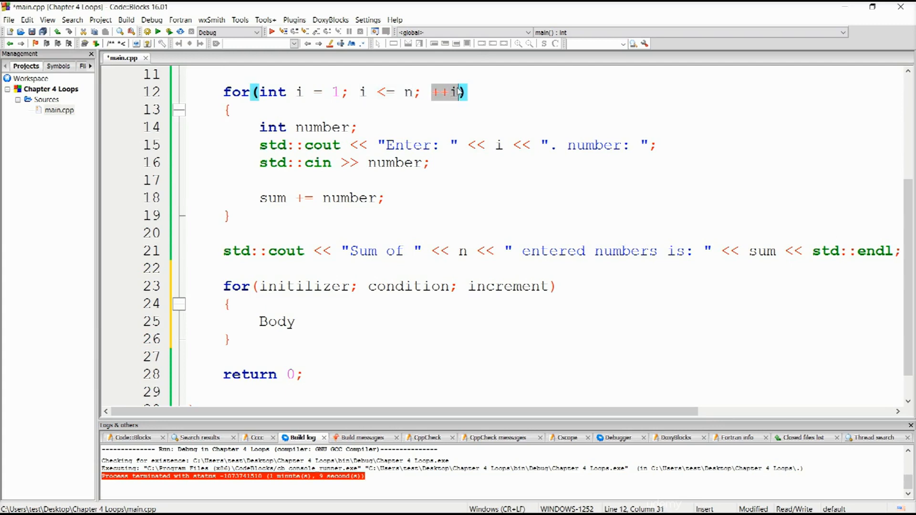
mouse_move(453, 92)
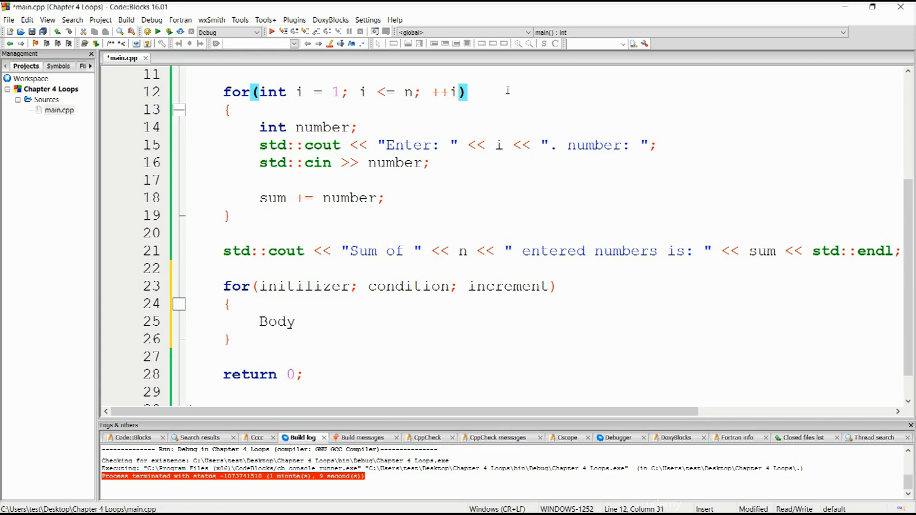
key("Backspace")
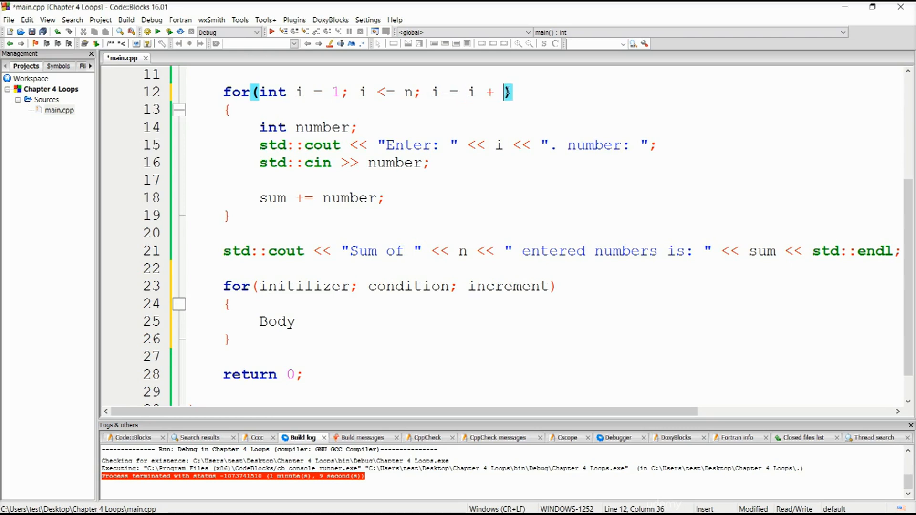
type("i")
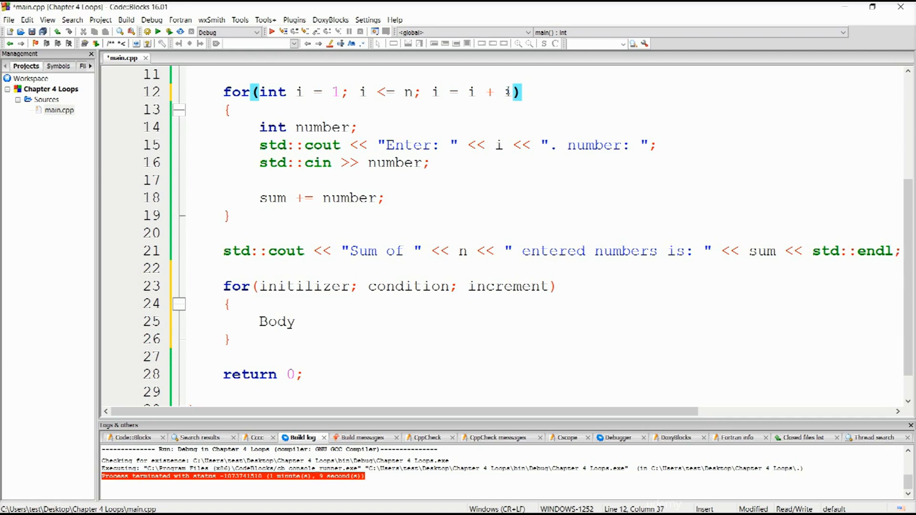
key("BackSpace")
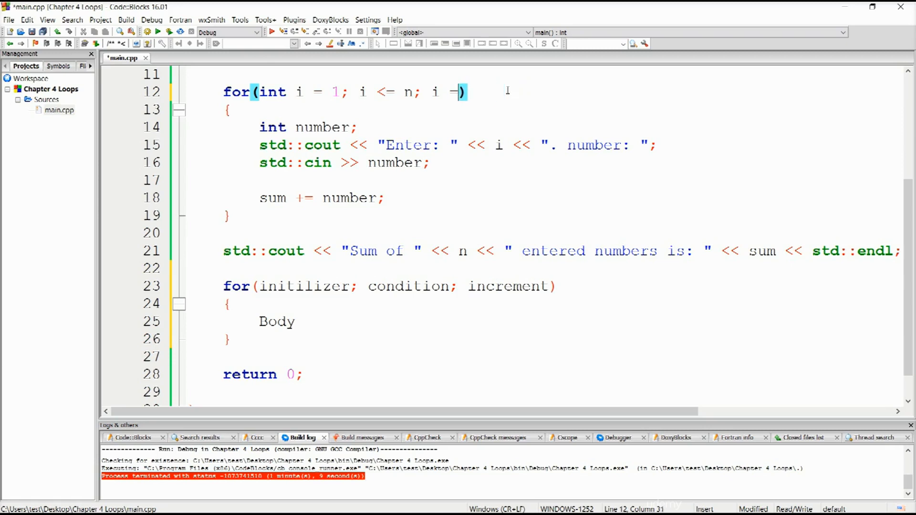
type("+")
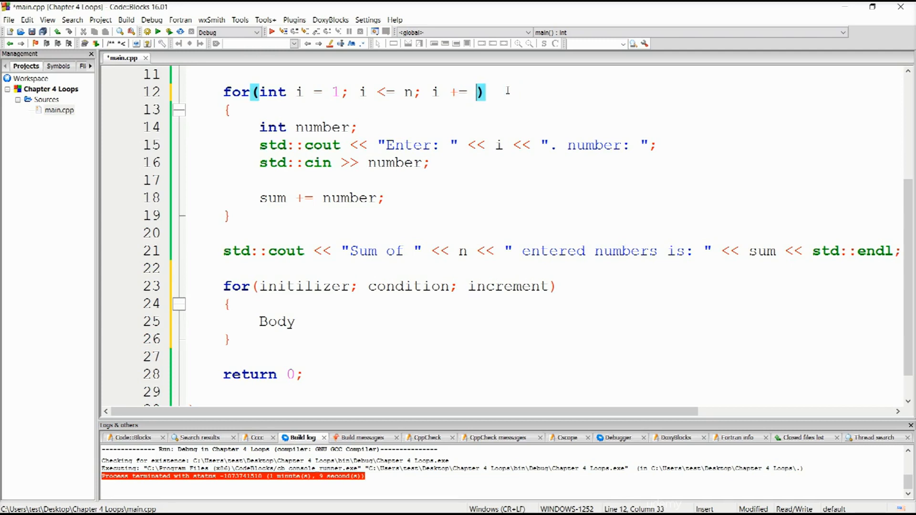
type("1")
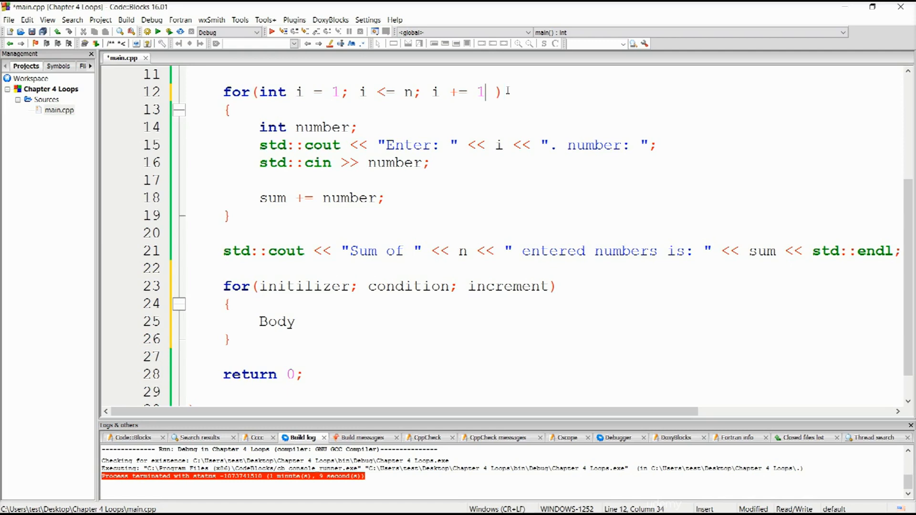
key("BackSpace")
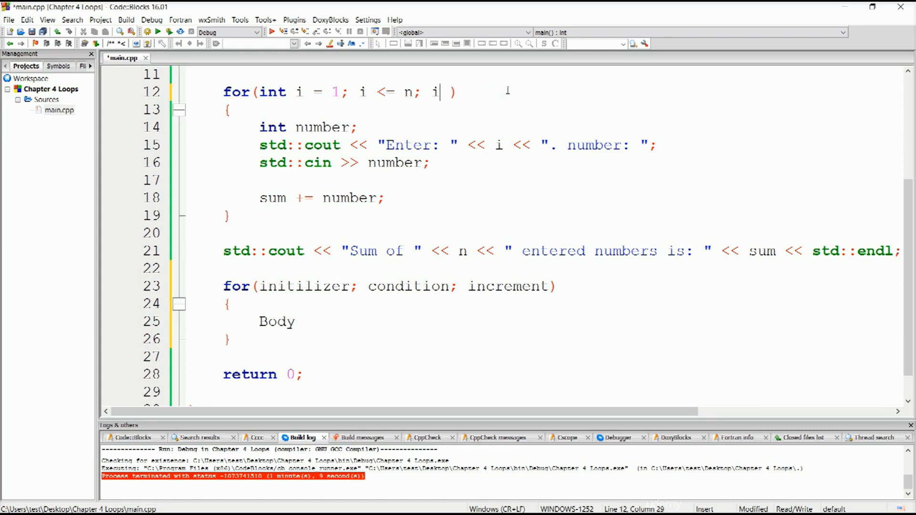
type("+")
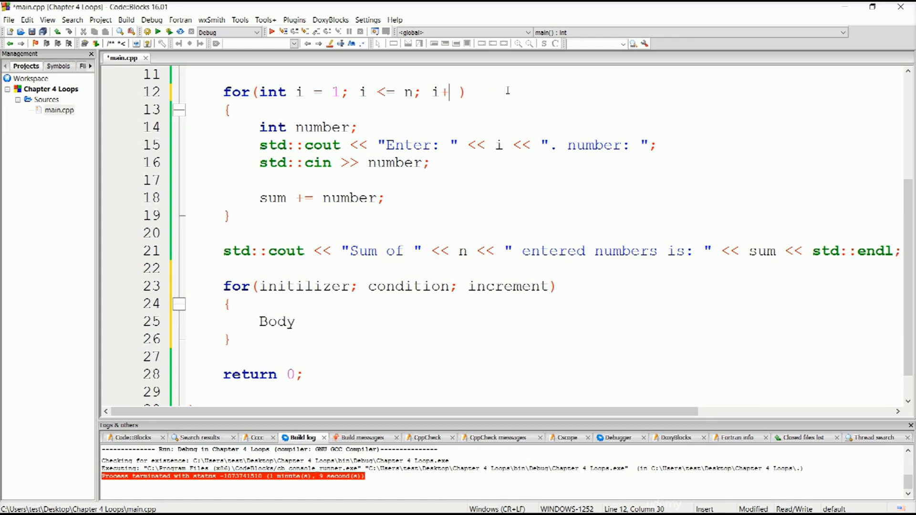
type("++i")
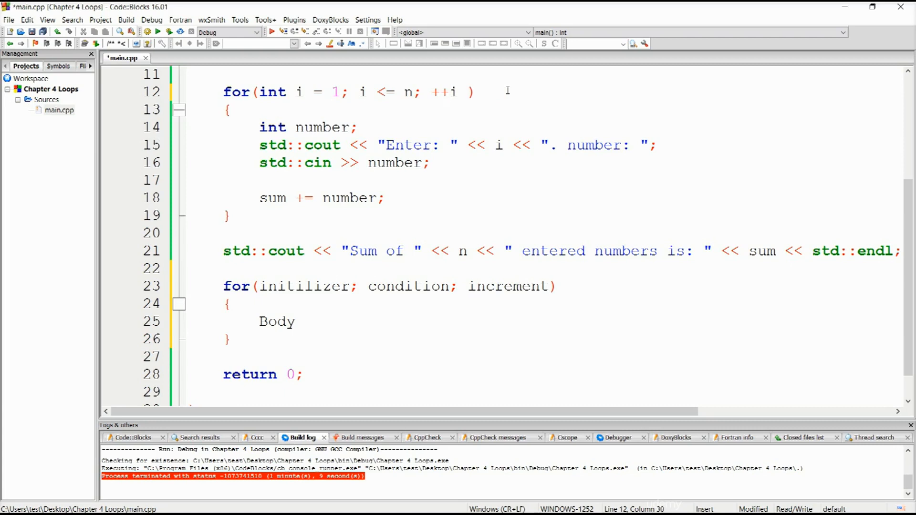
left_click(464, 92)
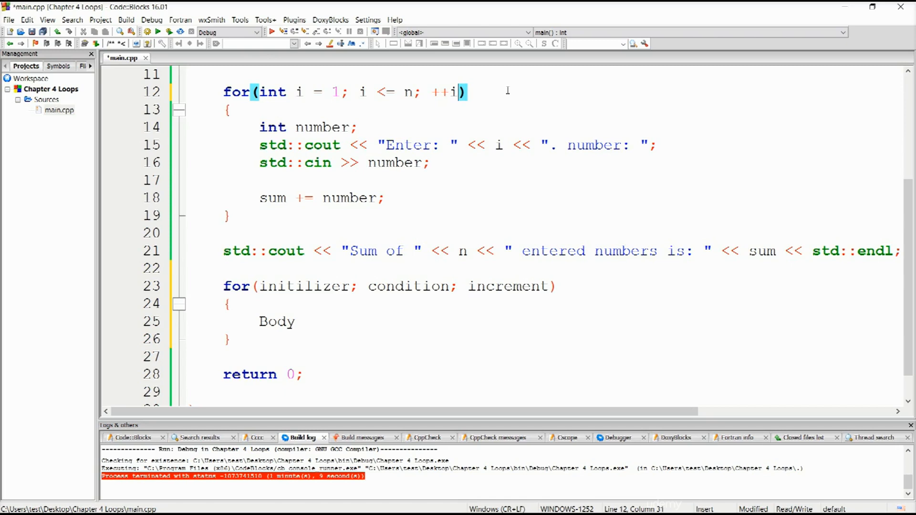
left_click(435, 92)
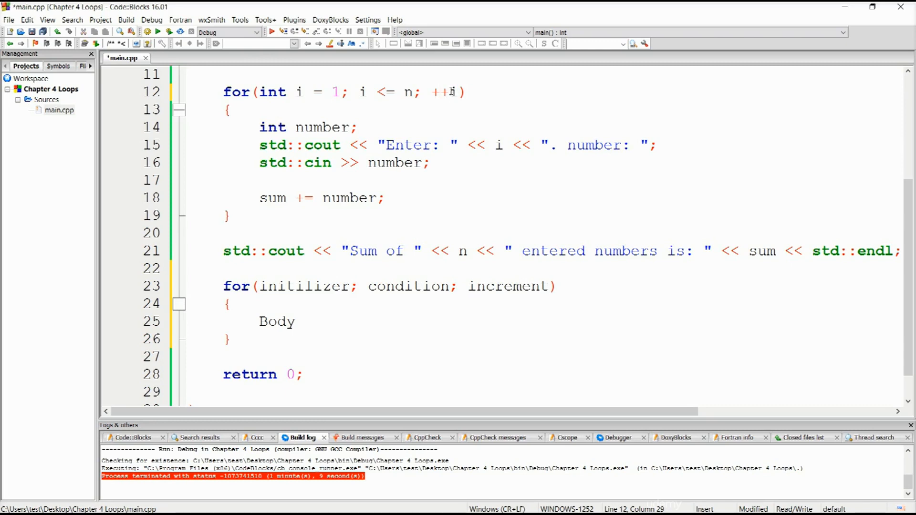
mouse_move(452, 92)
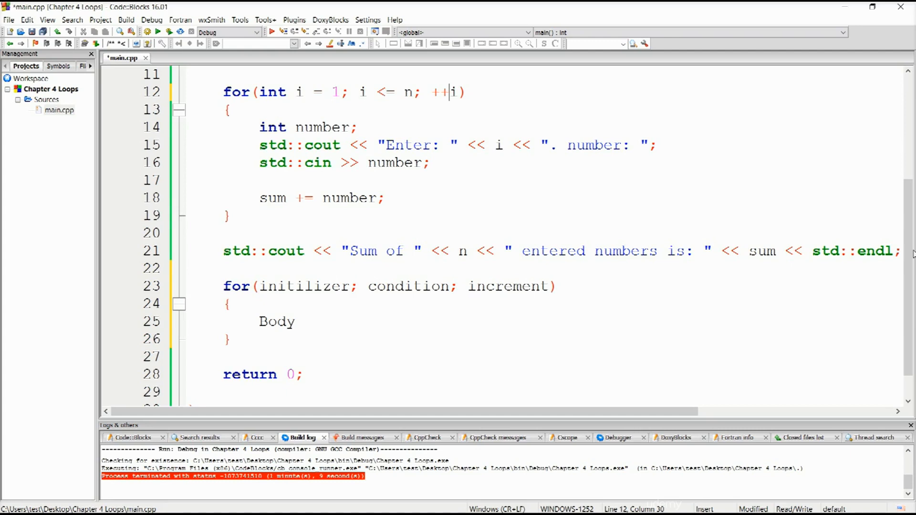
mouse_move(507, 156)
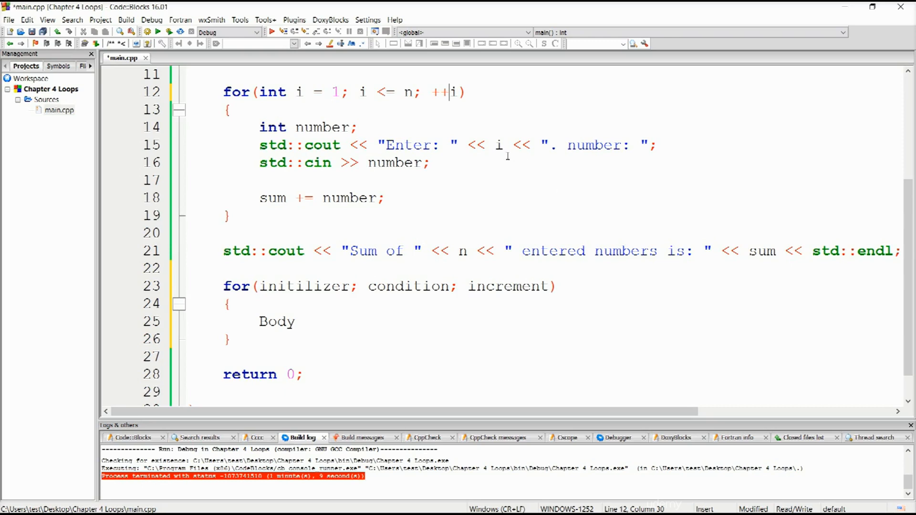
left_click(504, 145)
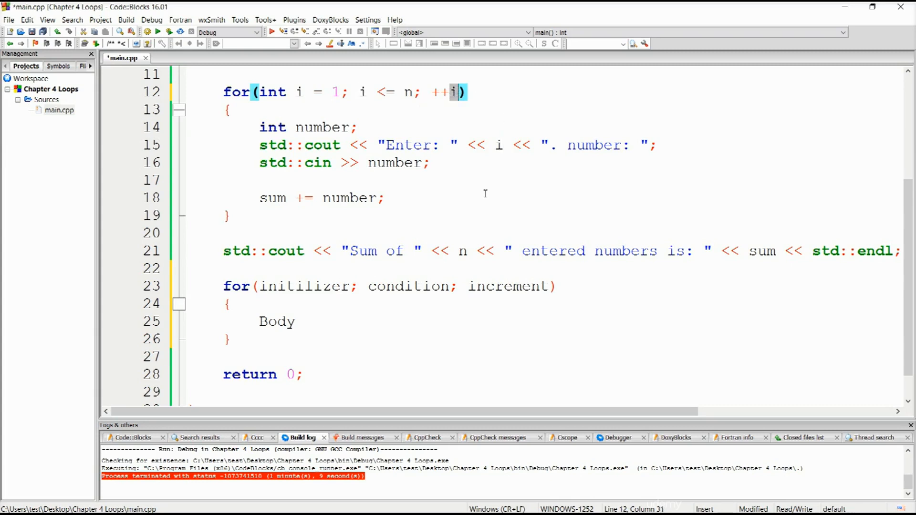
mouse_move(484, 242)
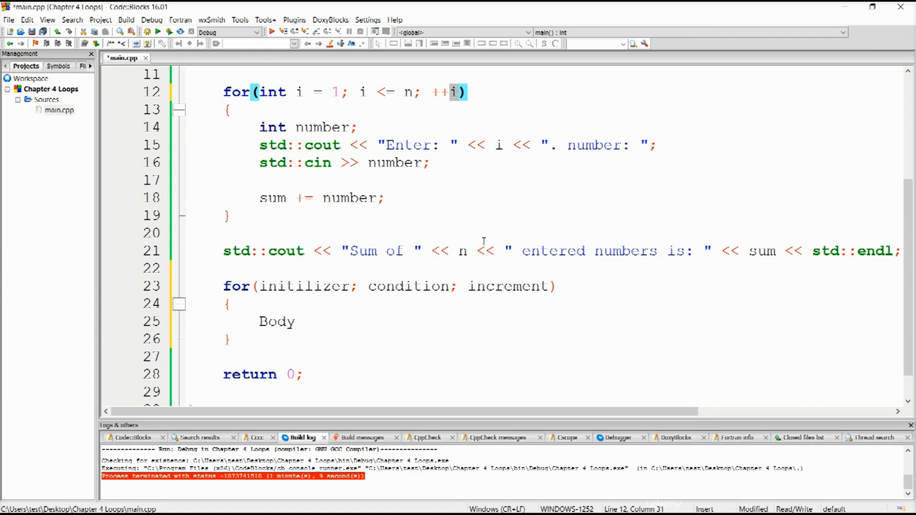
mouse_move(731, 273)
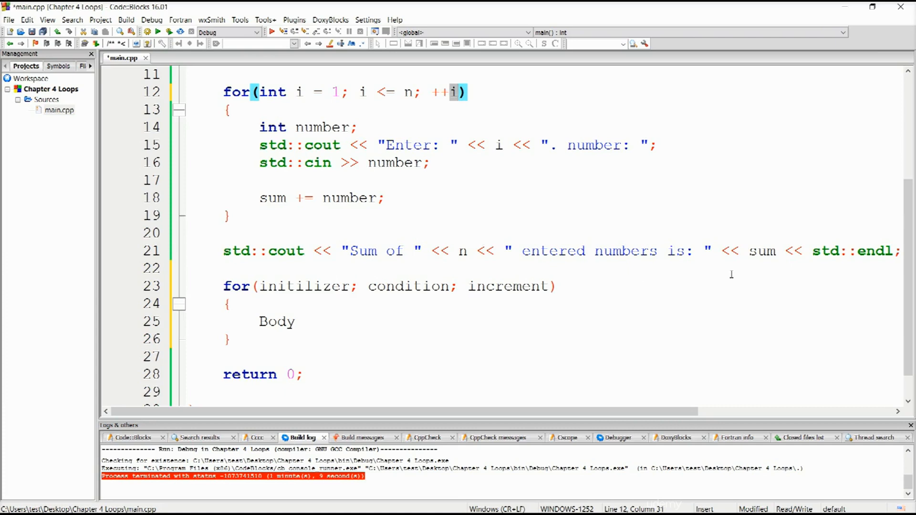